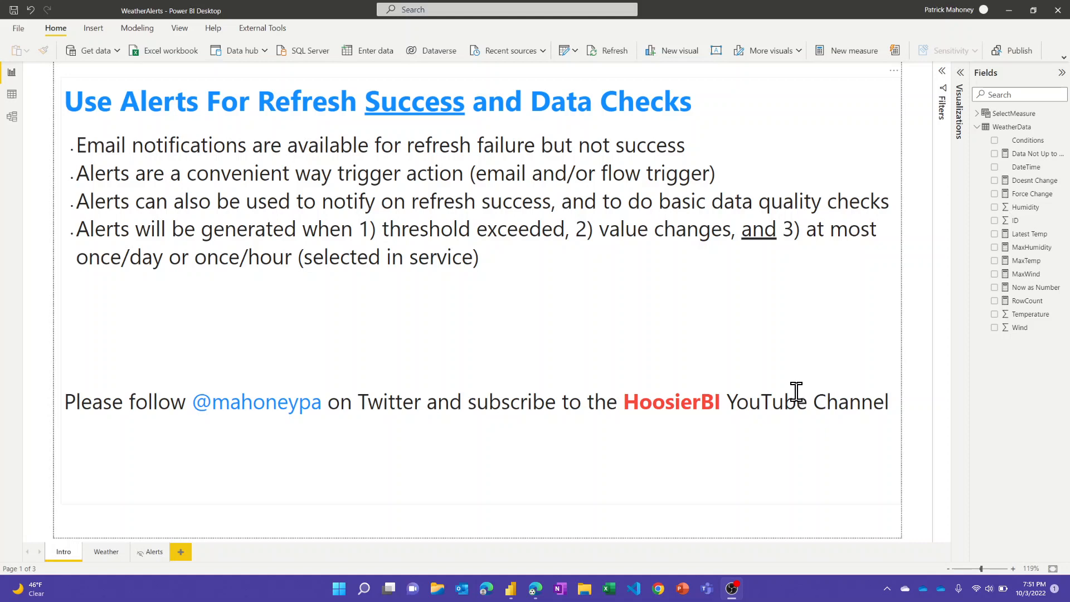
mouse_move(580, 590)
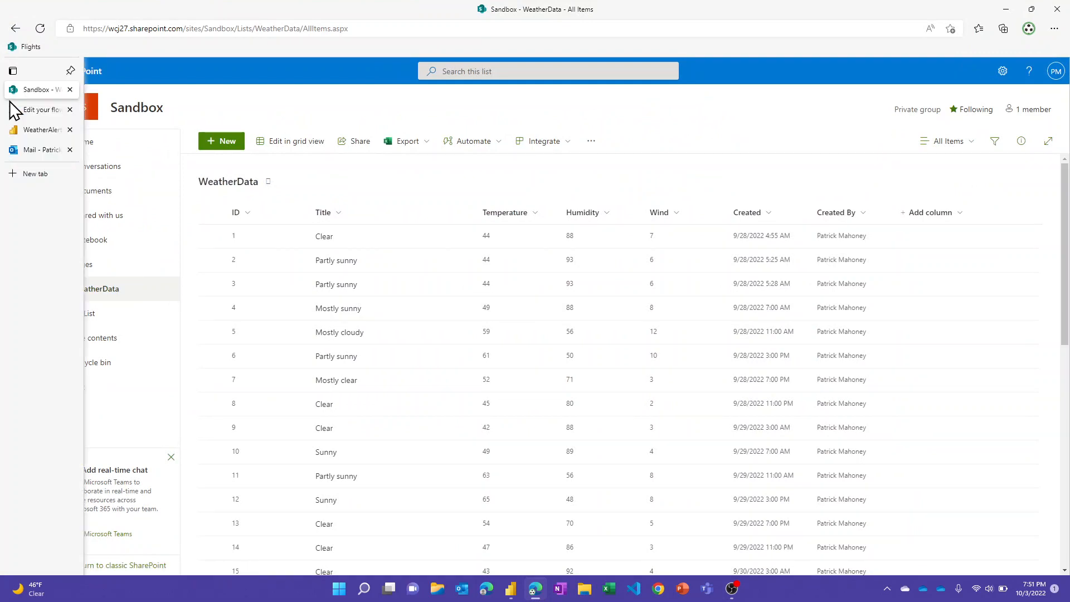
Open the WeatherAlerts dataset settings in RefreshAlerts and expand the still-off scheduled refresh section.
click(59, 130)
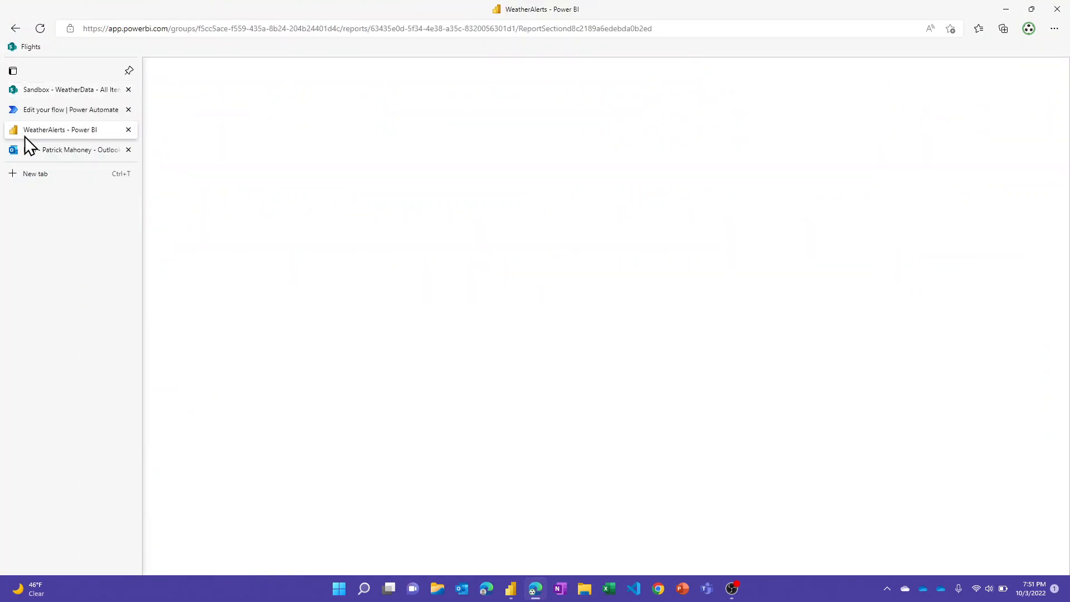
click(59, 130)
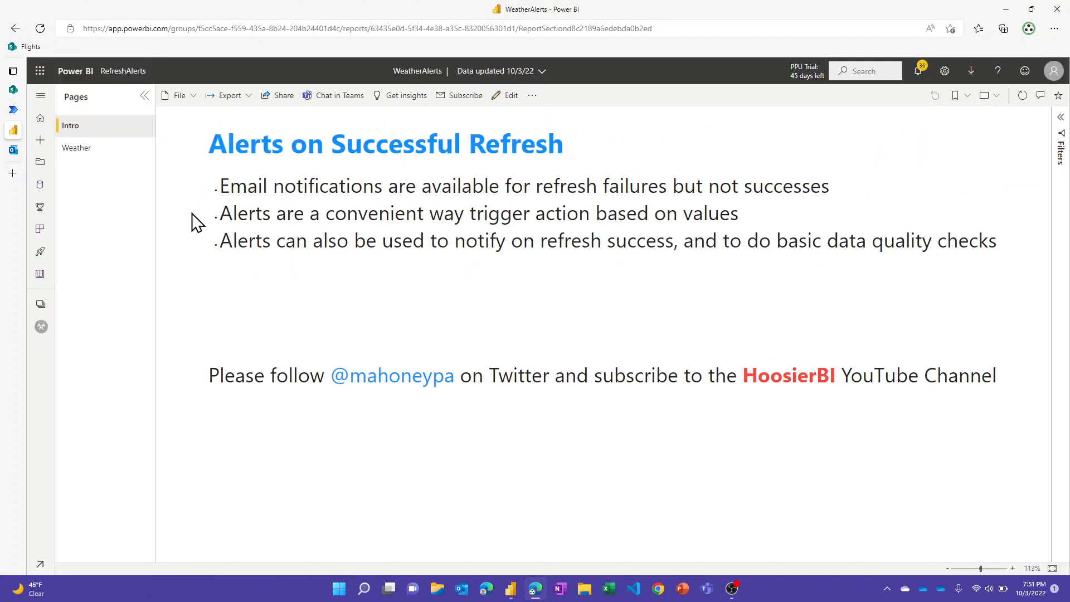
mouse_move(40, 326)
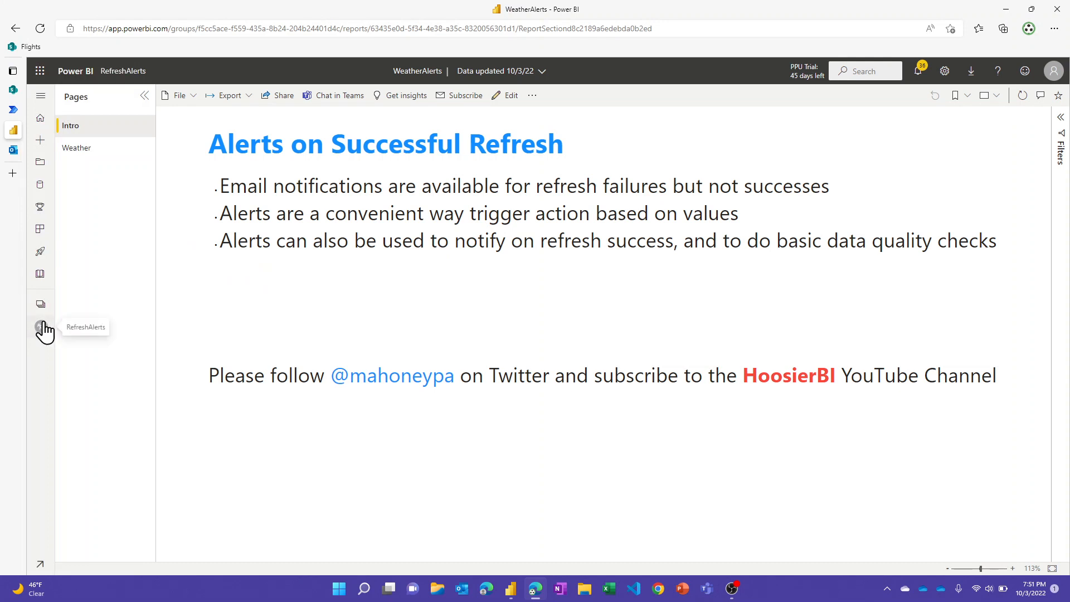
click(40, 326)
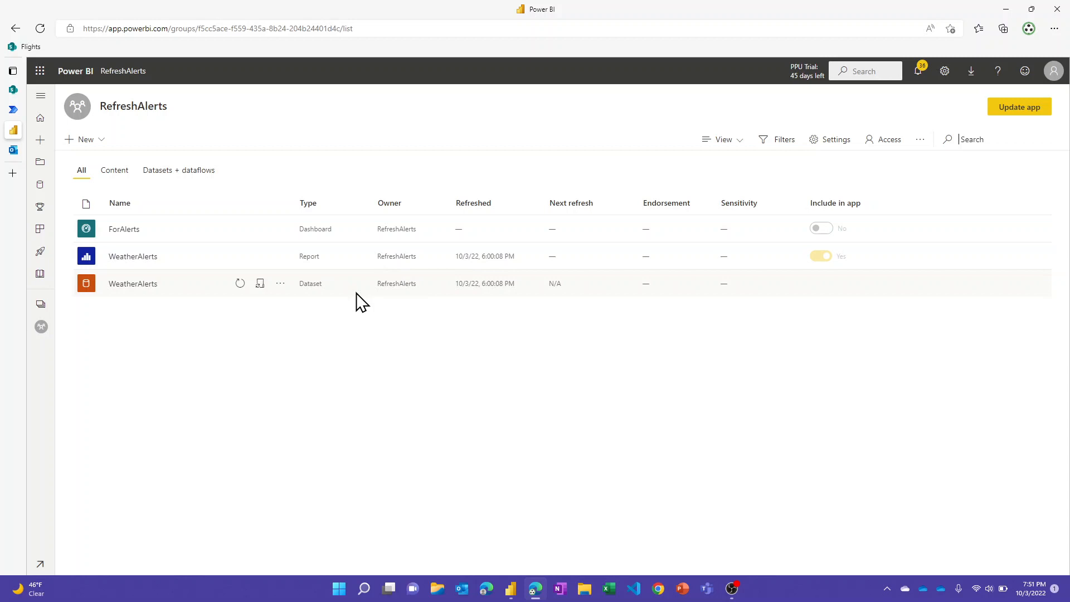
click(279, 283)
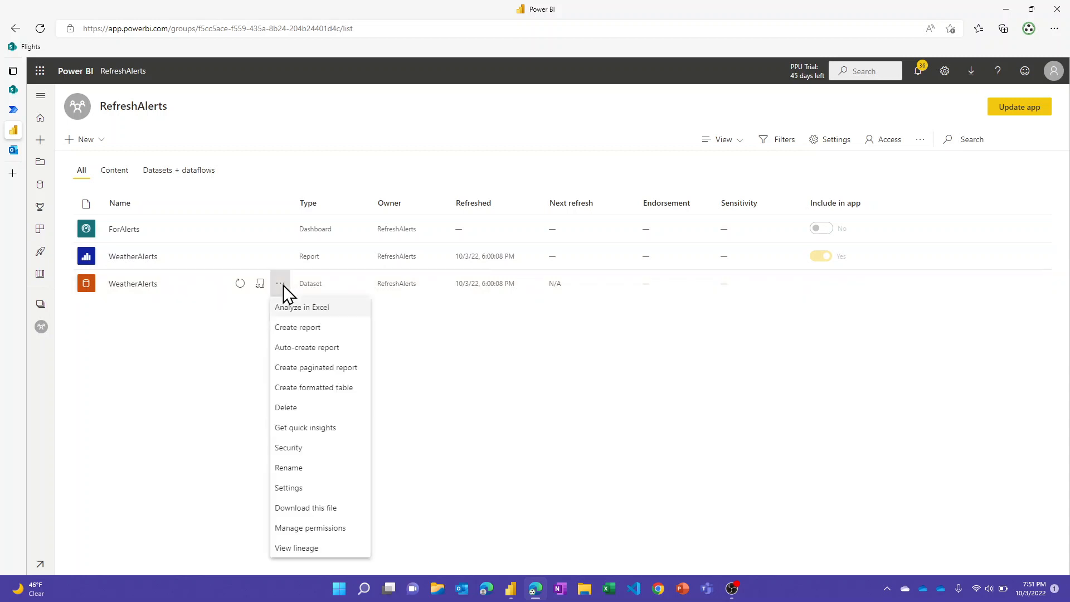
mouse_move(293, 491)
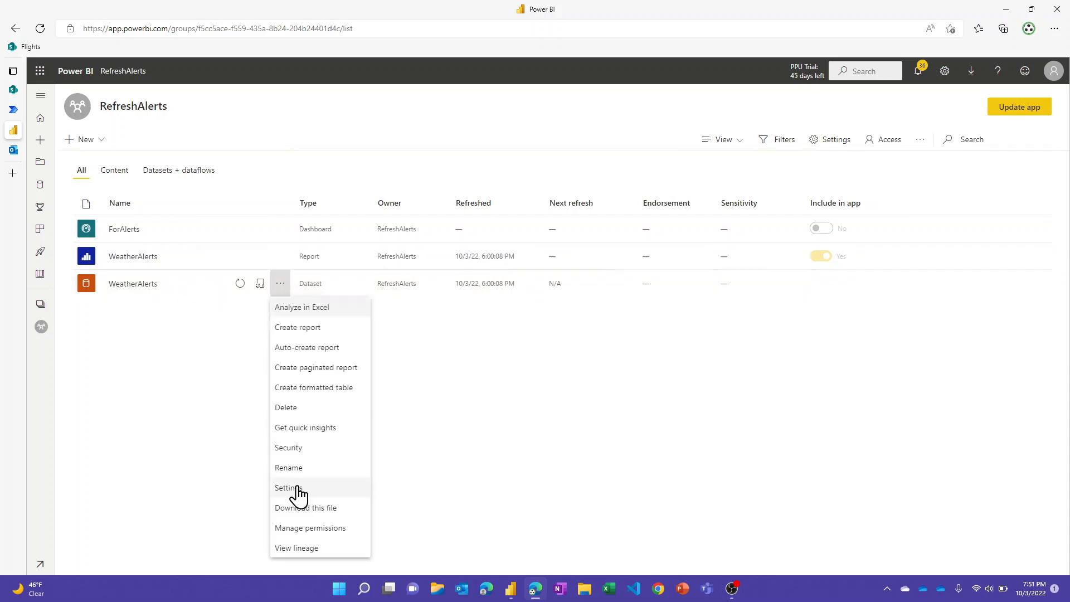
click(287, 487)
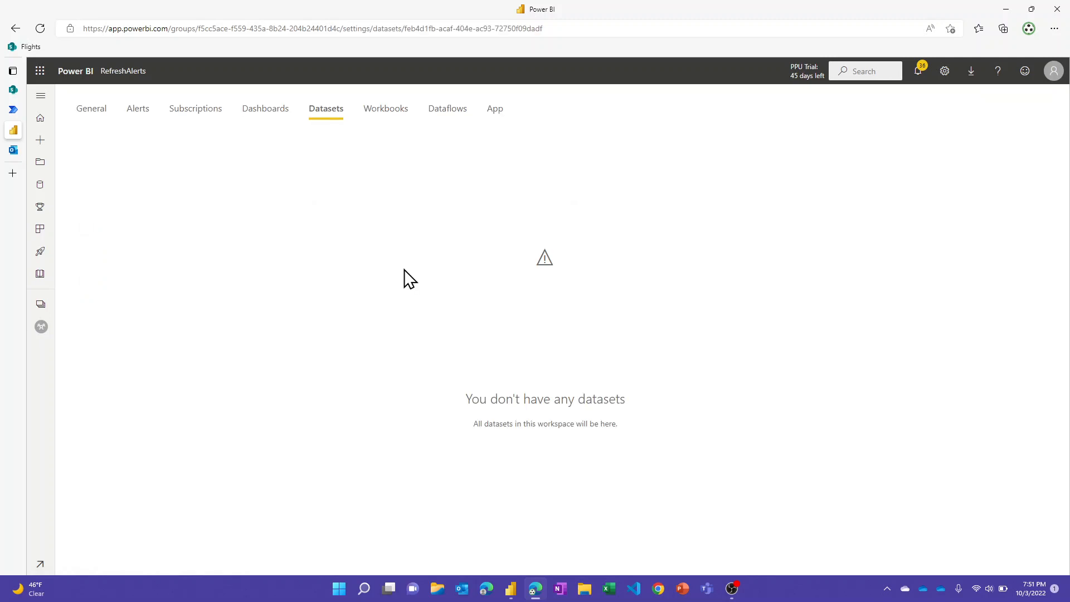
click(96, 162)
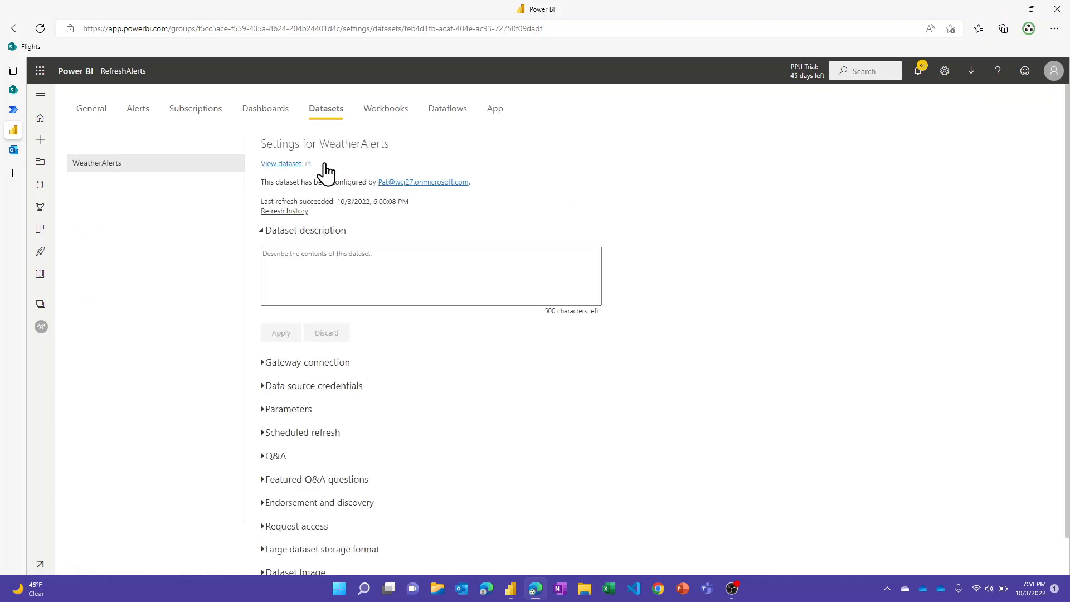
click(302, 431)
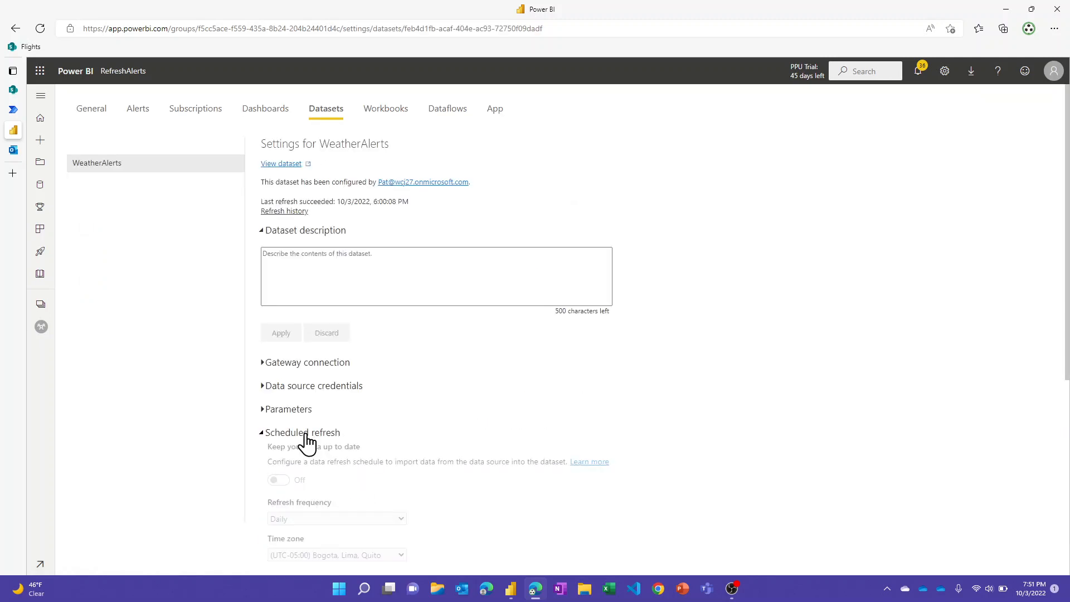
scroll(down, 3)
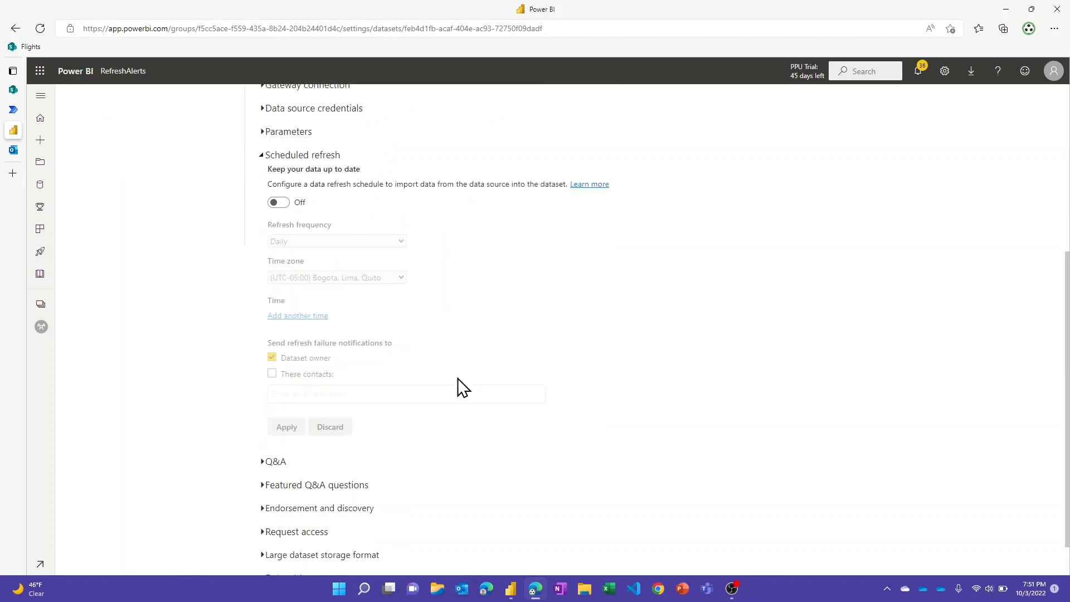
scroll(down, 3)
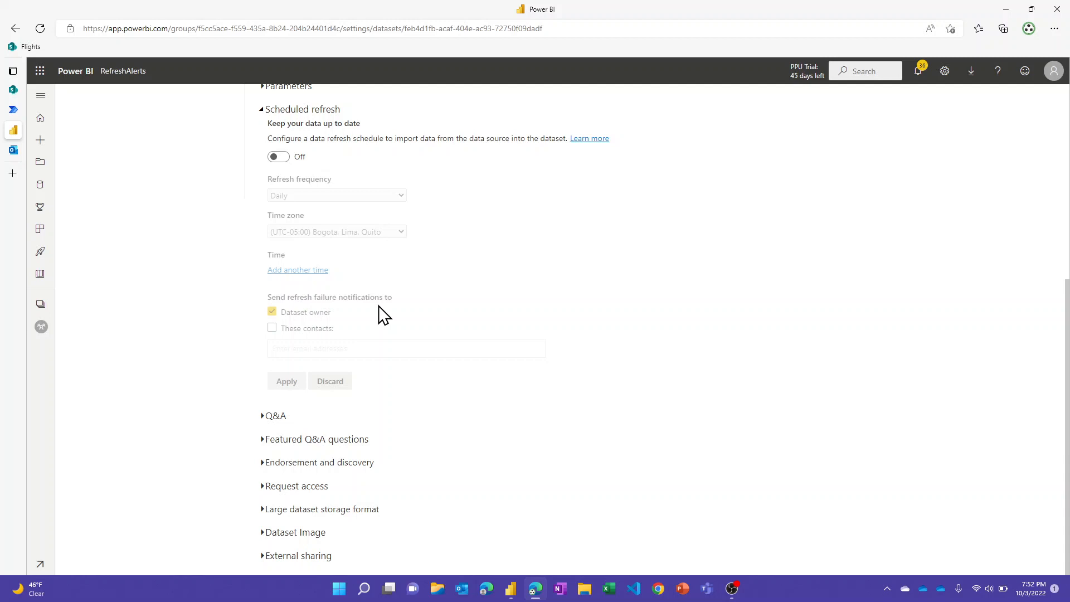
mouse_move(383, 308)
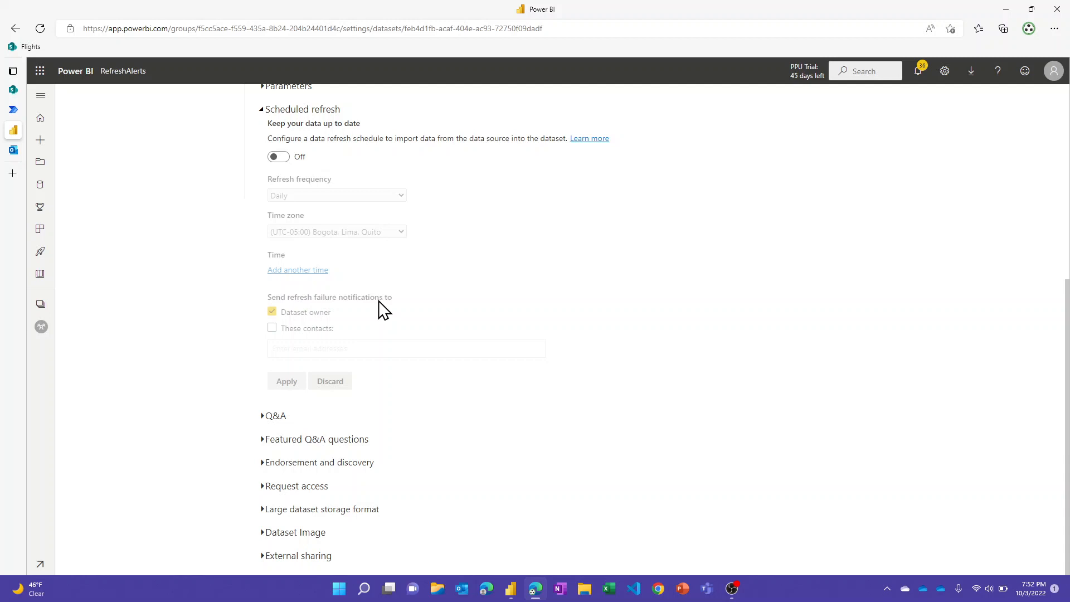
mouse_move(209, 227)
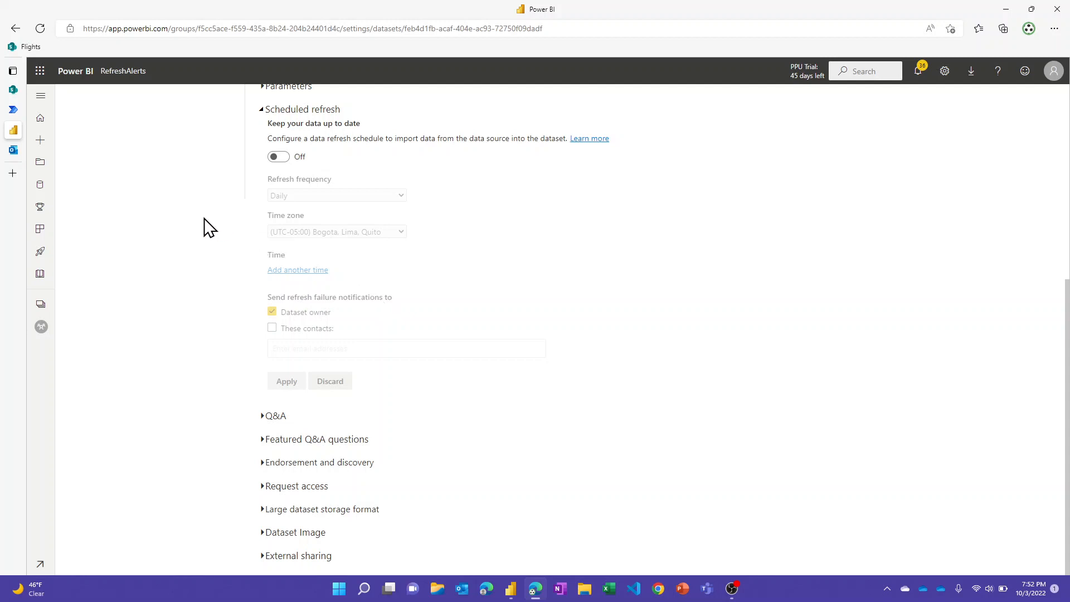
mouse_move(475, 504)
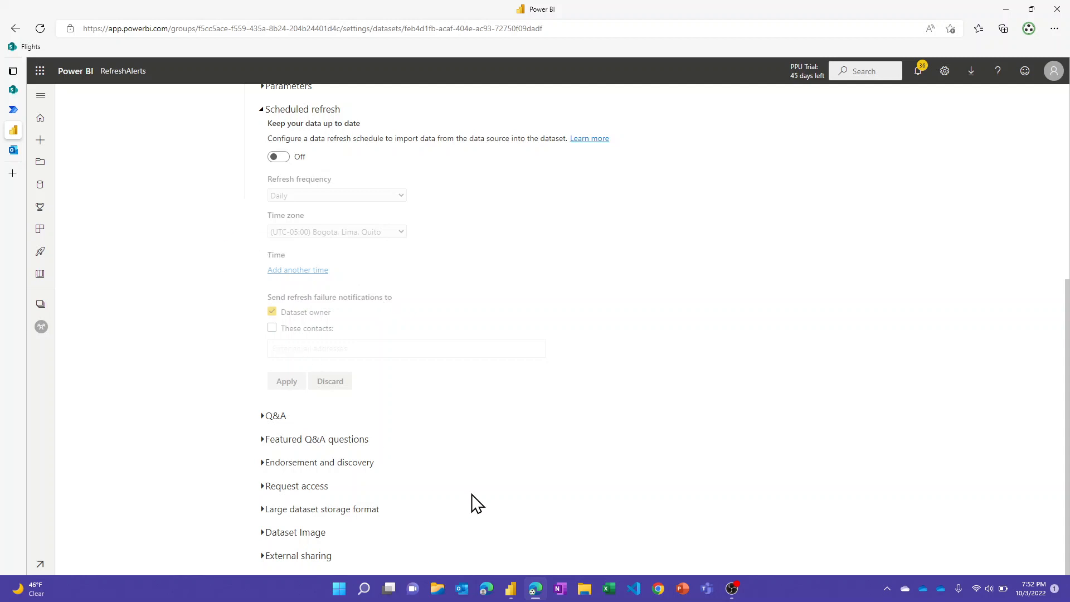
mouse_move(528, 568)
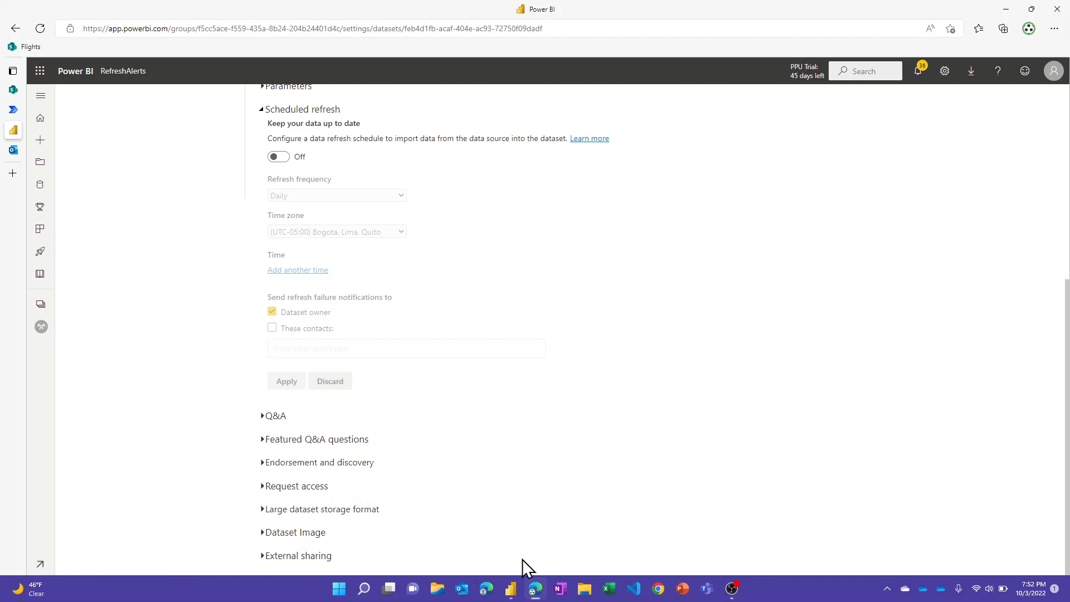
Return to the WeatherAlerts file in Power BI Desktop and view its Weather page.
click(510, 588)
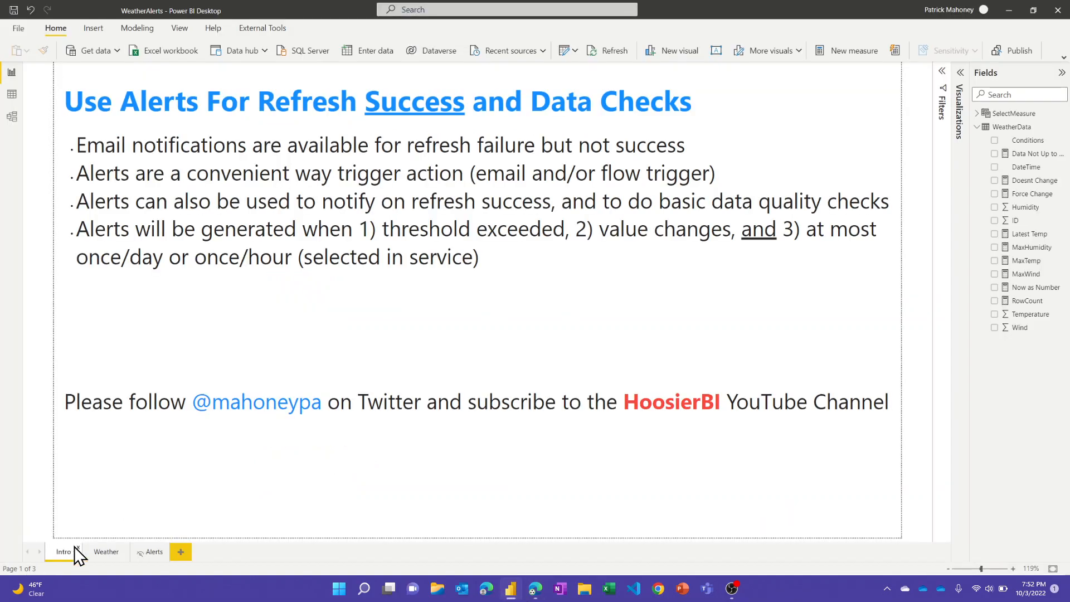
mouse_move(266, 459)
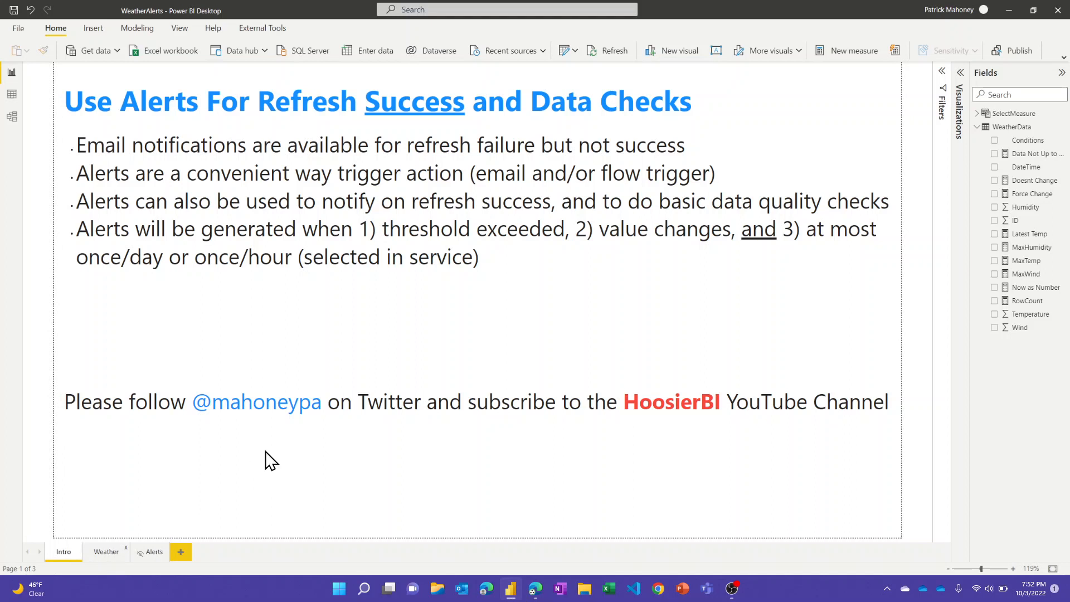
click(106, 551)
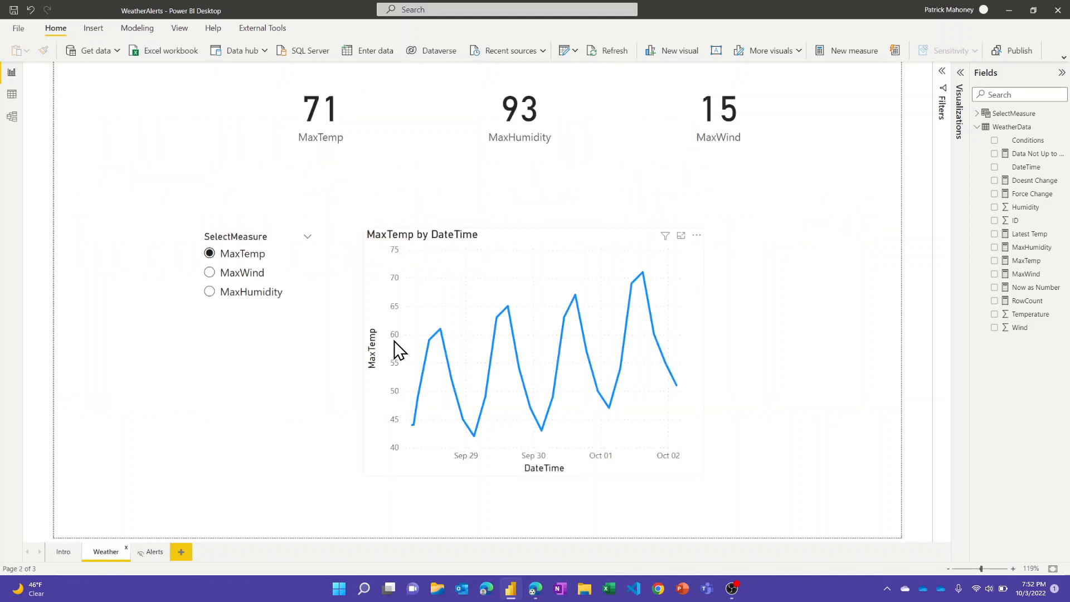
mouse_move(468, 380)
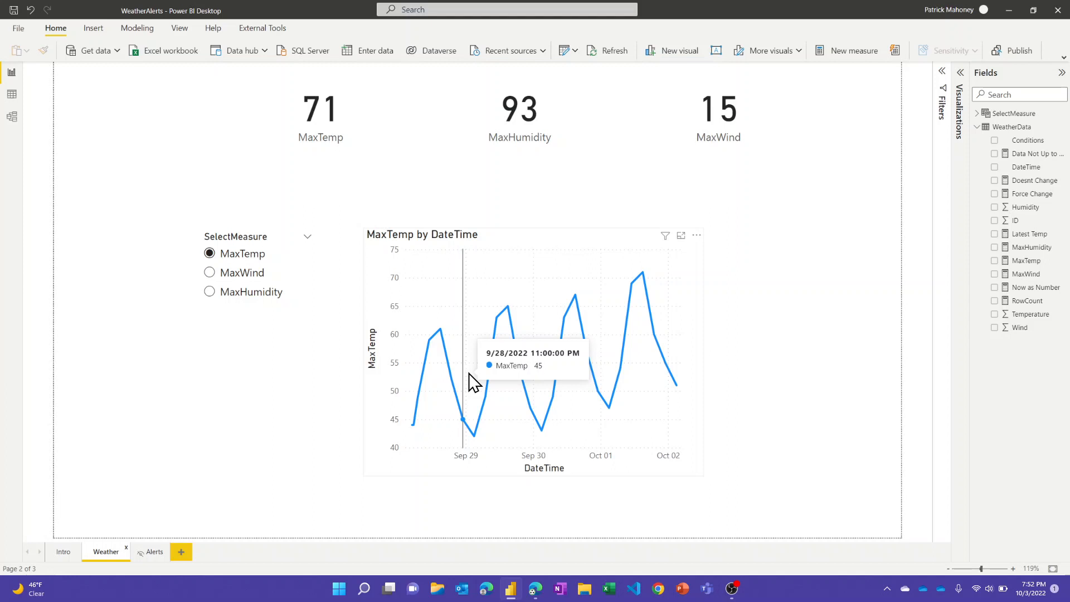
mouse_move(447, 380)
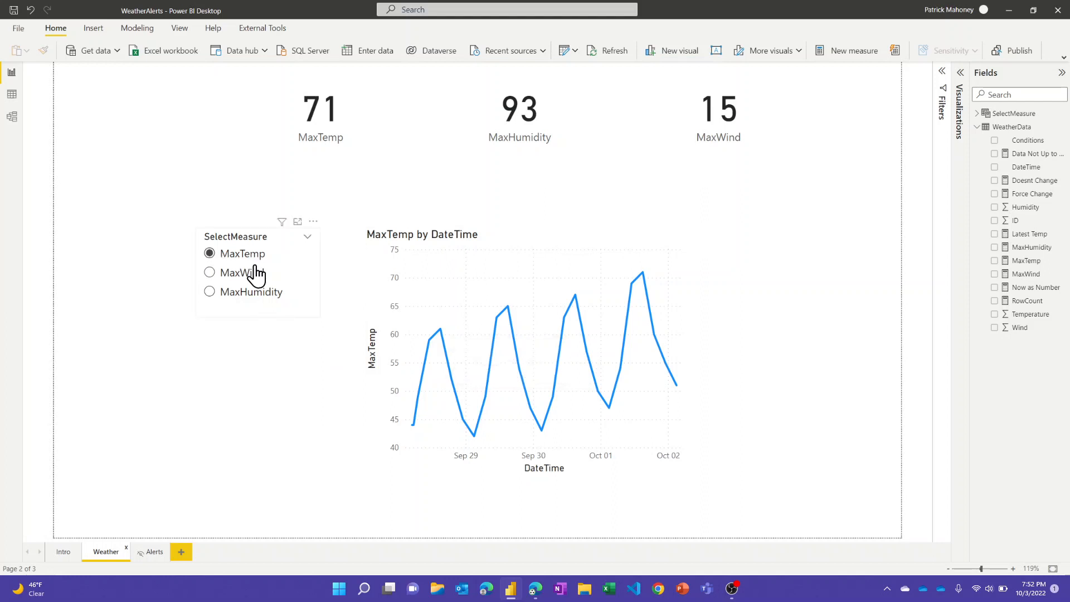
mouse_move(430, 317)
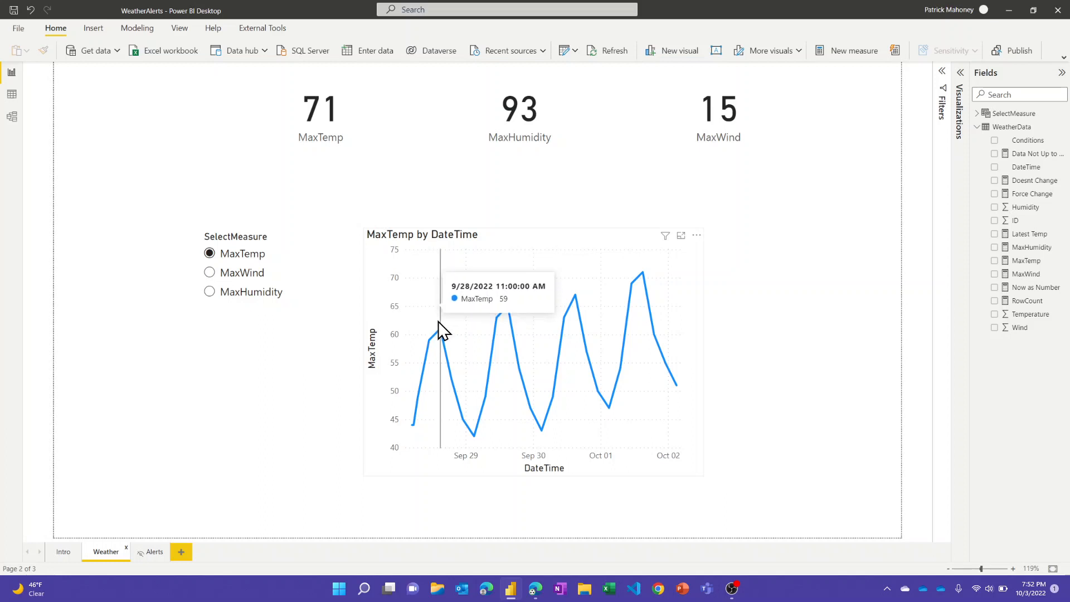
mouse_move(542, 590)
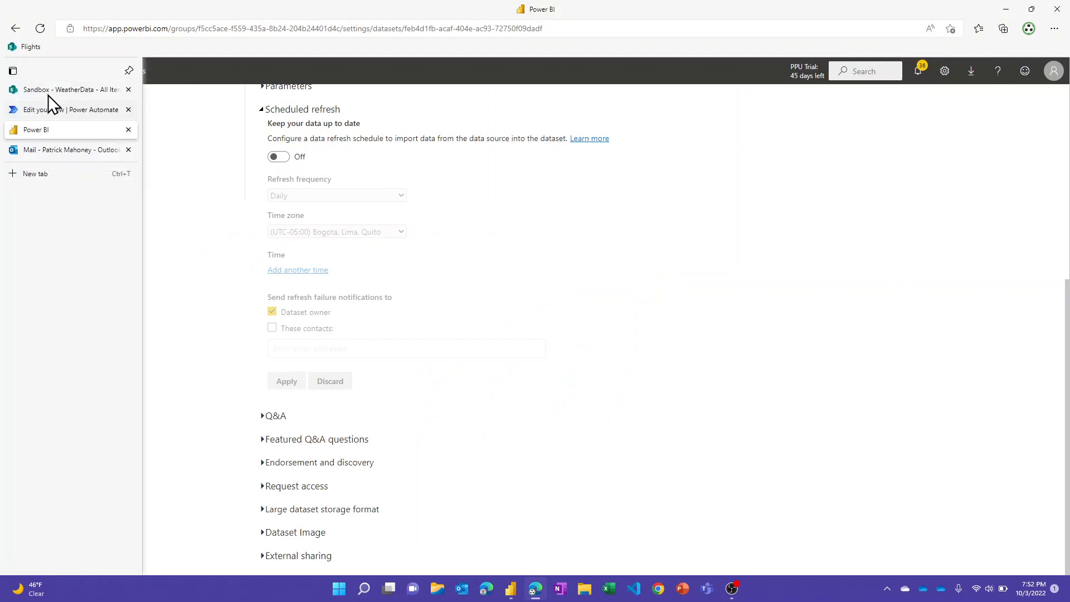
Switch to the Sandbox WeatherData list showing temperature, humidity and wind rows.
click(67, 89)
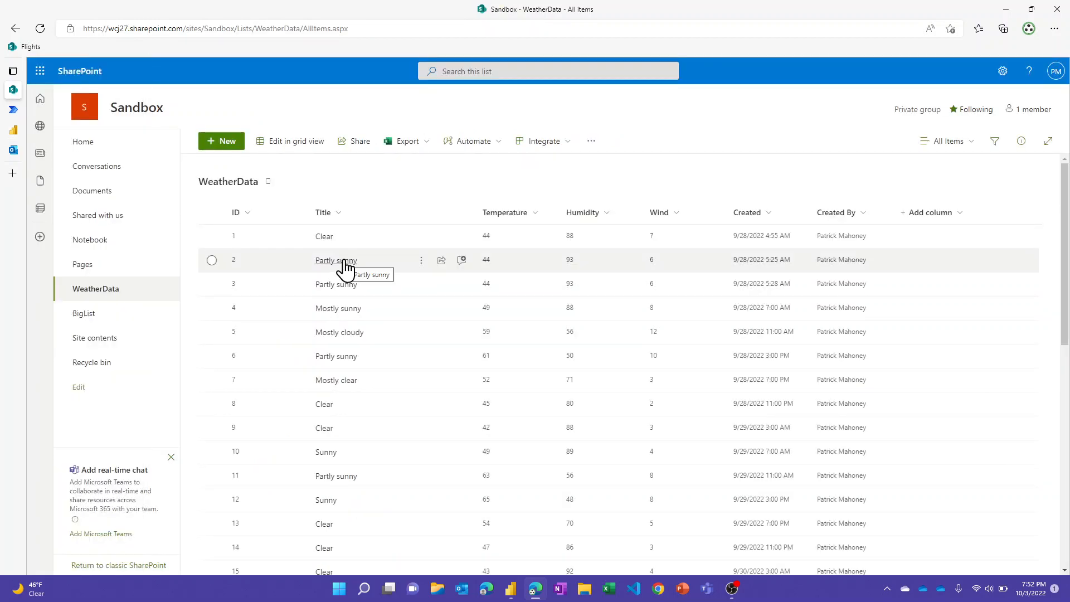
mouse_move(394, 262)
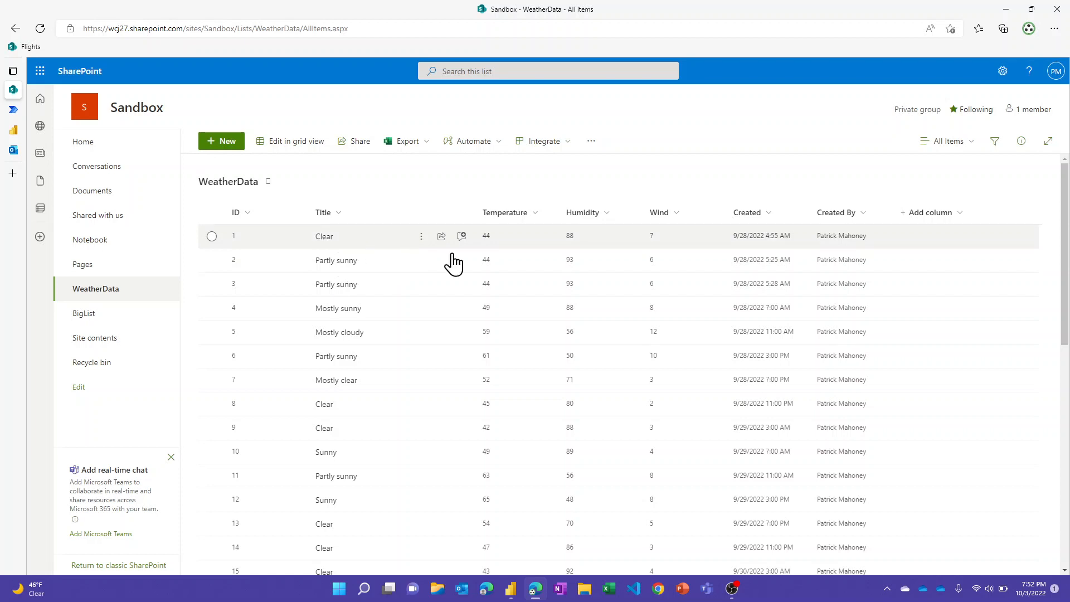
mouse_move(647, 265)
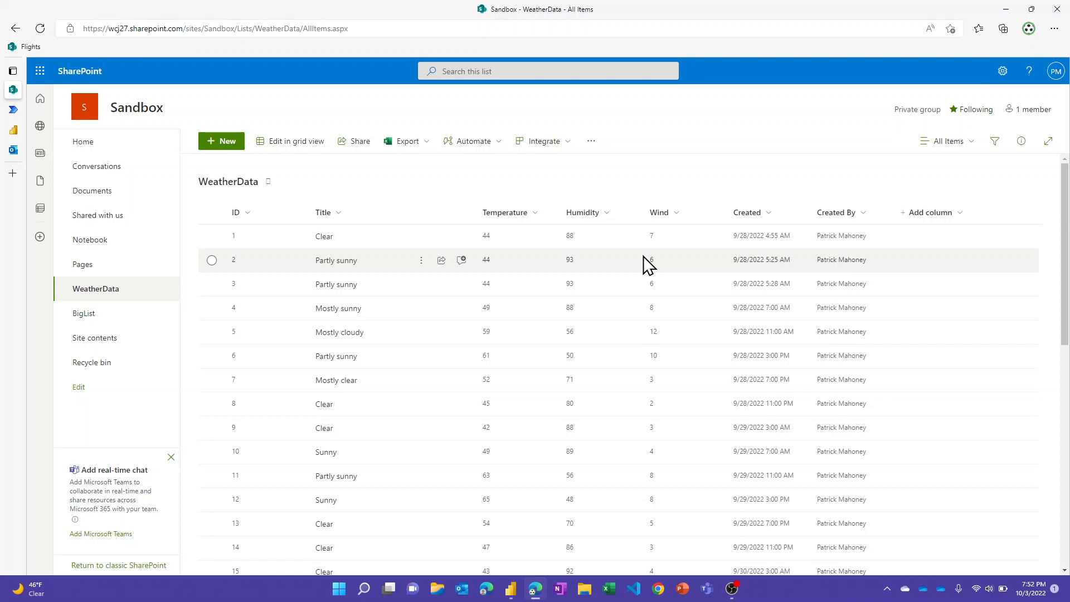
mouse_move(33, 123)
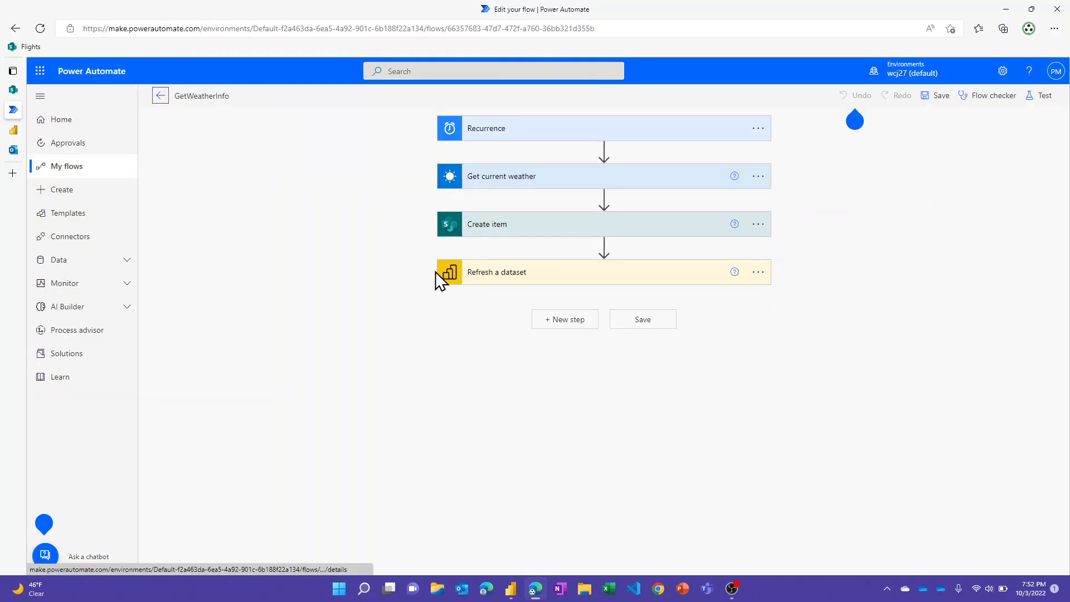
mouse_move(469, 200)
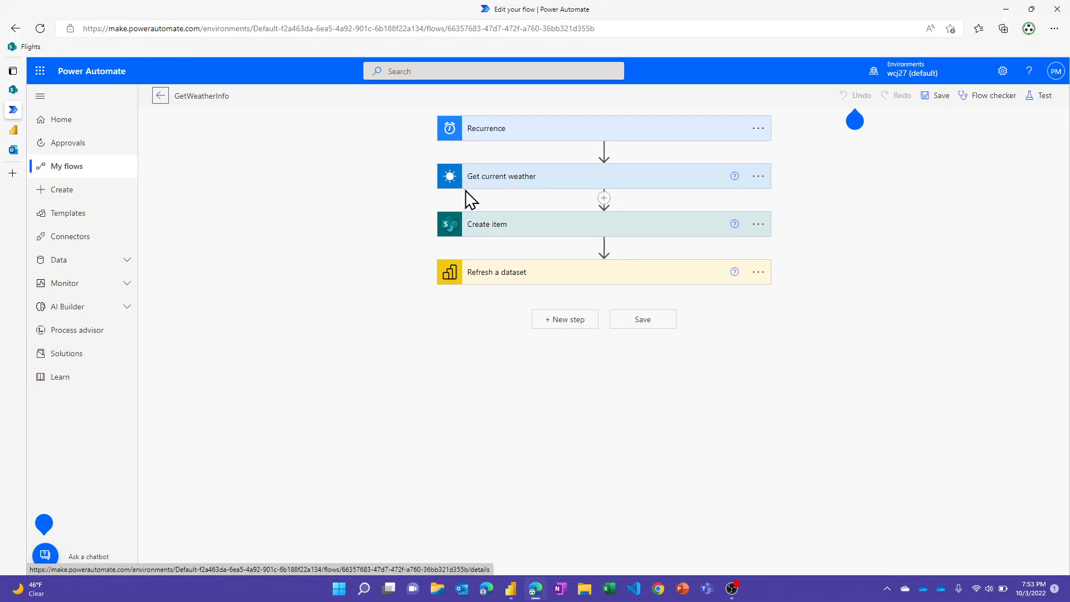
mouse_move(514, 143)
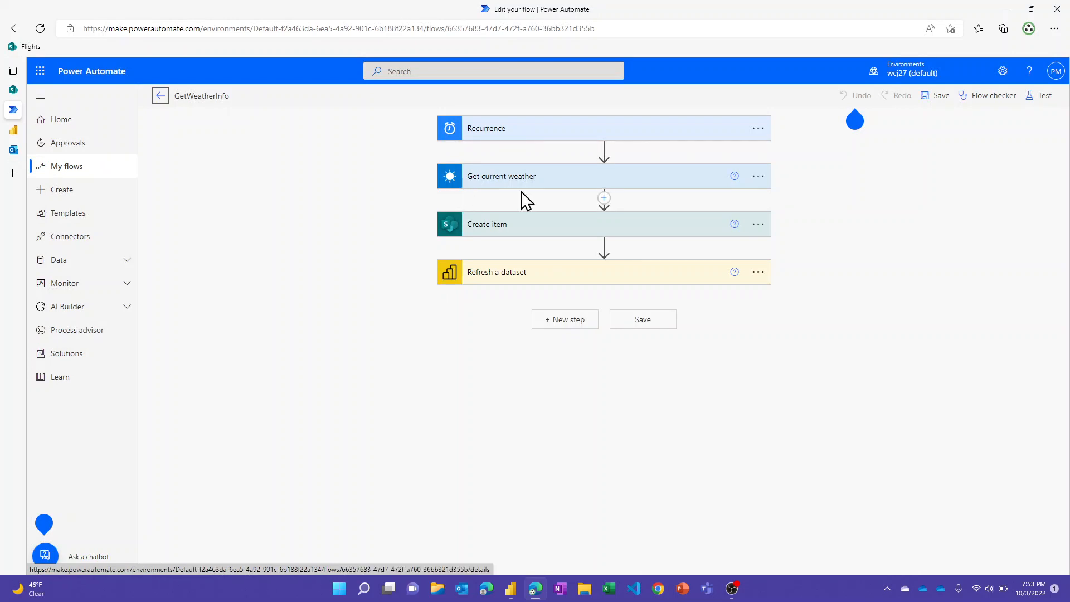
mouse_move(523, 191)
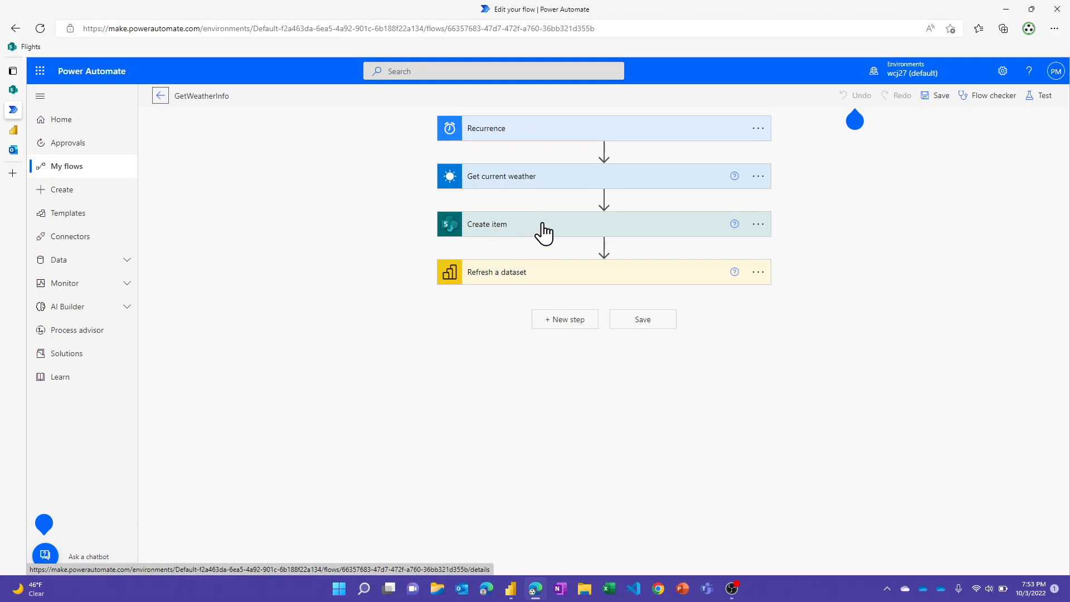
mouse_move(536, 280)
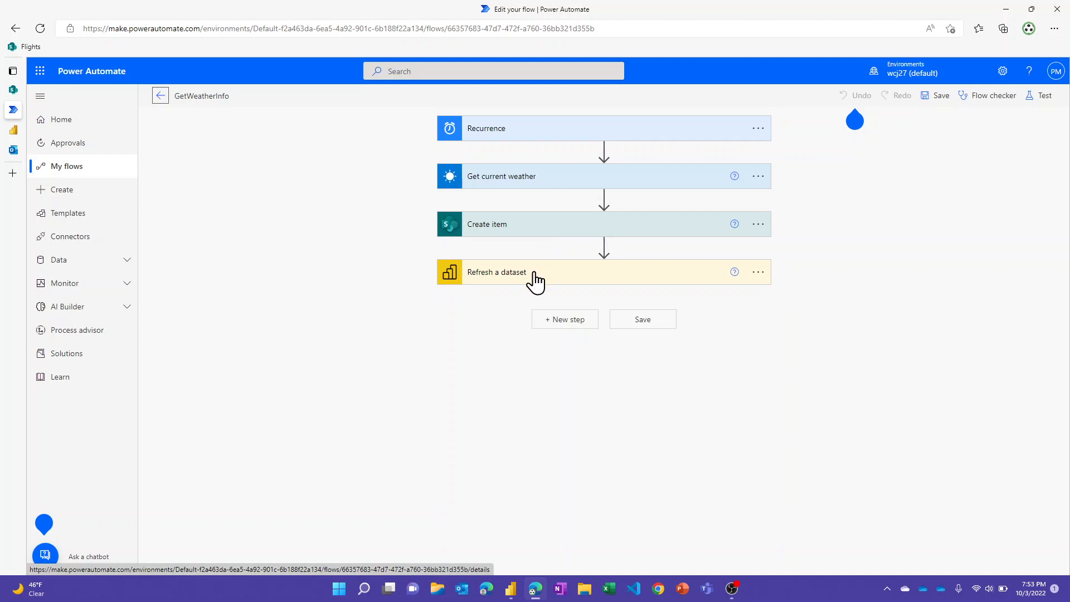
mouse_move(545, 281)
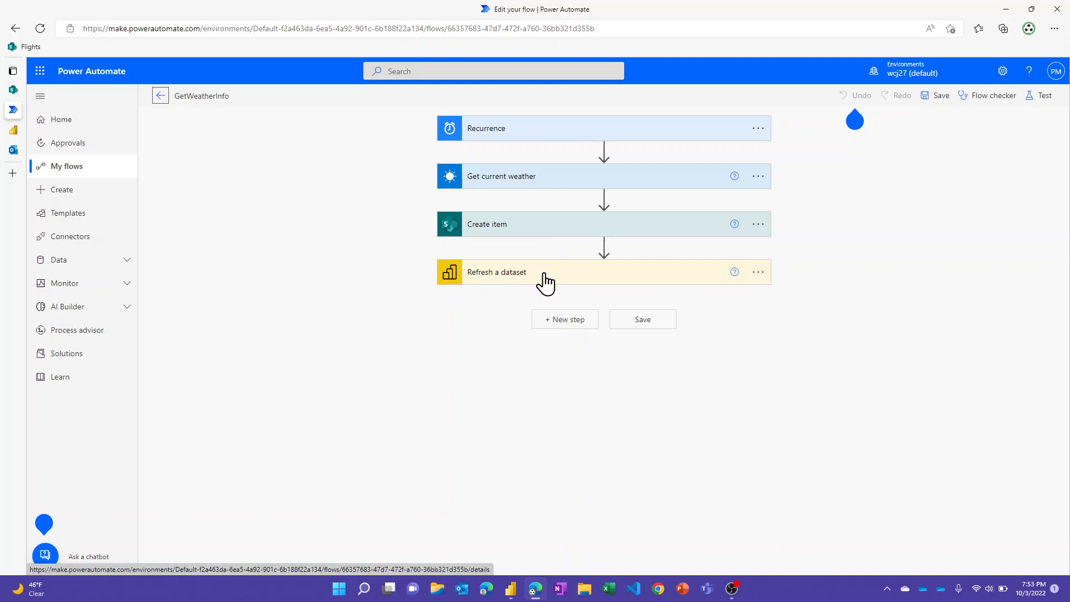
mouse_move(550, 271)
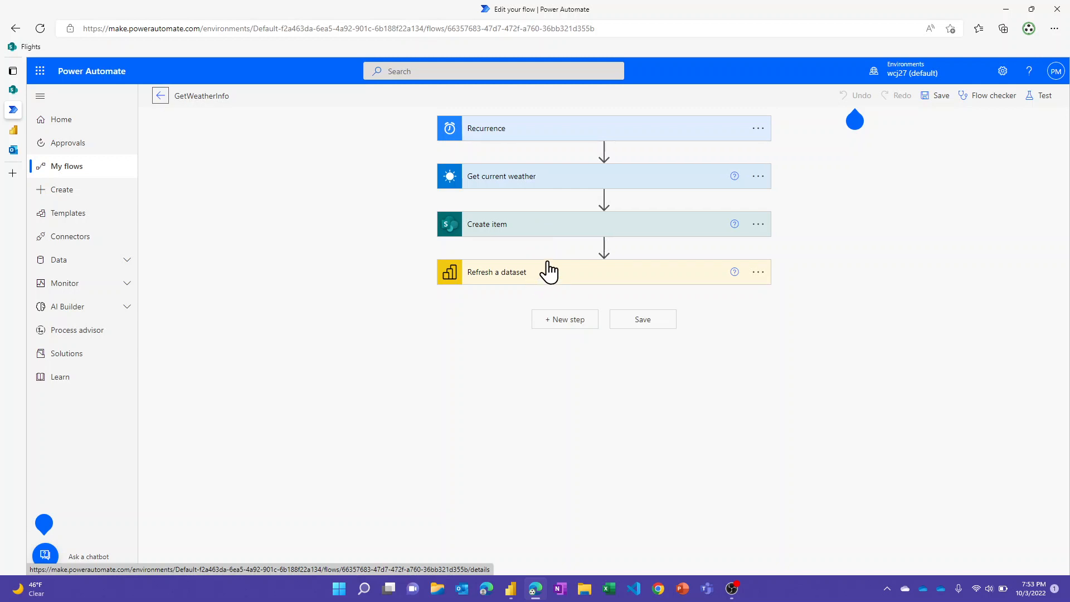
mouse_move(537, 278)
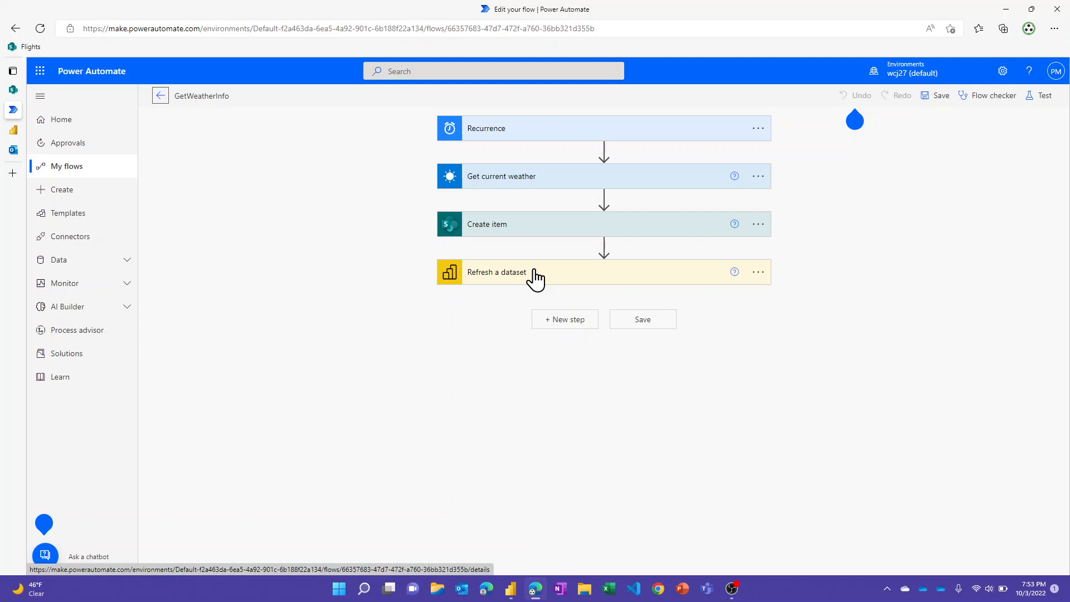
mouse_move(517, 316)
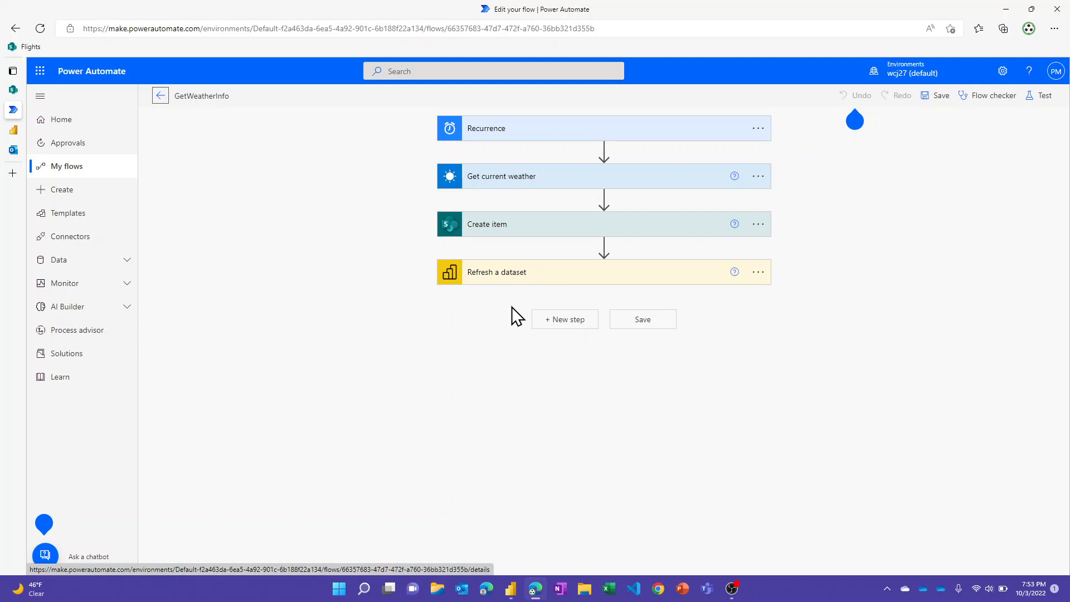
mouse_move(515, 326)
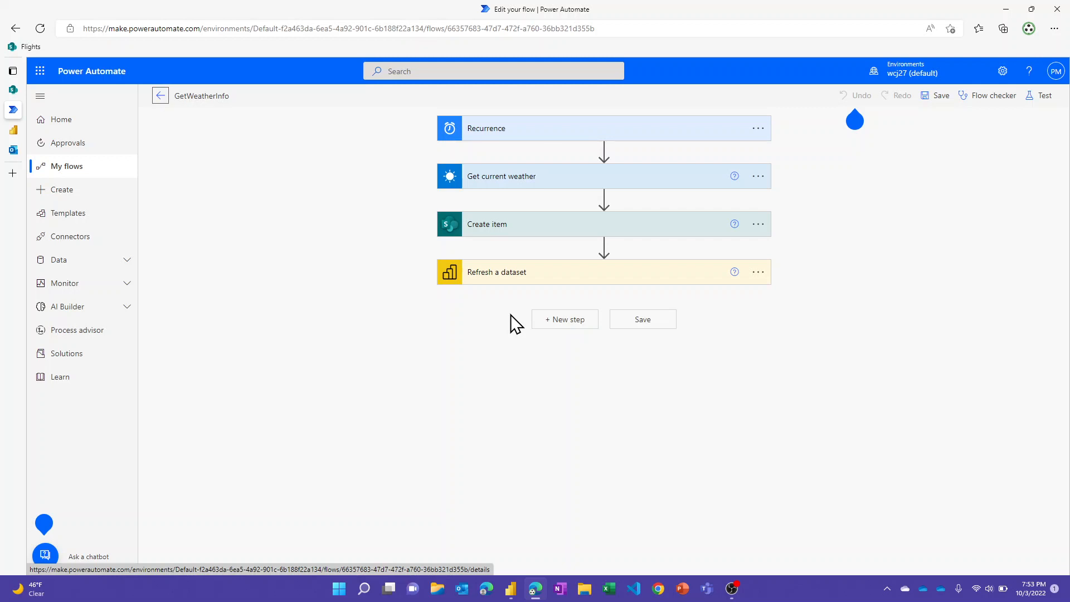
mouse_move(514, 317)
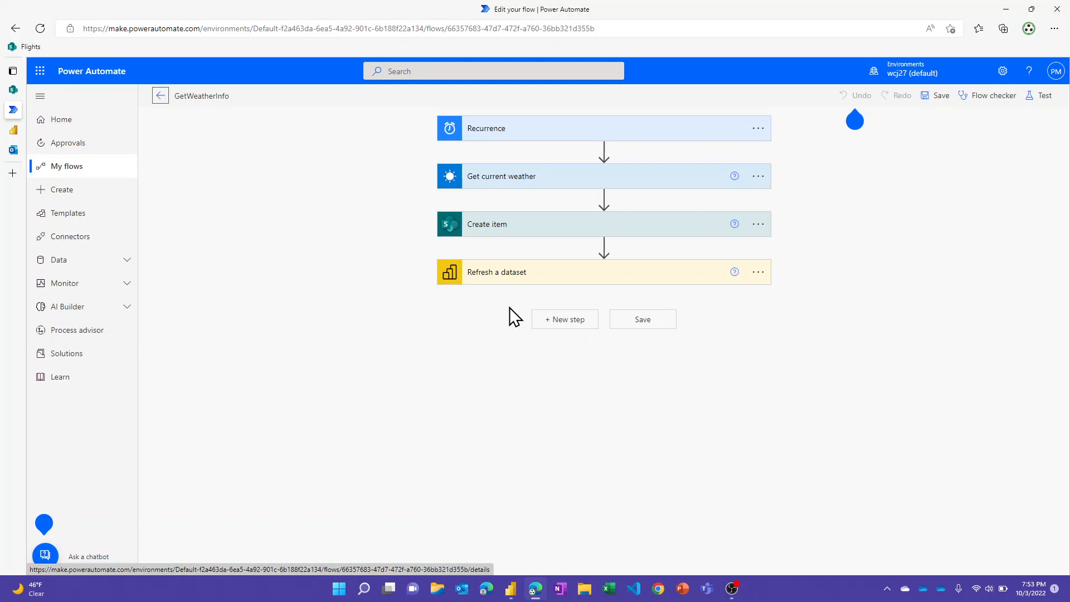
mouse_move(502, 286)
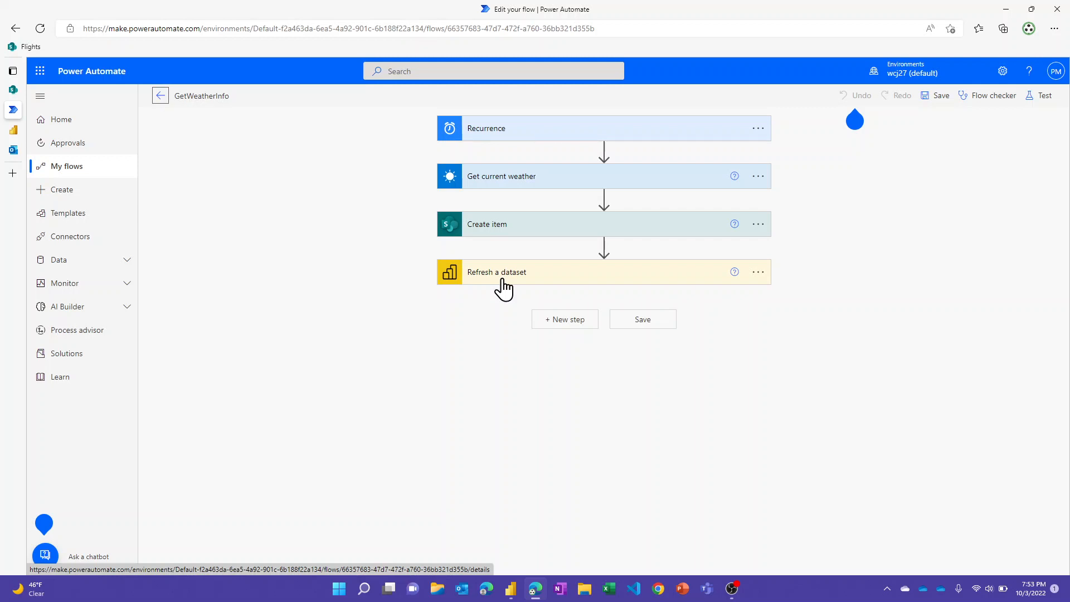
mouse_move(388, 322)
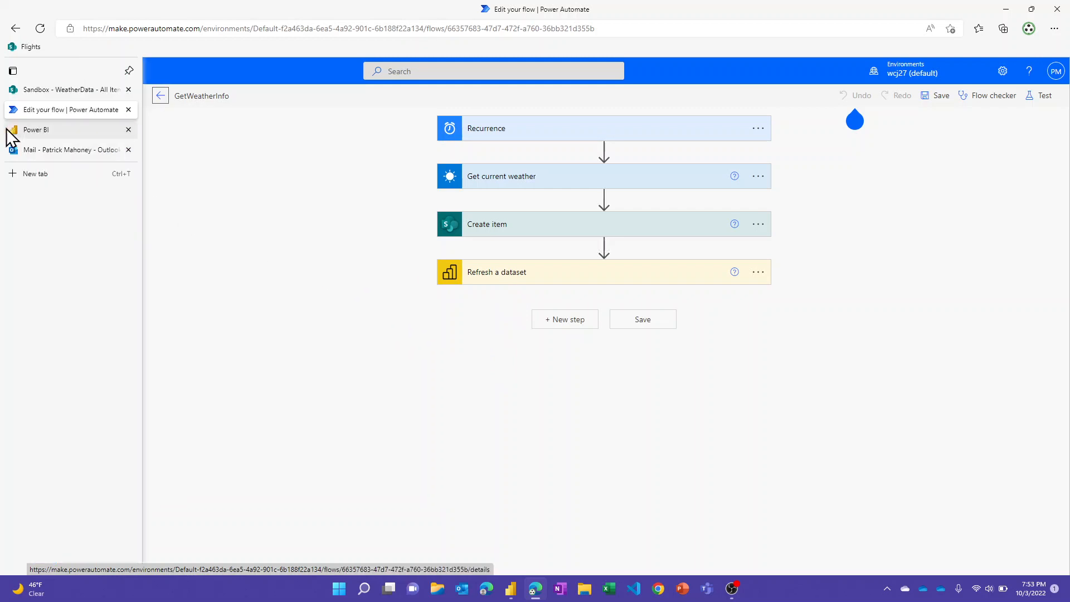
Open the WeatherAlerts report from the RefreshAlerts workspace list in the browser.
click(37, 130)
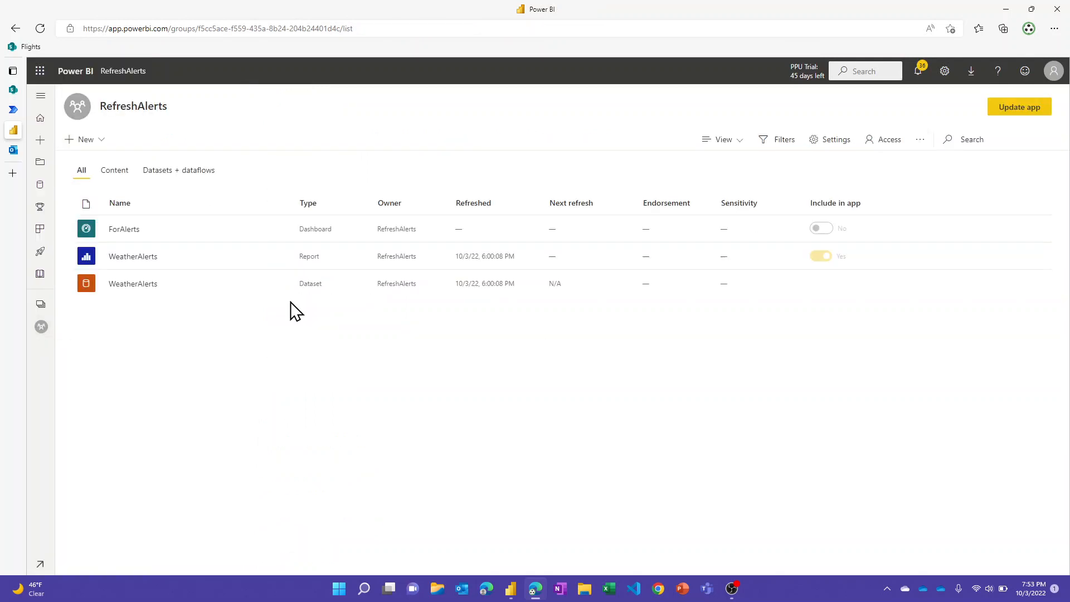
mouse_move(126, 255)
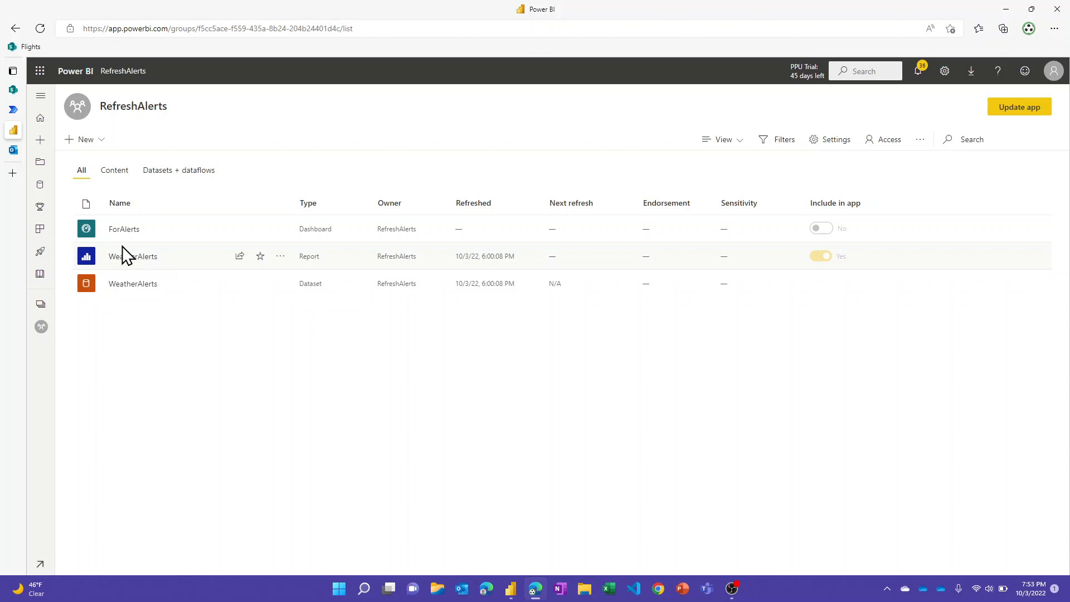
click(133, 256)
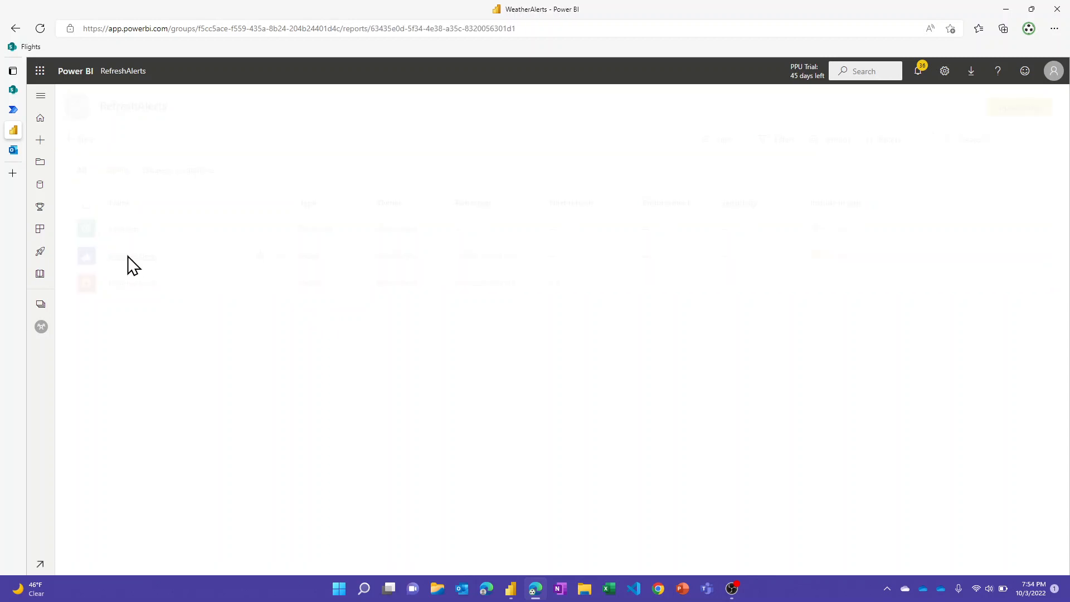
click(129, 255)
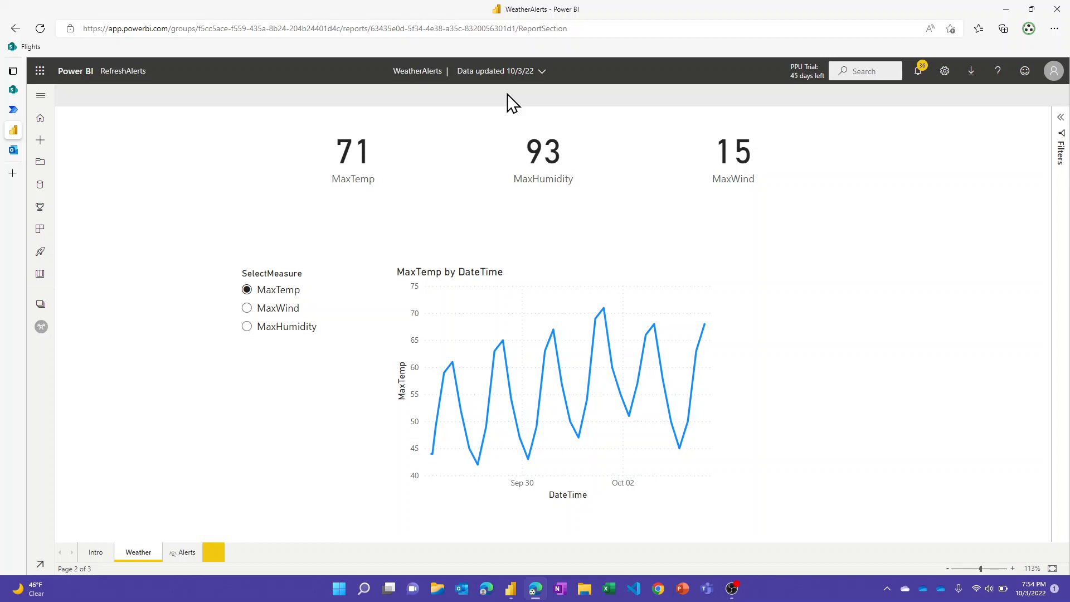
Show the hidden Alerts page with Latest Temp, RowCount and other alert cards.
click(184, 550)
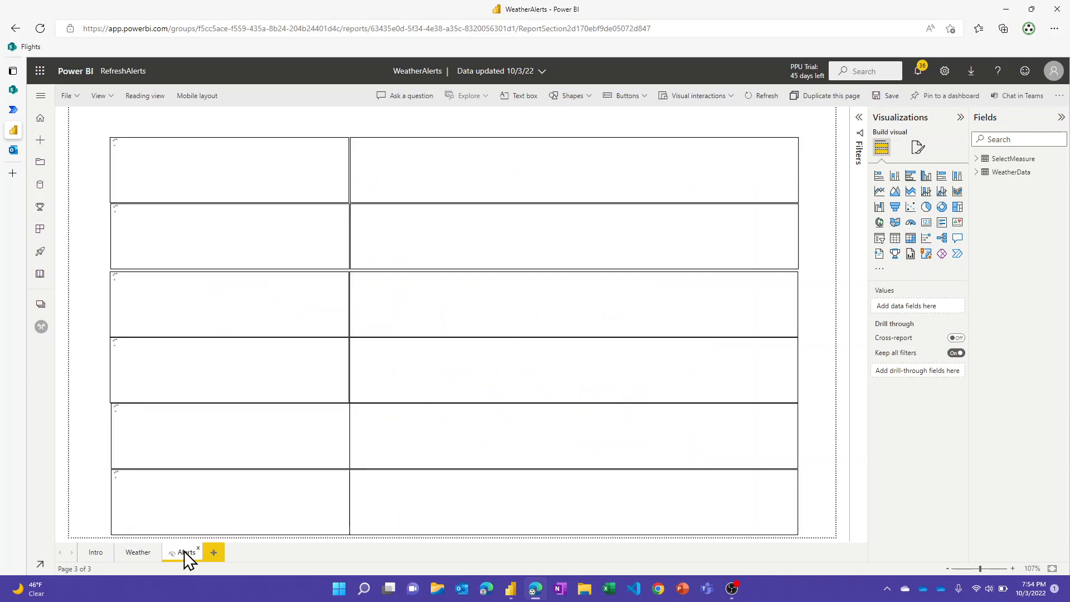
click(185, 551)
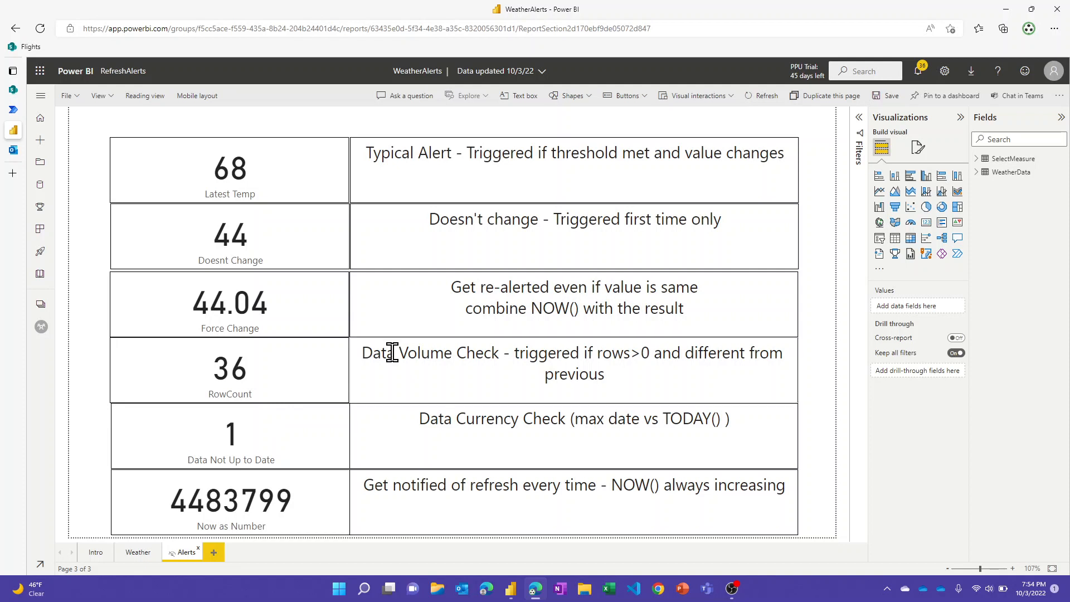
mouse_move(416, 202)
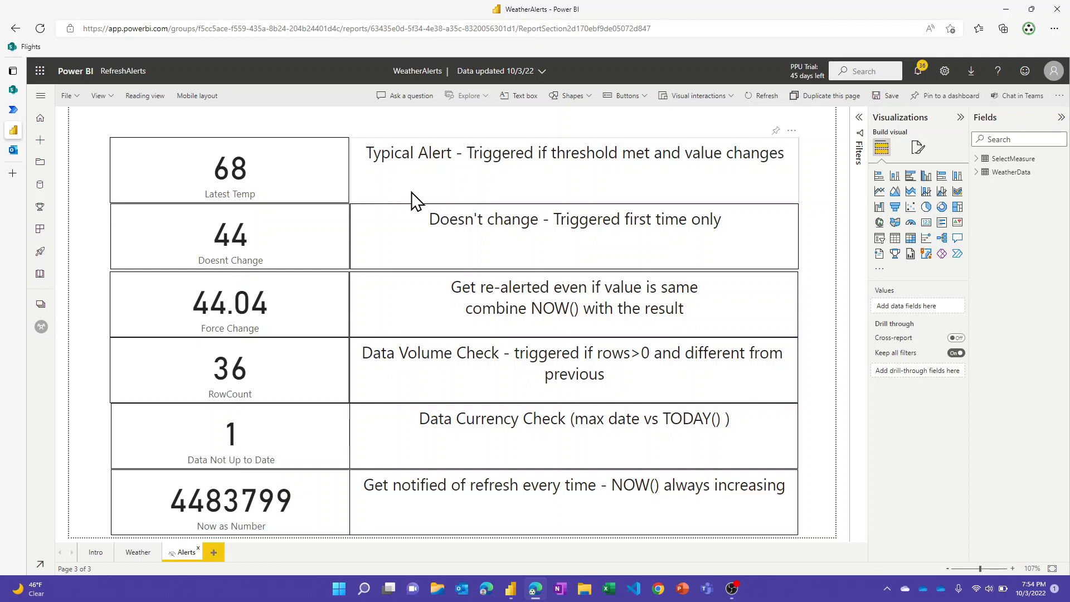
mouse_move(311, 131)
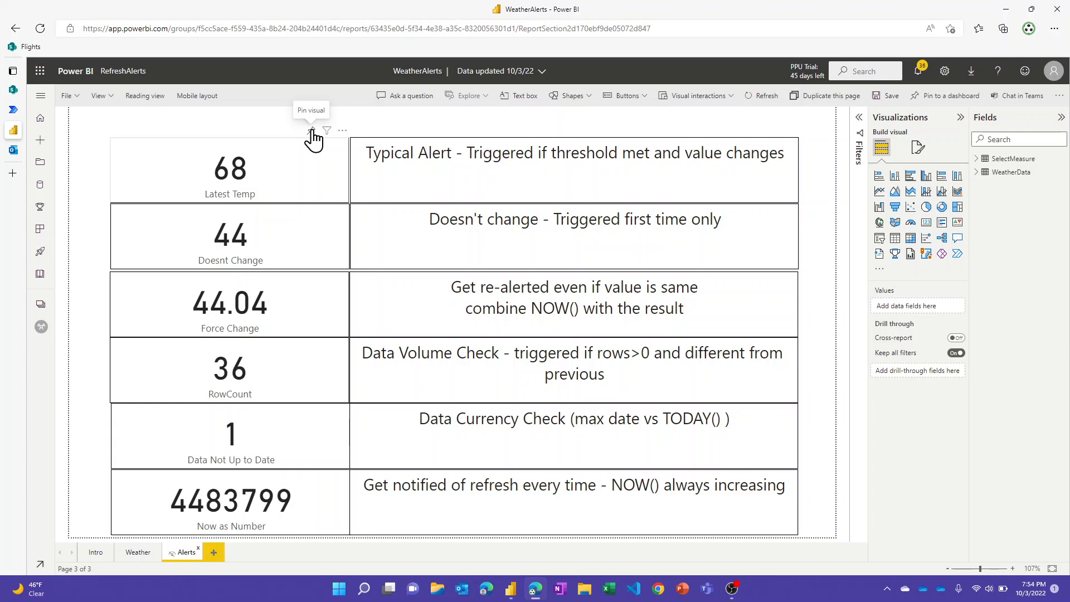
click(230, 168)
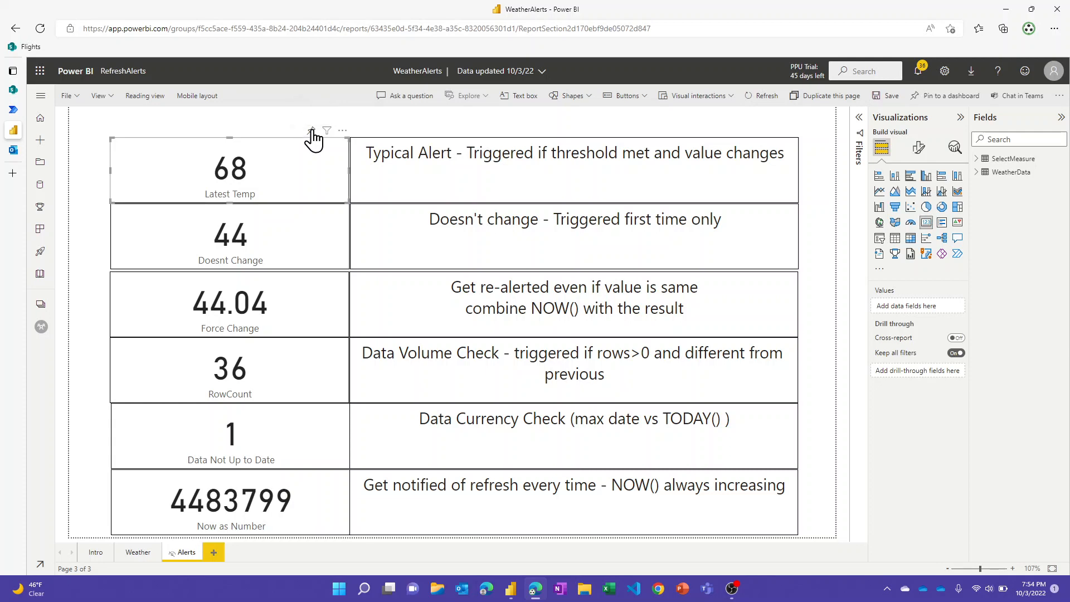
click(312, 131)
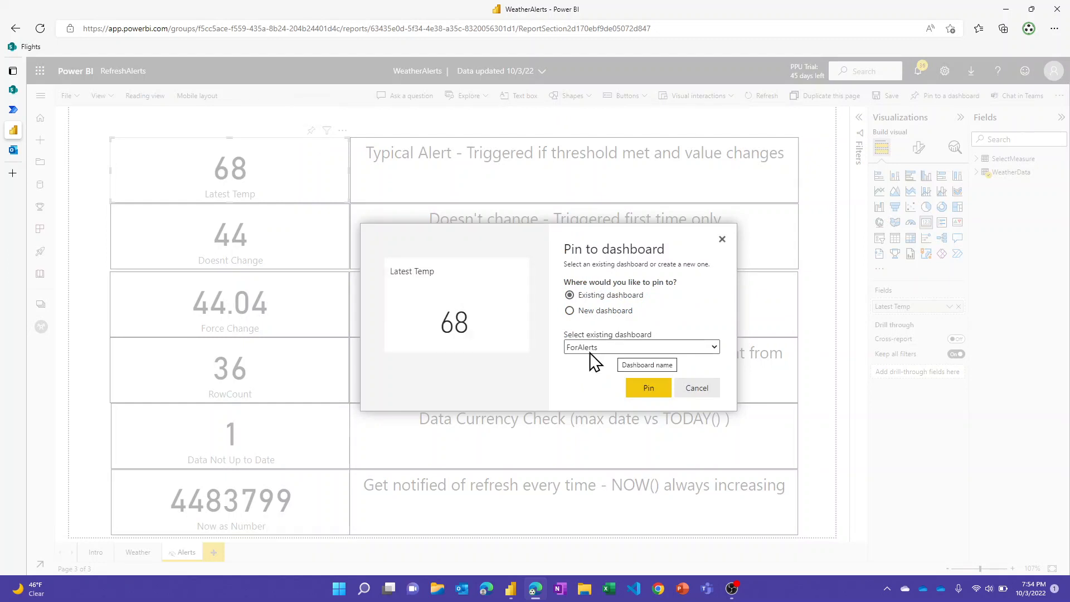
mouse_move(590, 360)
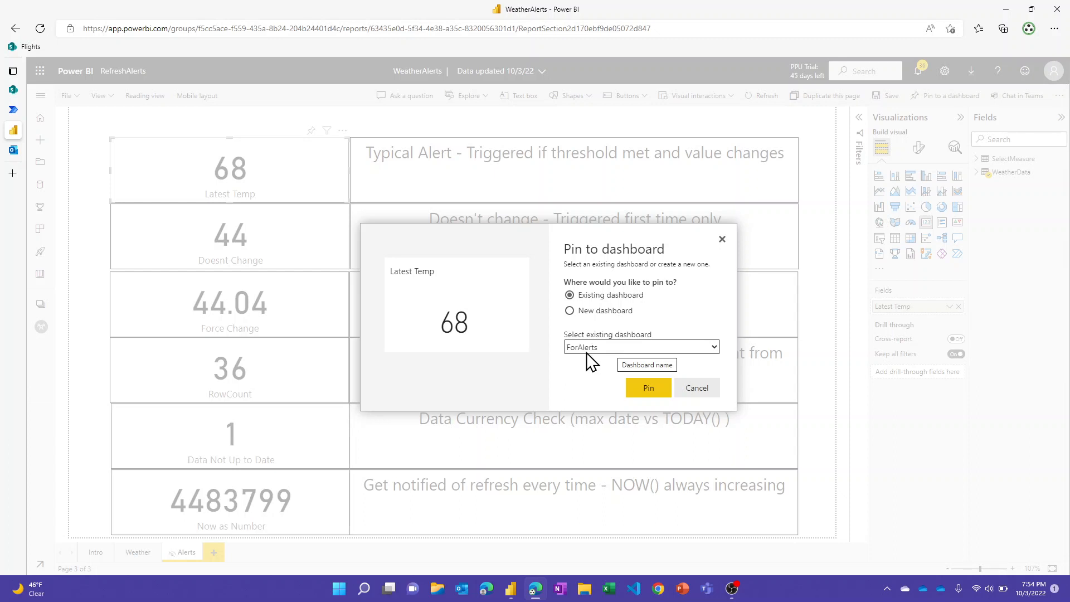
mouse_move(327, 382)
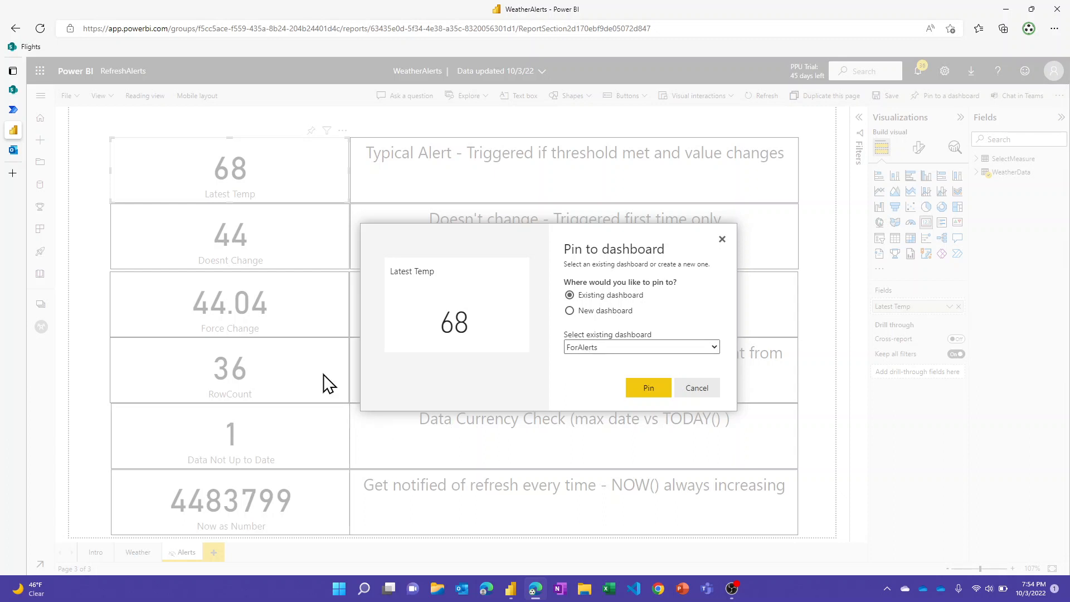
mouse_move(696, 388)
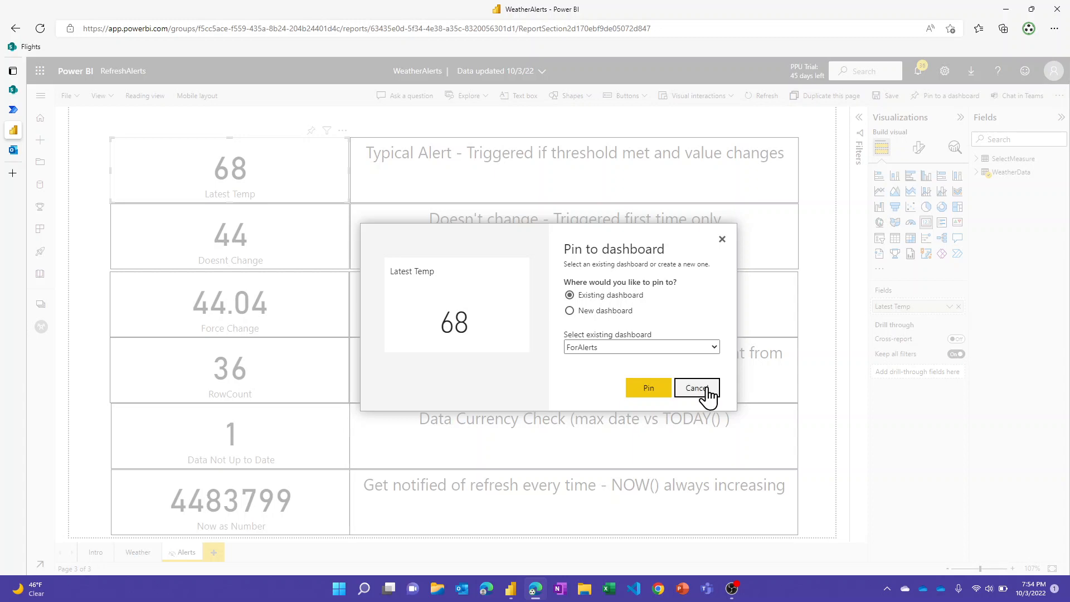
click(696, 387)
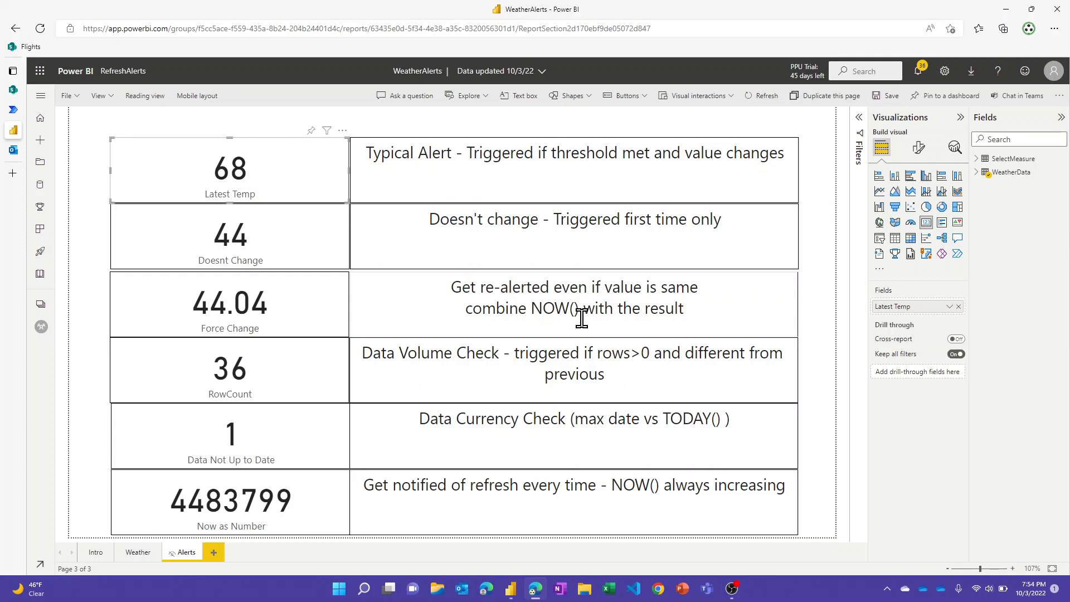
click(510, 589)
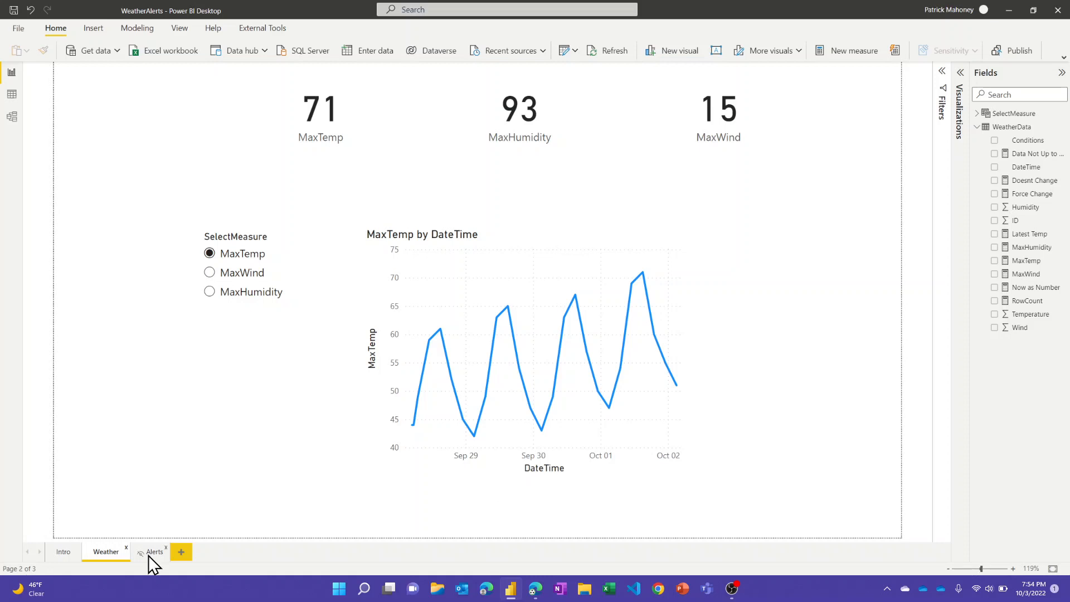
click(153, 551)
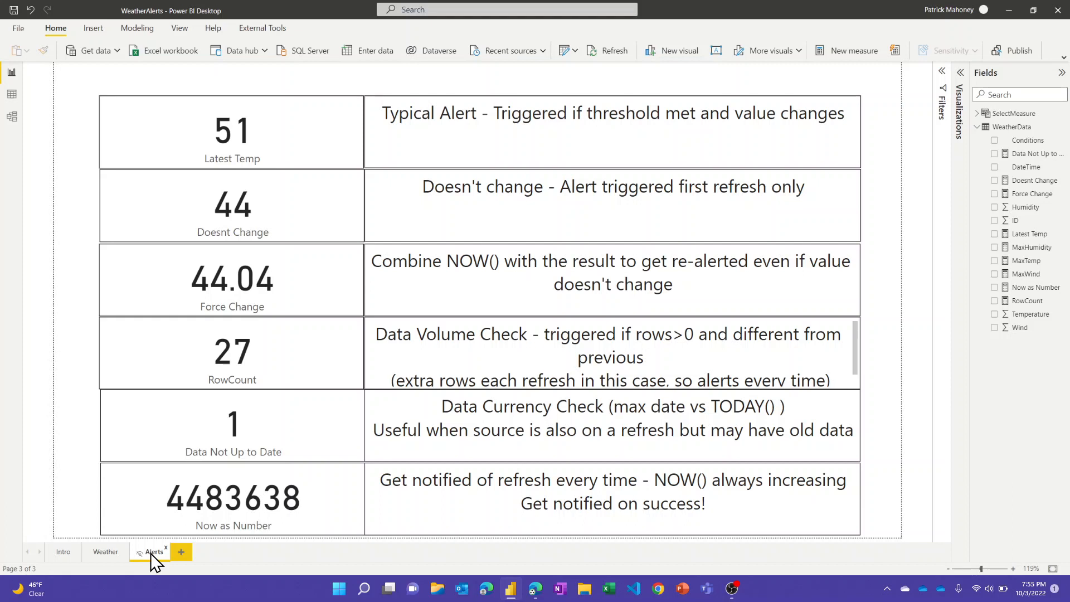
mouse_move(258, 525)
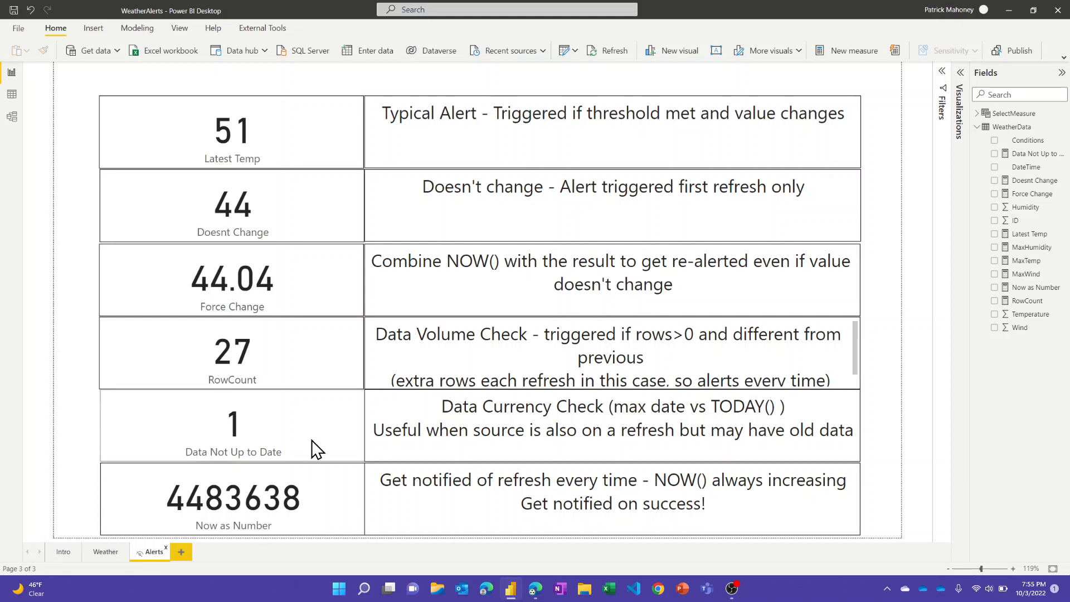
mouse_move(323, 436)
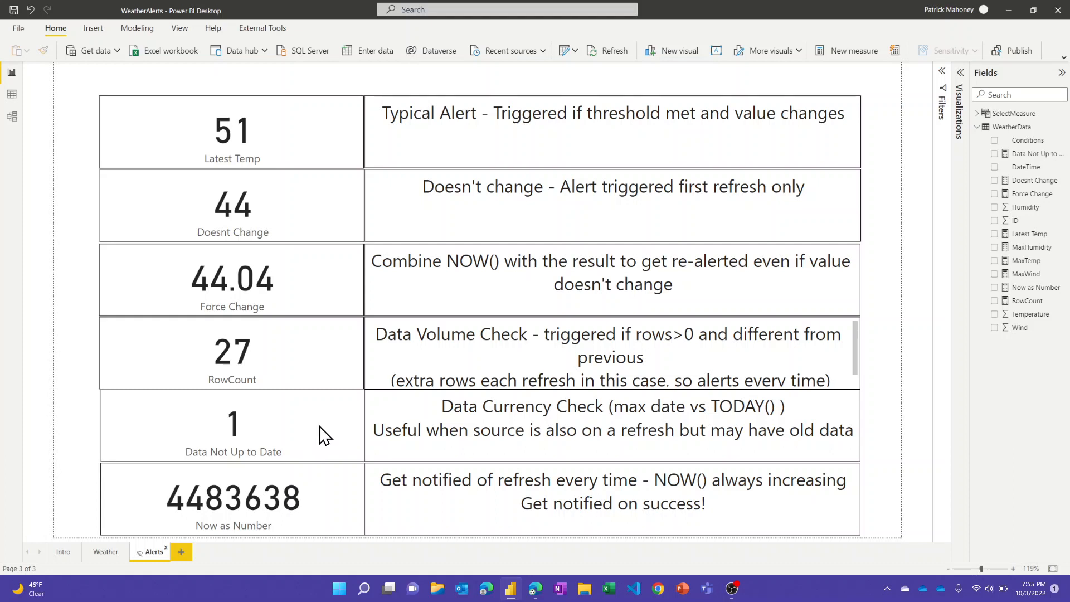
mouse_move(329, 435)
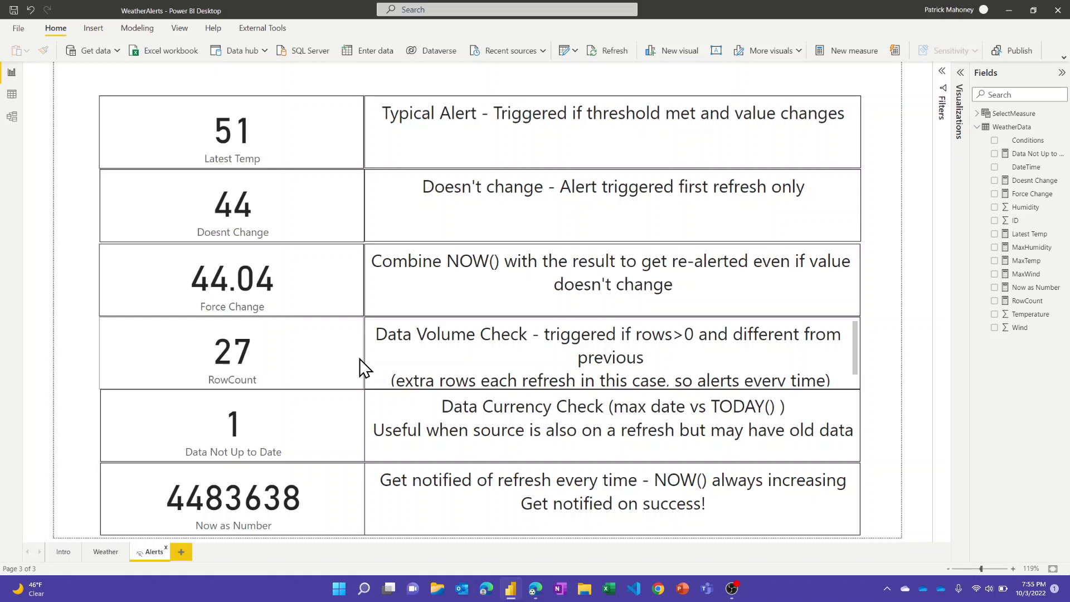
mouse_move(352, 231)
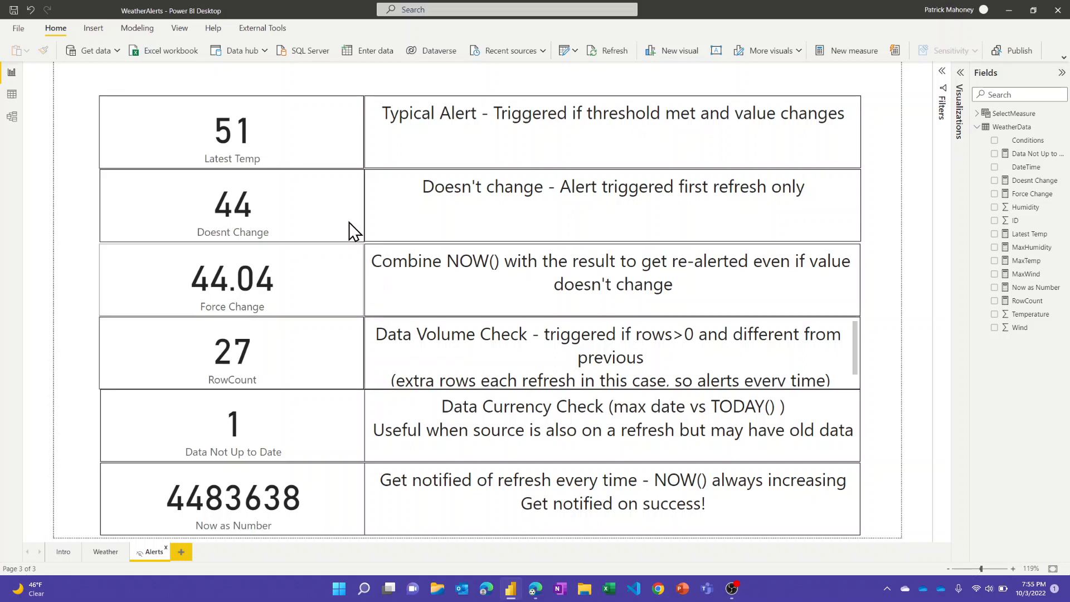
mouse_move(286, 111)
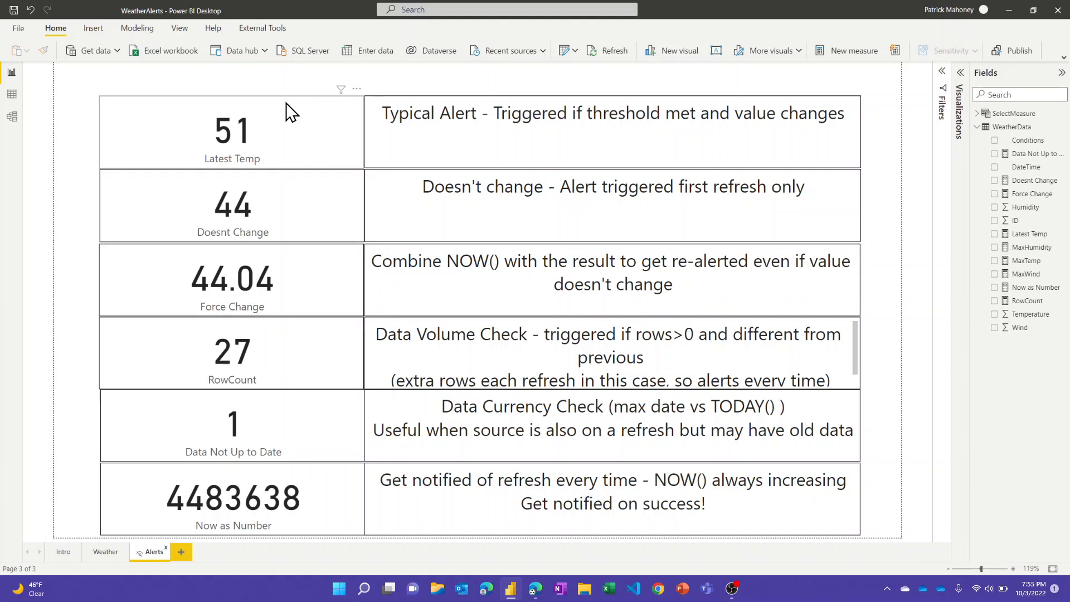
mouse_move(295, 122)
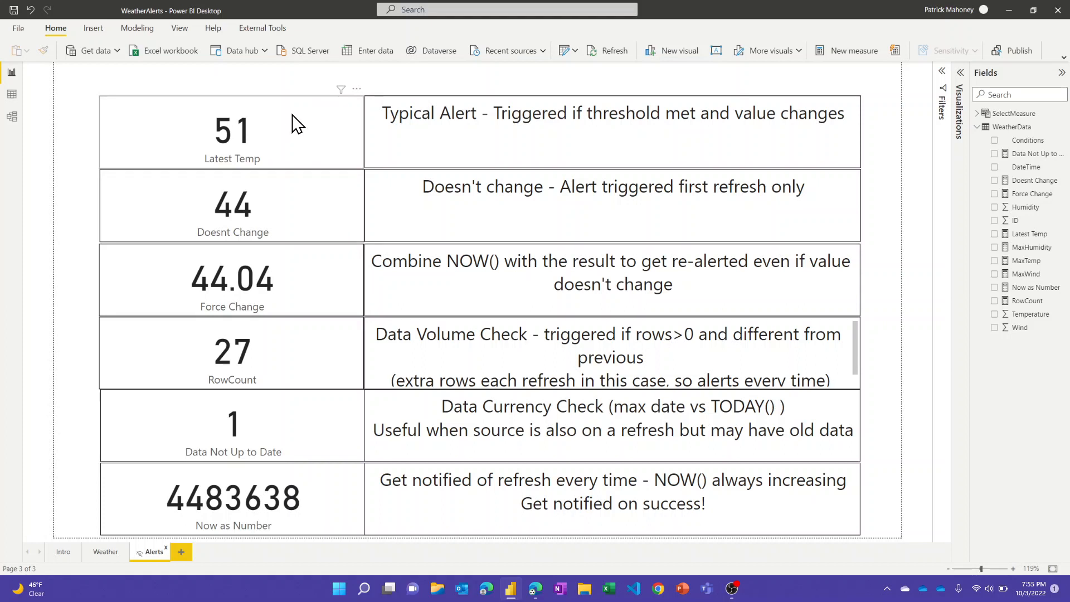
mouse_move(298, 133)
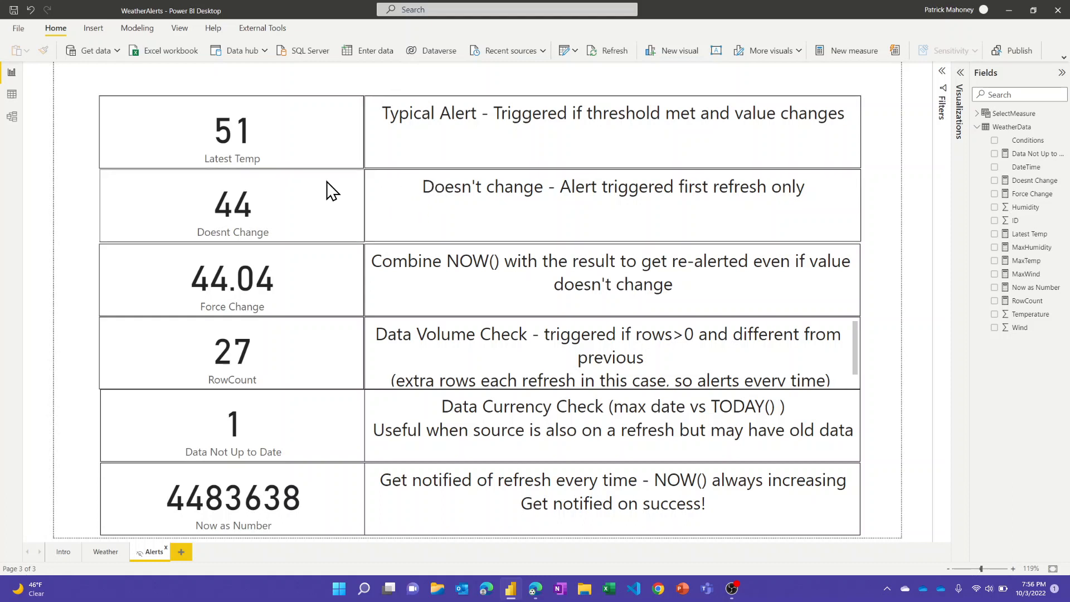
mouse_move(748, 203)
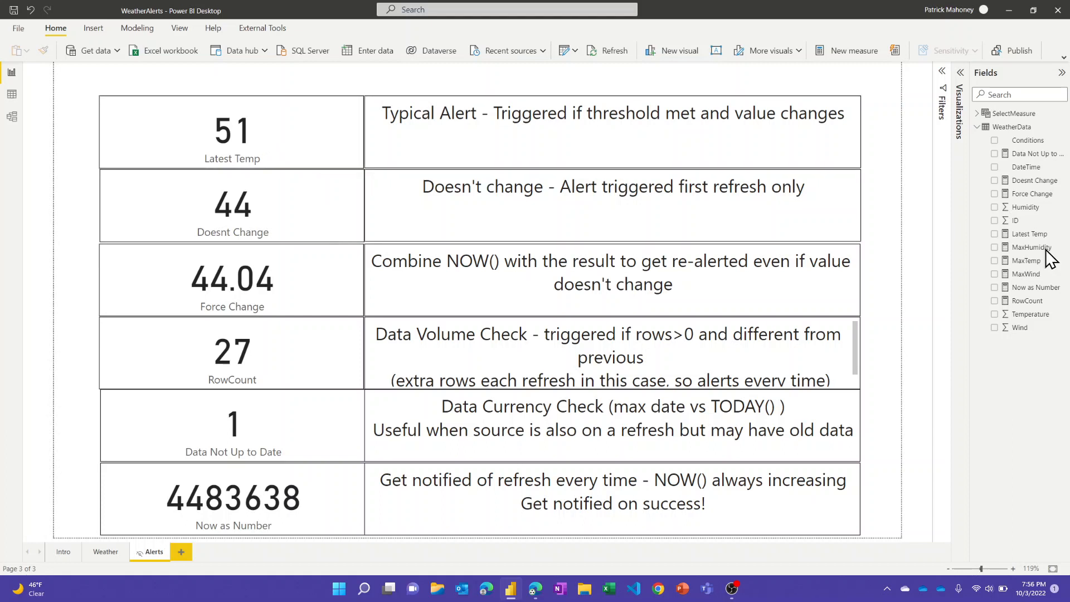
mouse_move(1026, 233)
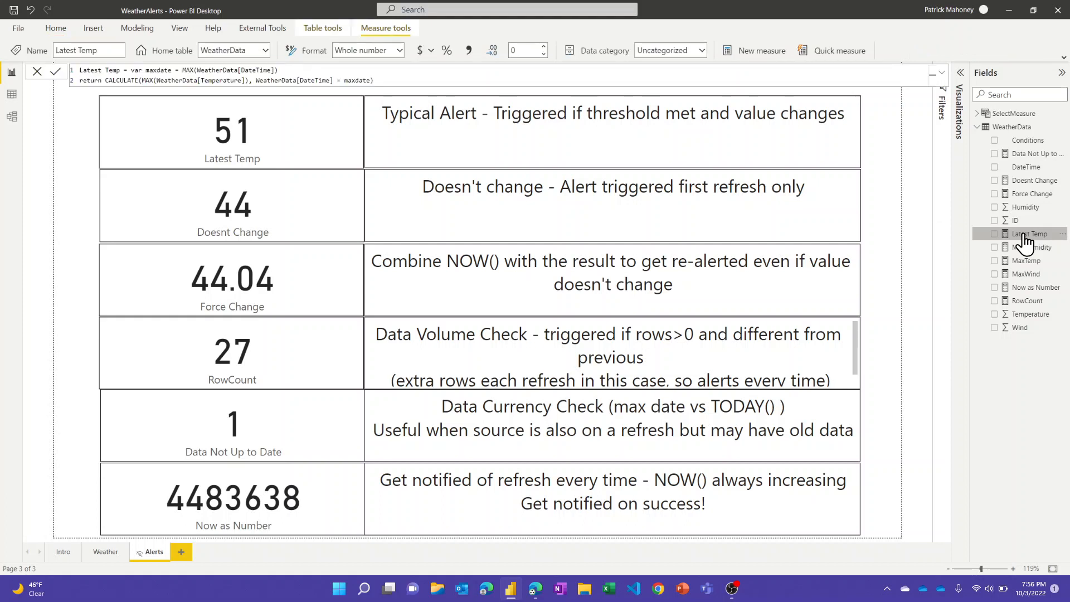
mouse_move(1032, 234)
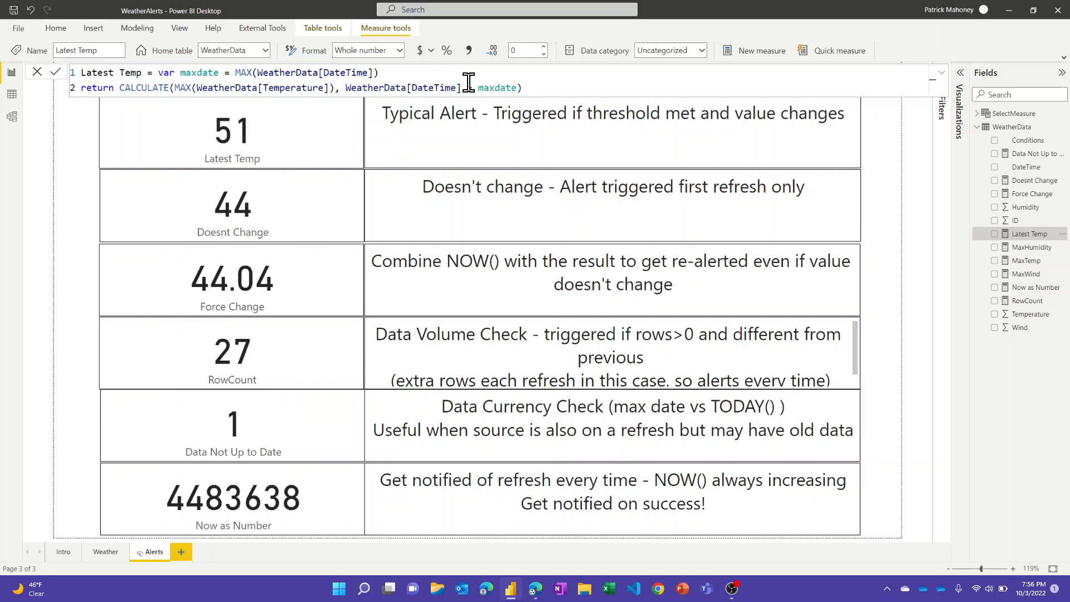
View the Latest Temp DAX returning max temperature at the latest DateTime.
text(=)
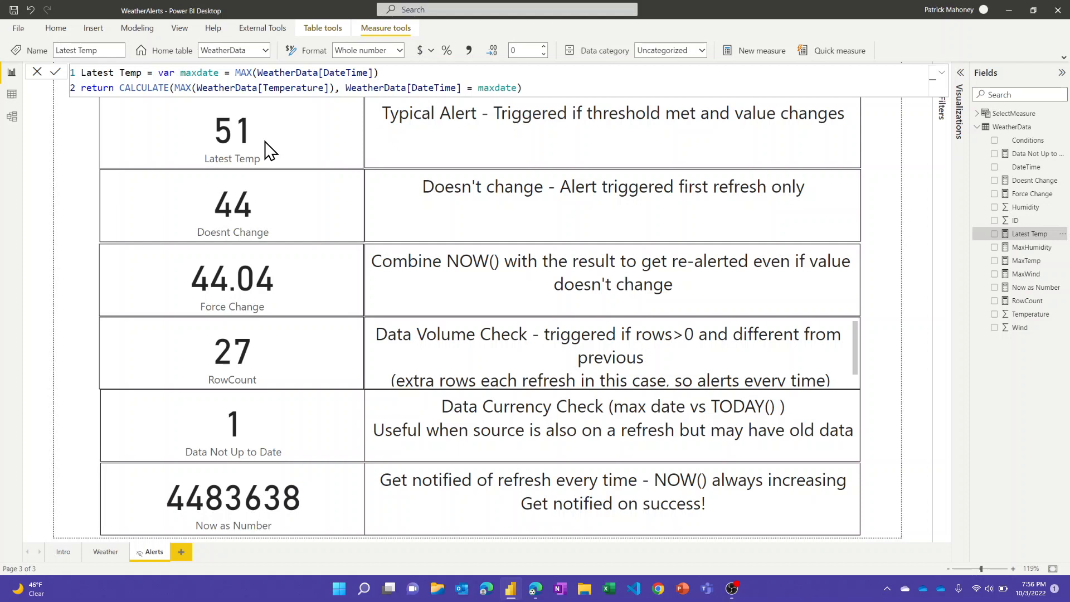
mouse_move(273, 148)
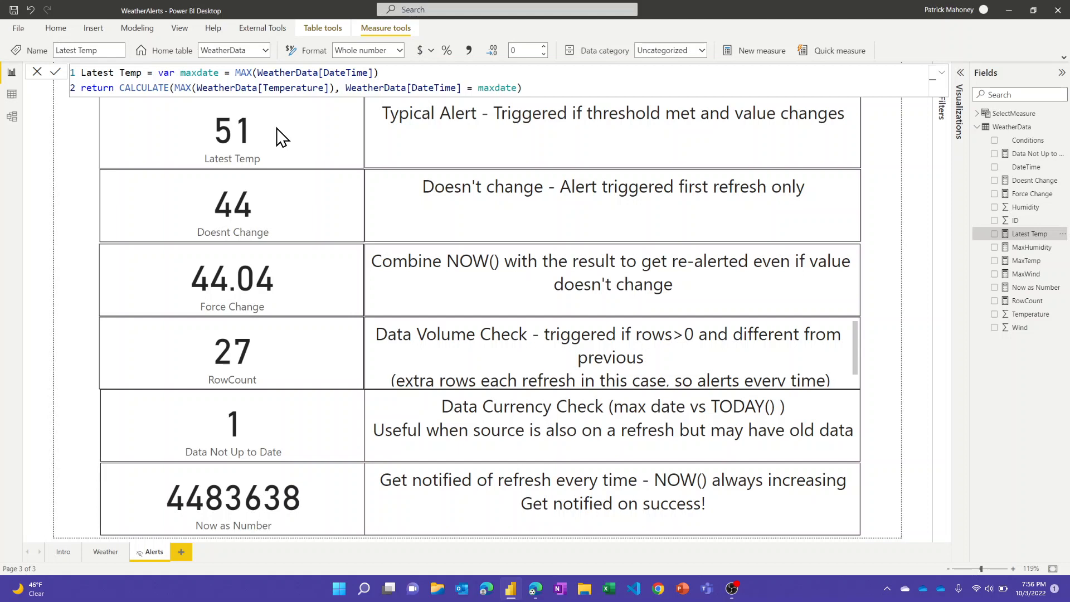
mouse_move(286, 155)
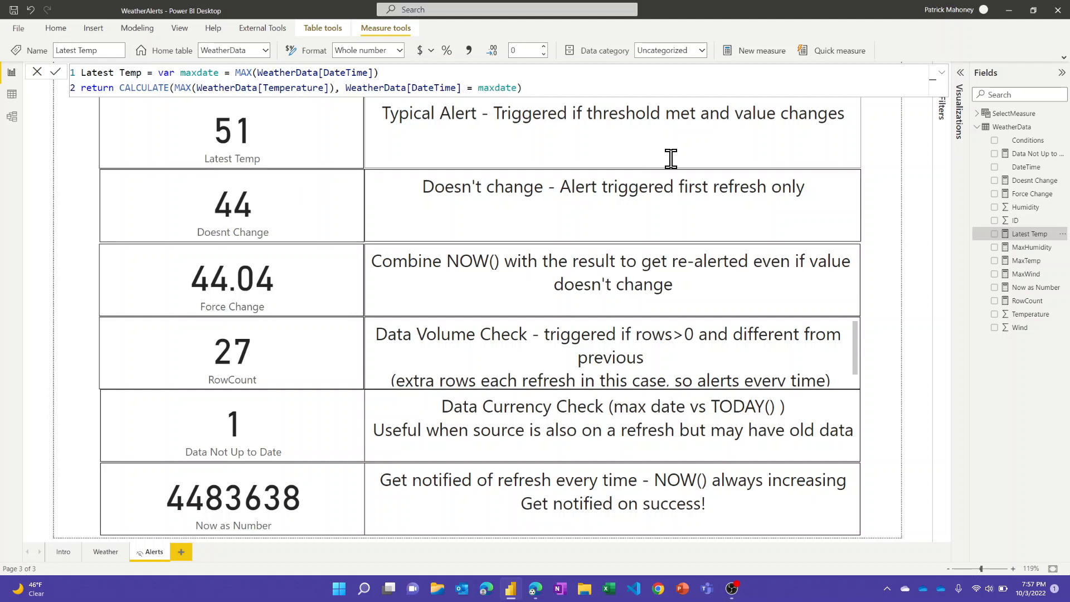
mouse_move(799, 122)
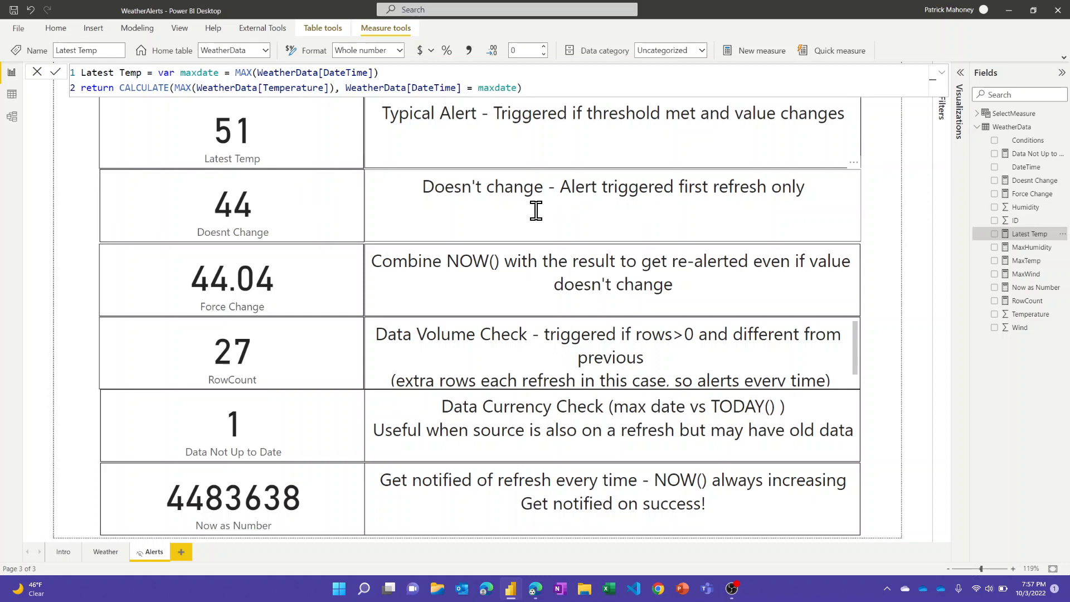
mouse_move(443, 210)
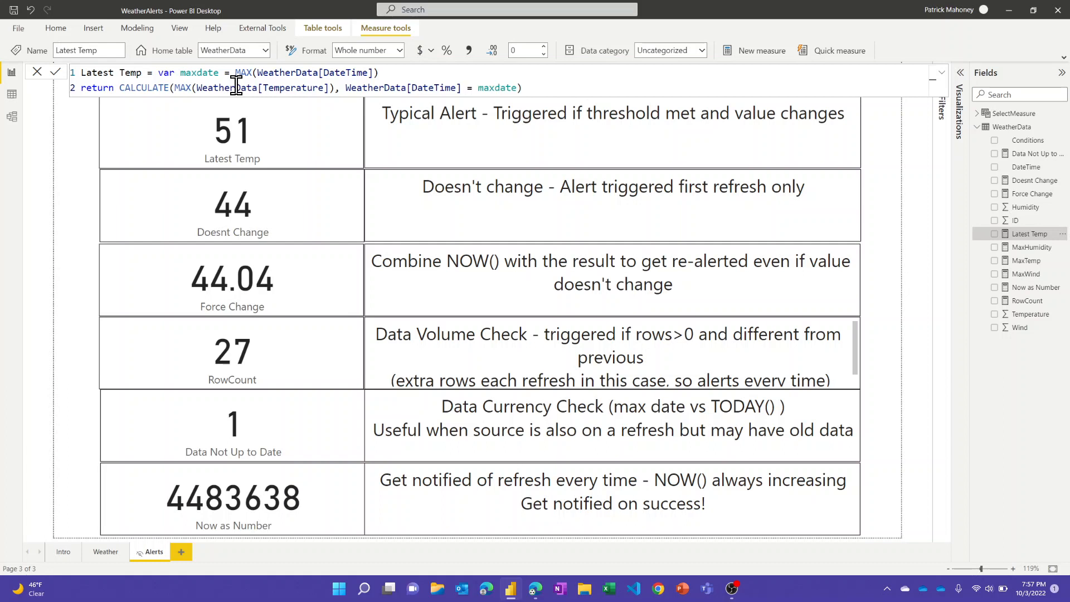
mouse_move(256, 186)
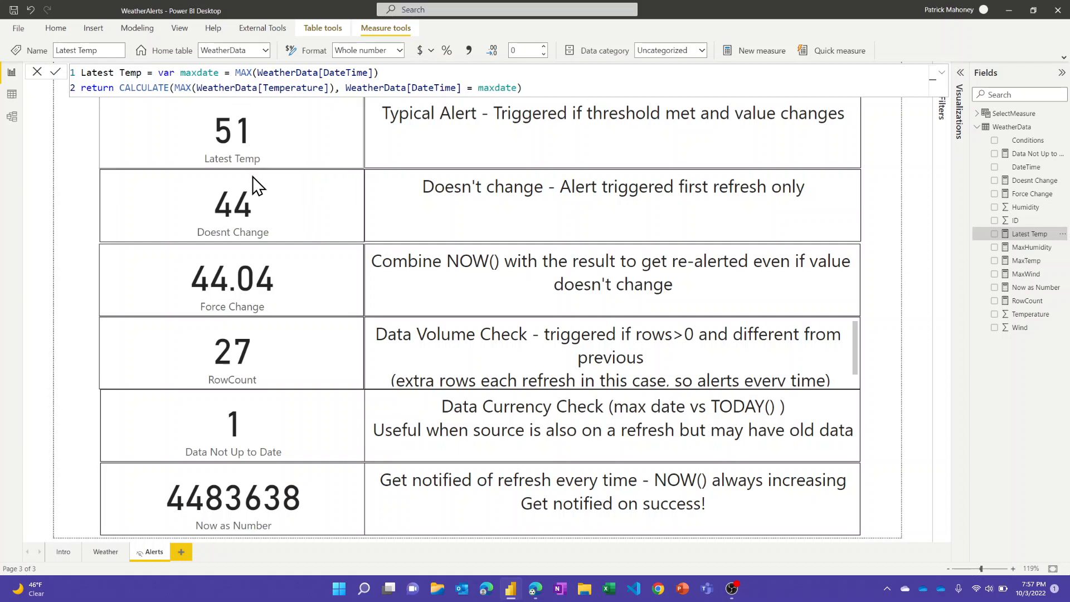
mouse_move(286, 222)
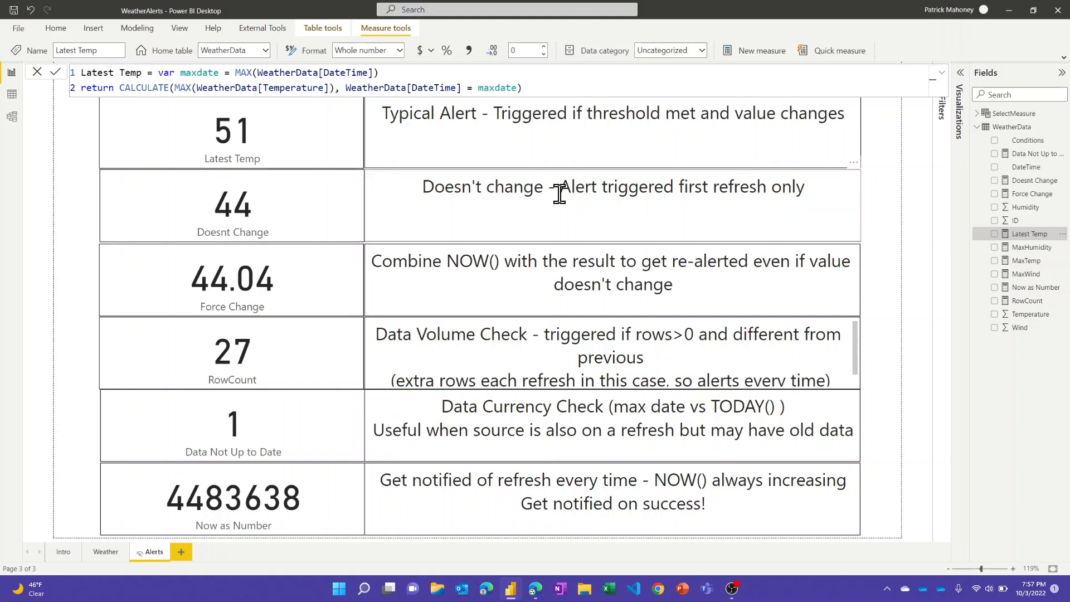
mouse_move(556, 198)
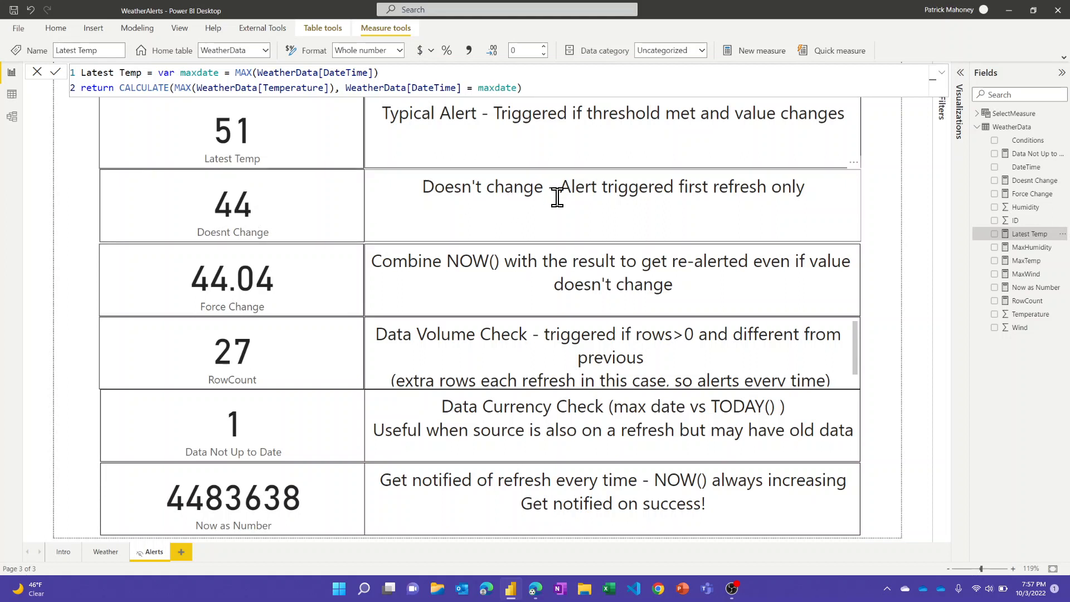
mouse_move(563, 194)
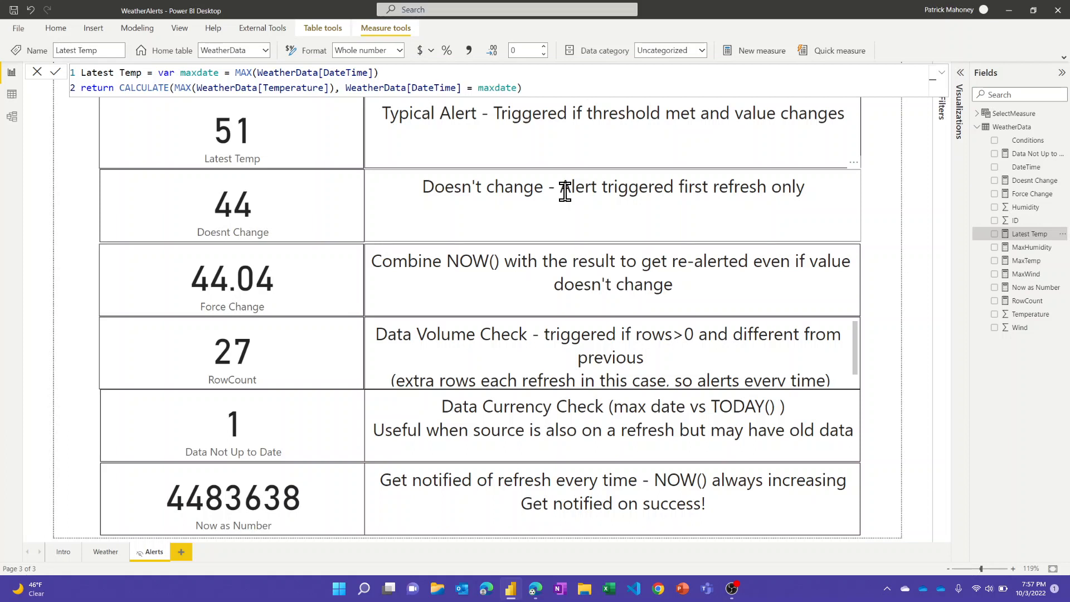
mouse_move(355, 229)
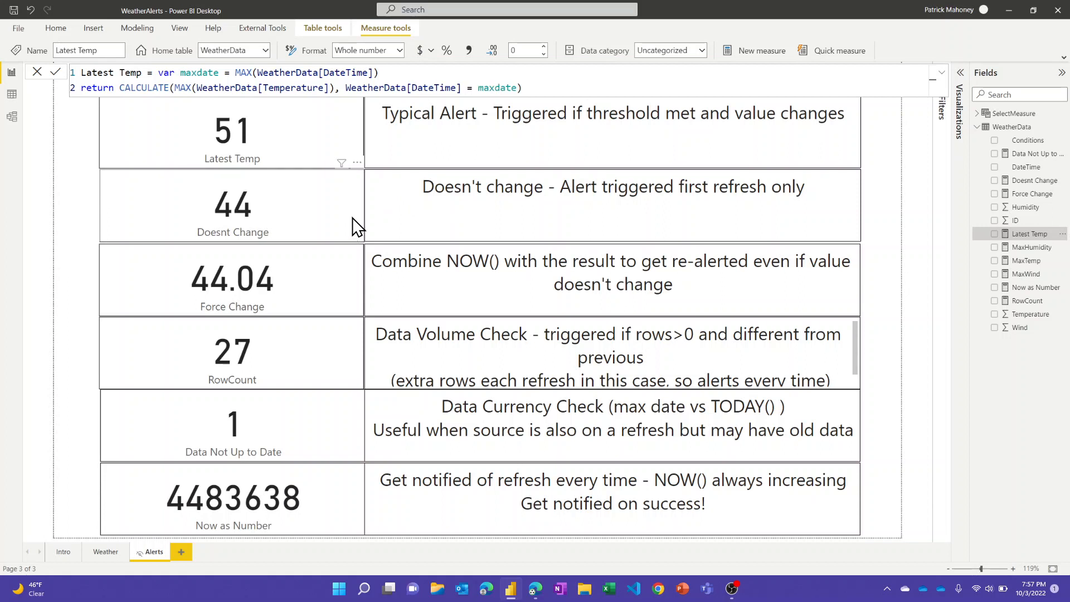
mouse_move(371, 250)
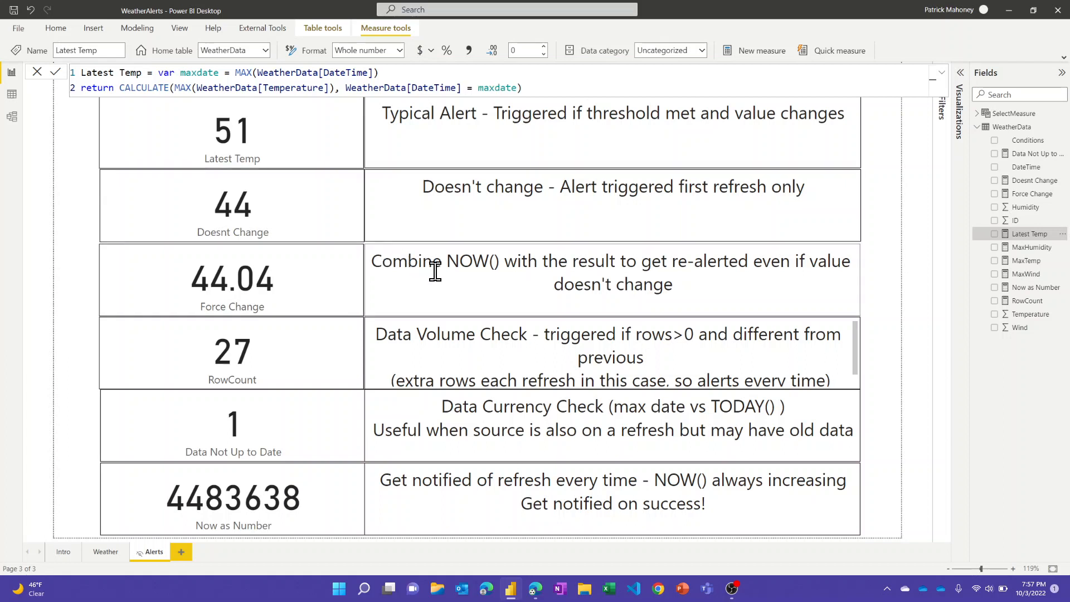
mouse_move(447, 273)
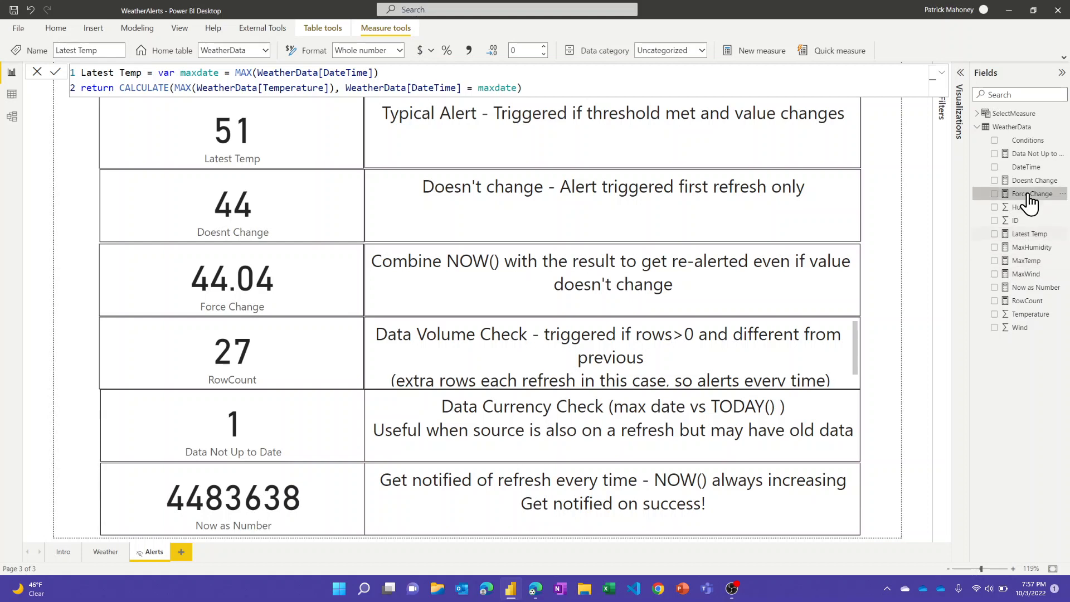
Show Force Change's DAX, adding NOW()/1000000 to Doesnt Change.
click(1035, 193)
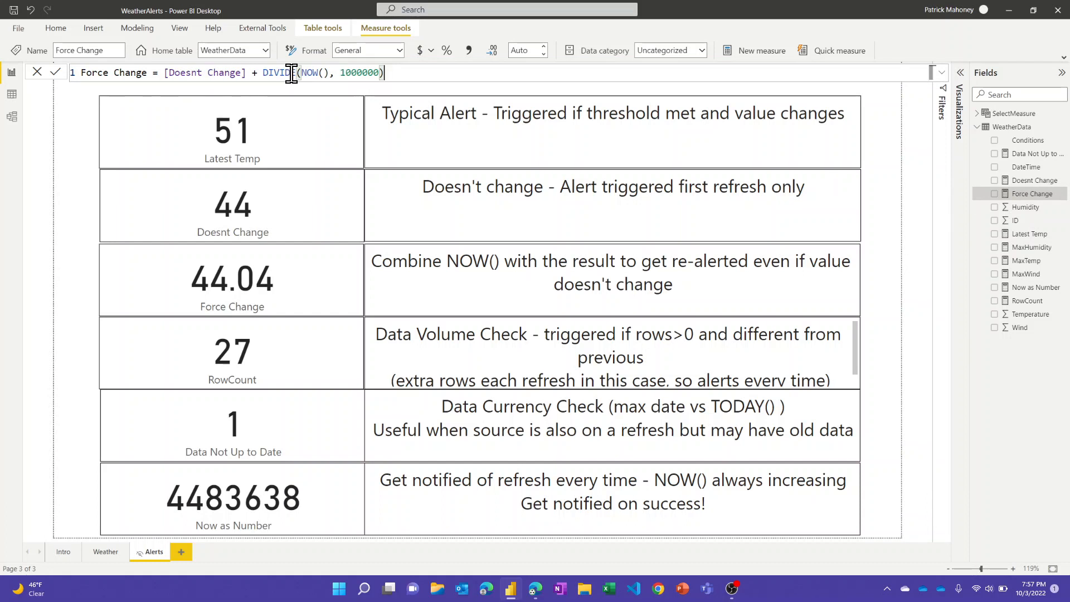
mouse_move(308, 73)
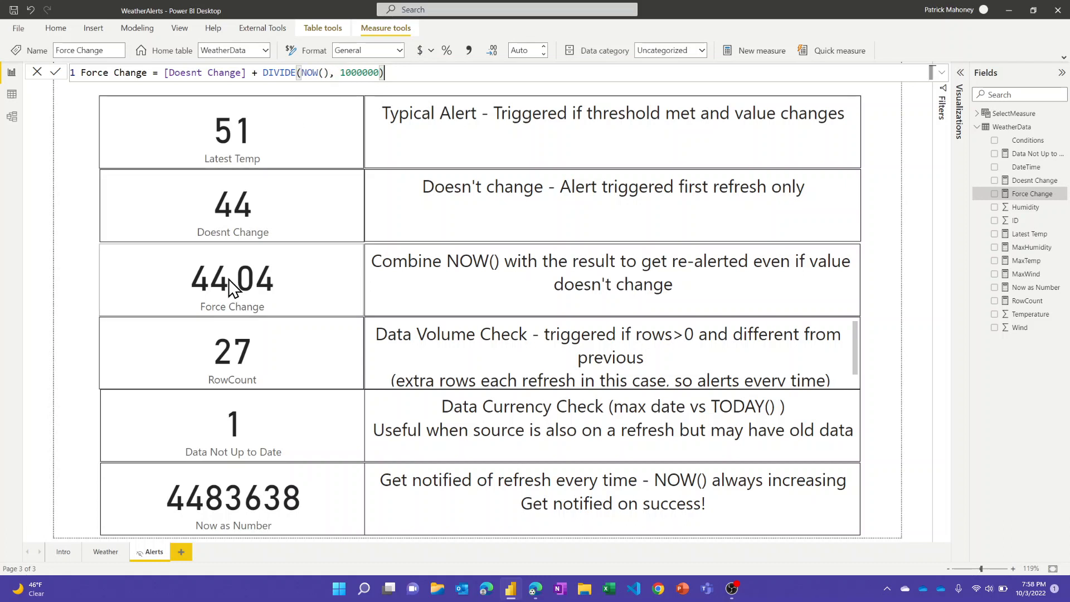
mouse_move(204, 293)
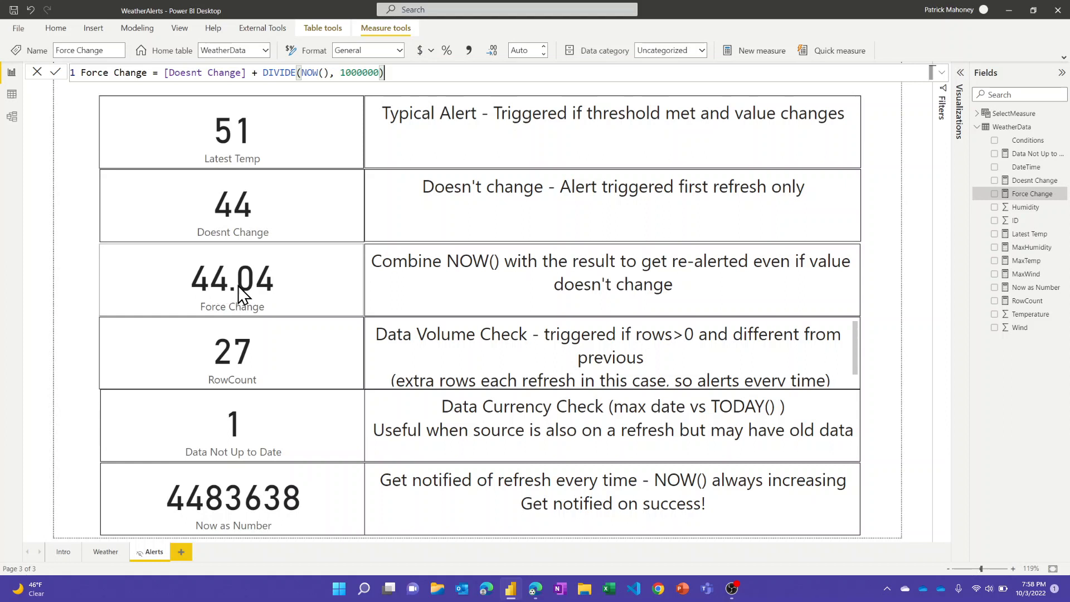
mouse_move(271, 294)
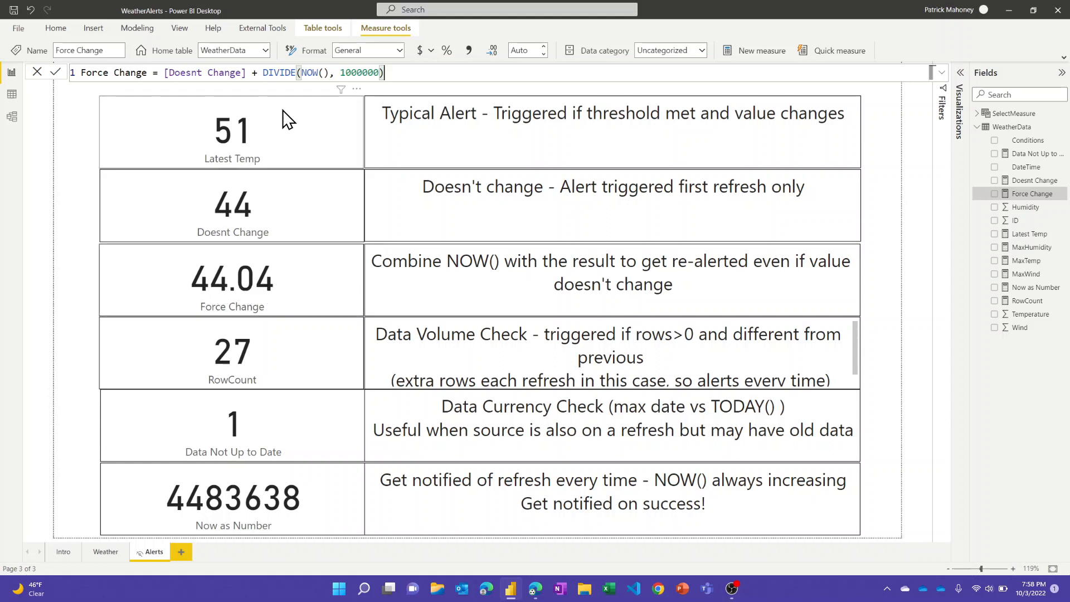
mouse_move(229, 307)
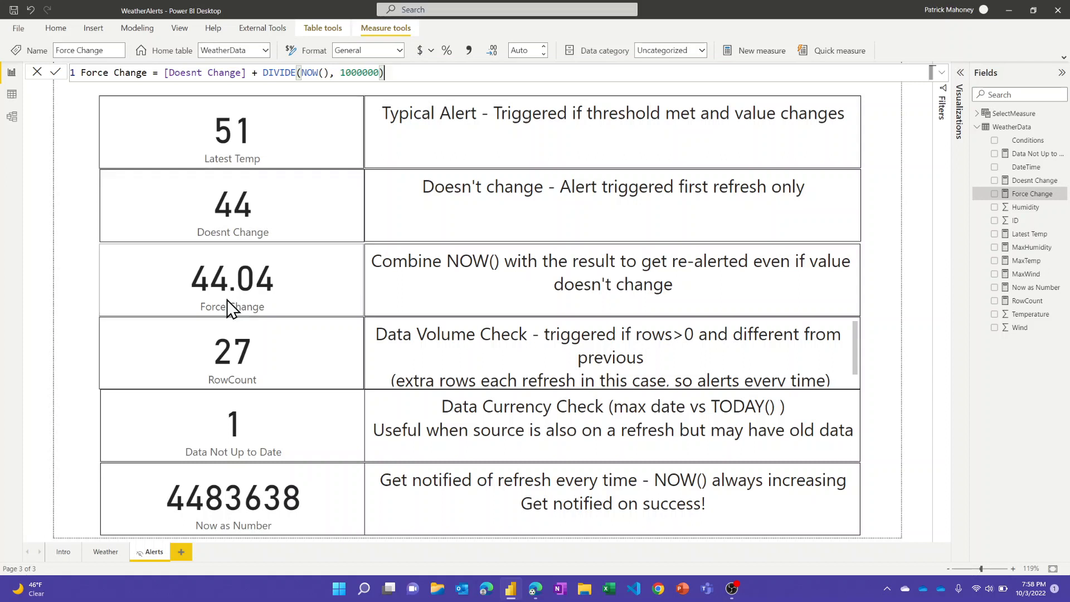
mouse_move(235, 293)
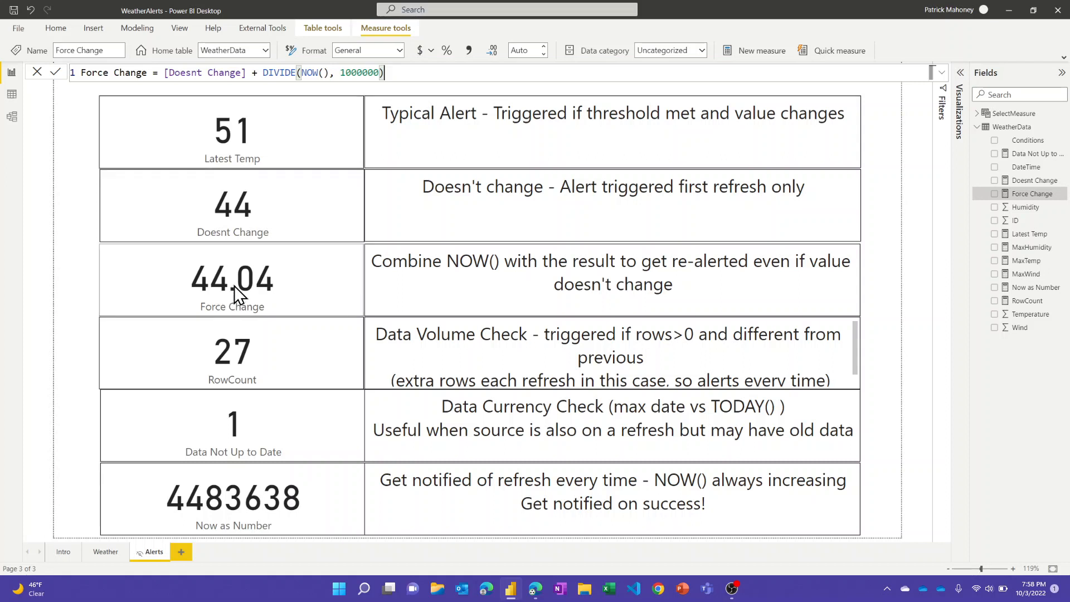
mouse_move(252, 285)
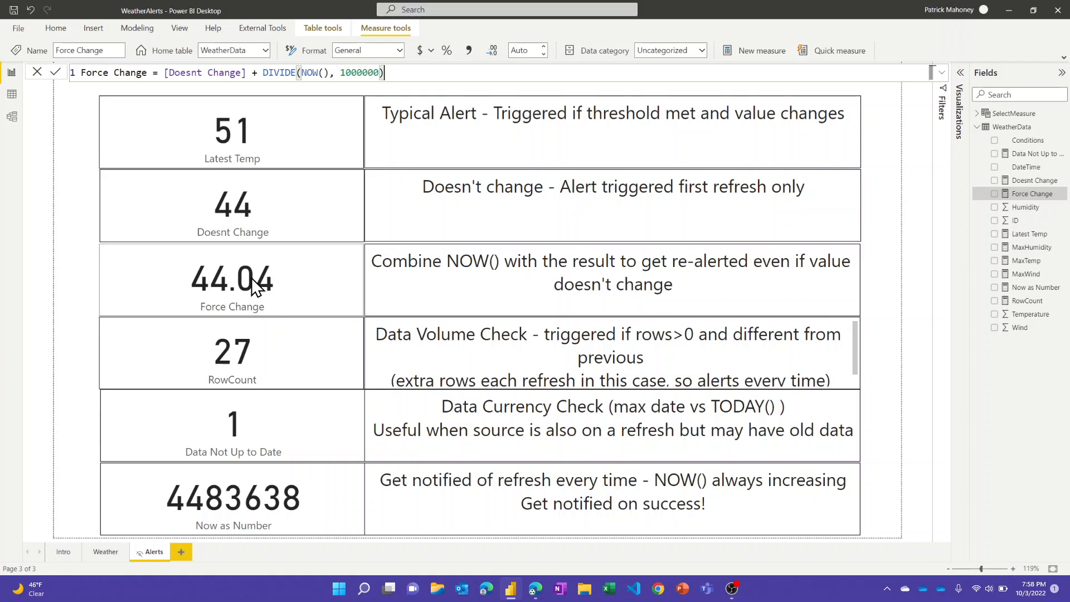
mouse_move(433, 262)
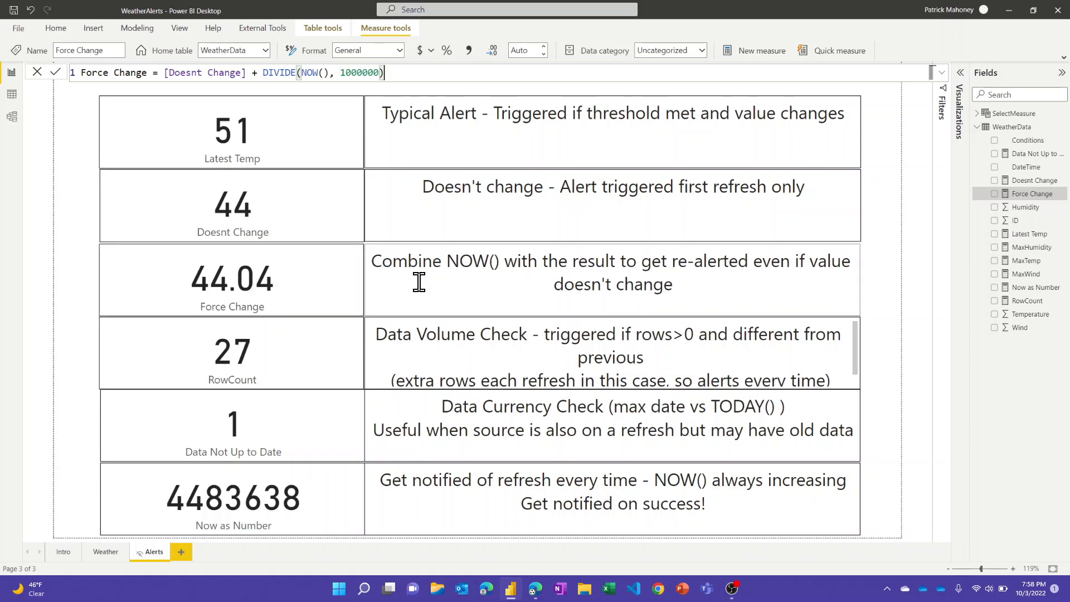
mouse_move(434, 325)
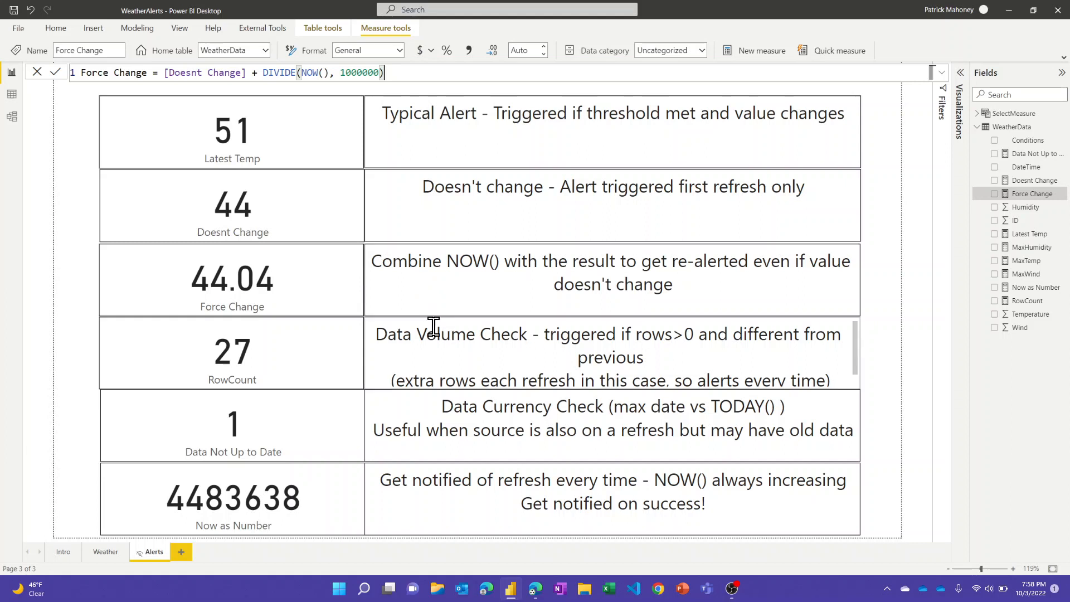
mouse_move(453, 330)
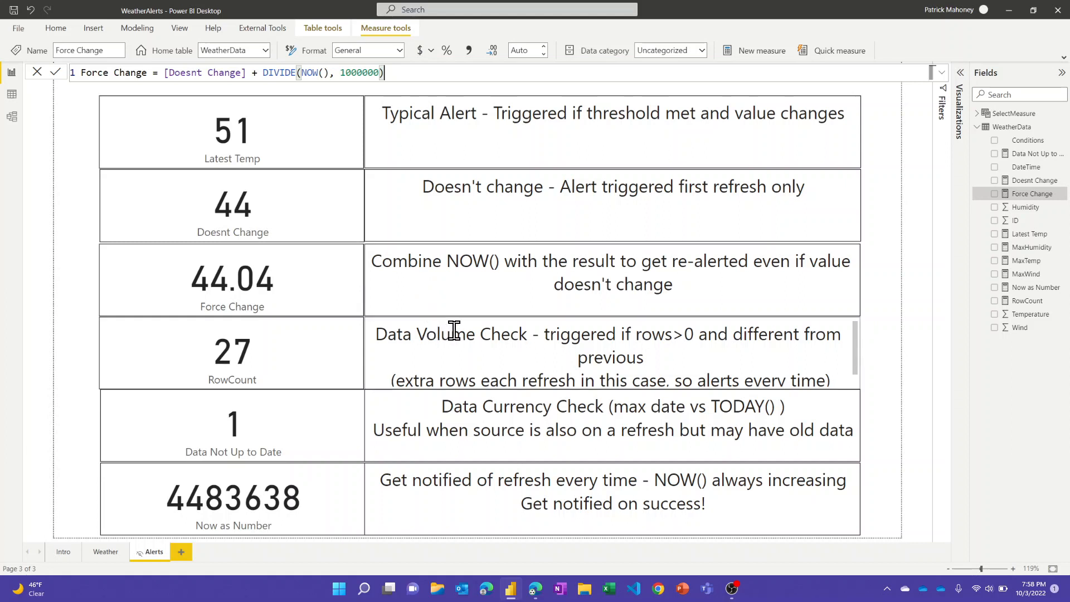
mouse_move(434, 341)
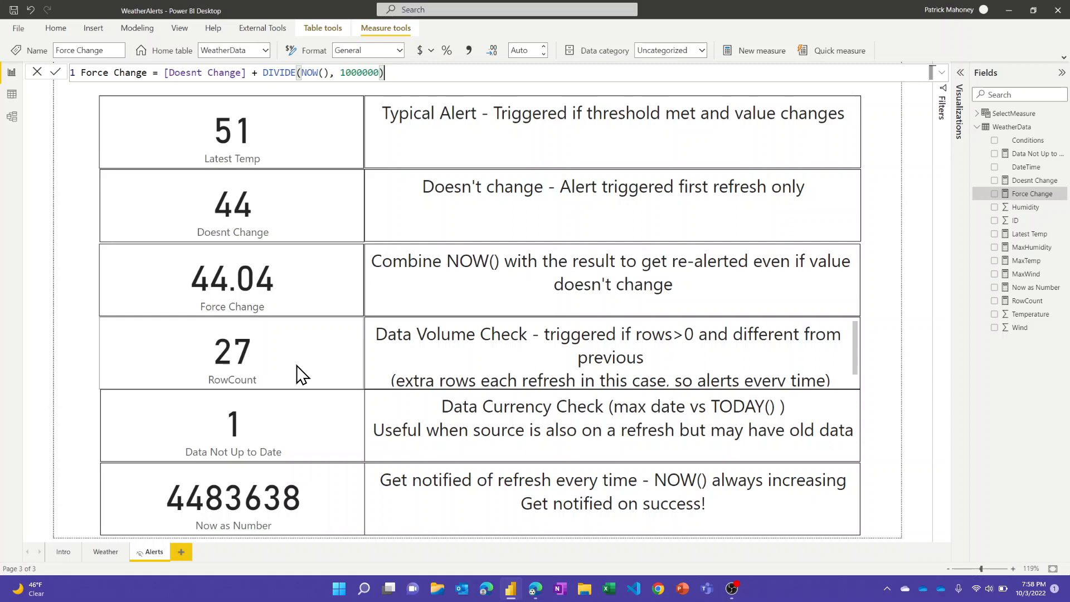
mouse_move(305, 369)
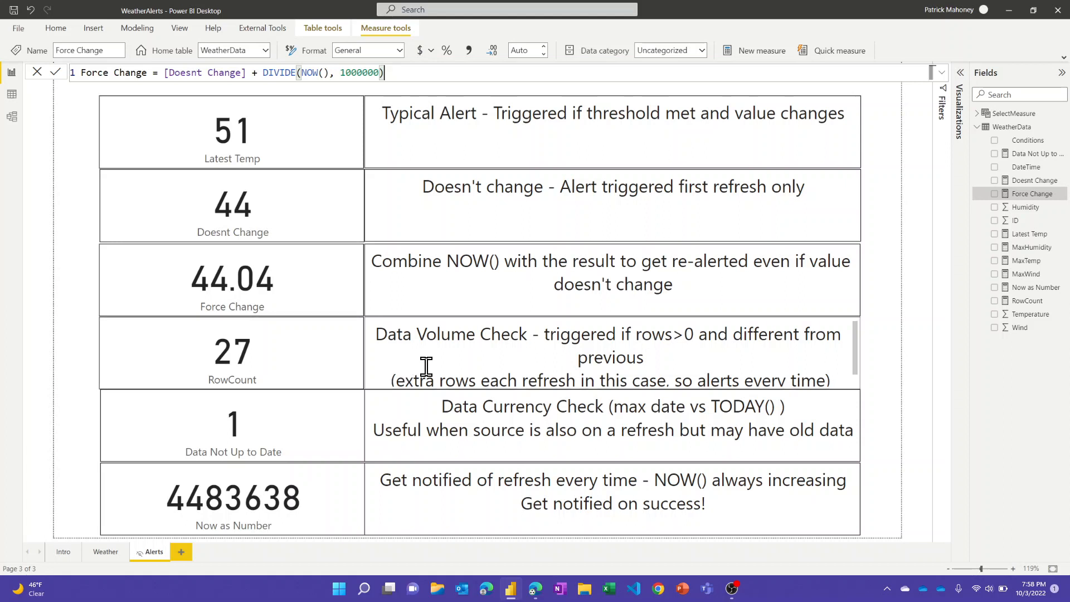
mouse_move(507, 350)
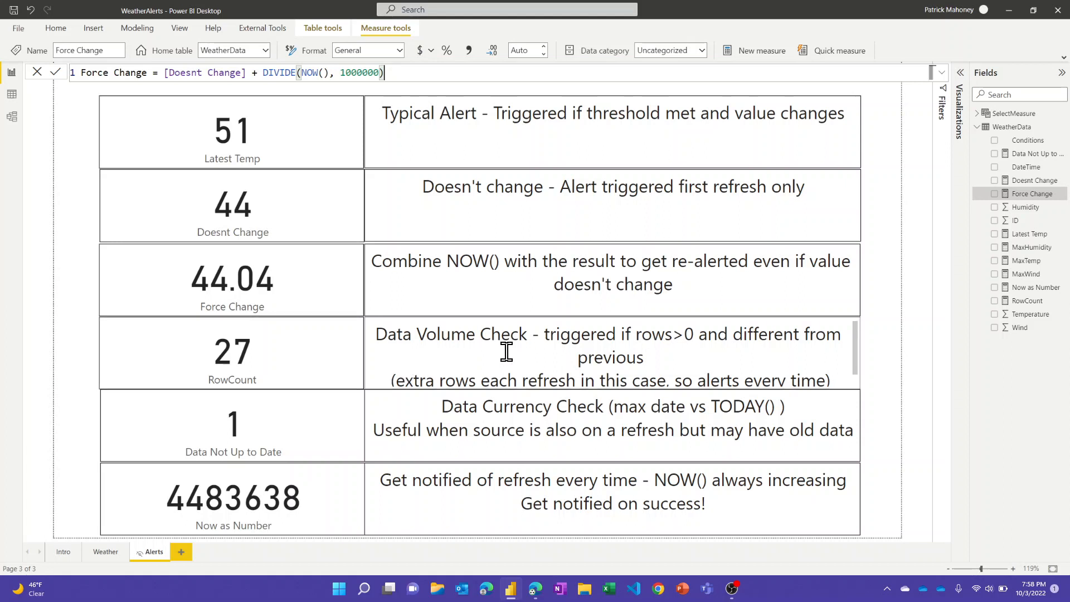
mouse_move(514, 356)
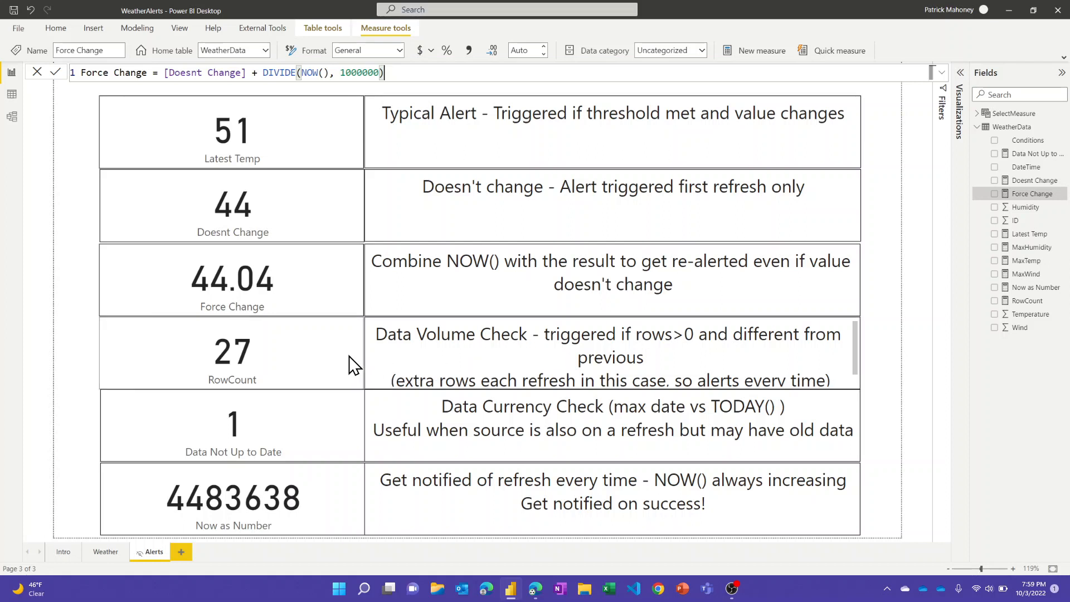
mouse_move(355, 401)
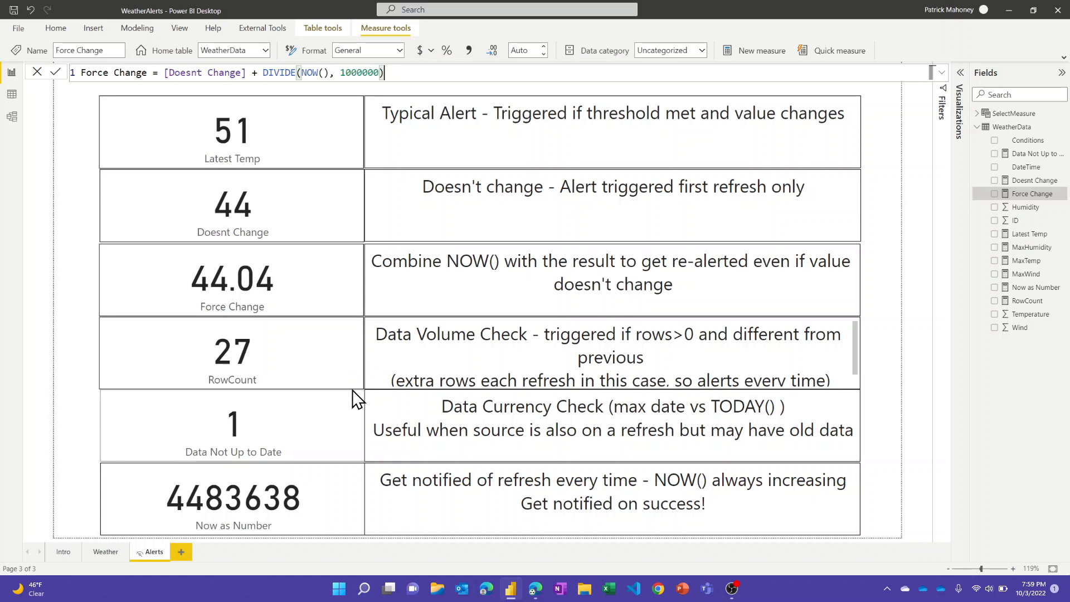
mouse_move(327, 433)
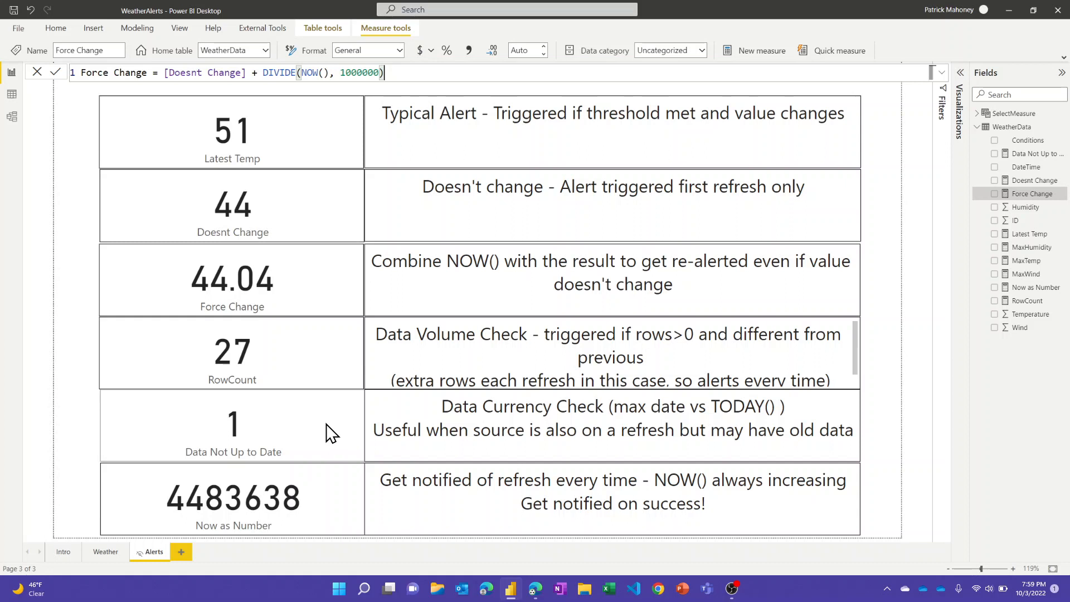
mouse_move(362, 430)
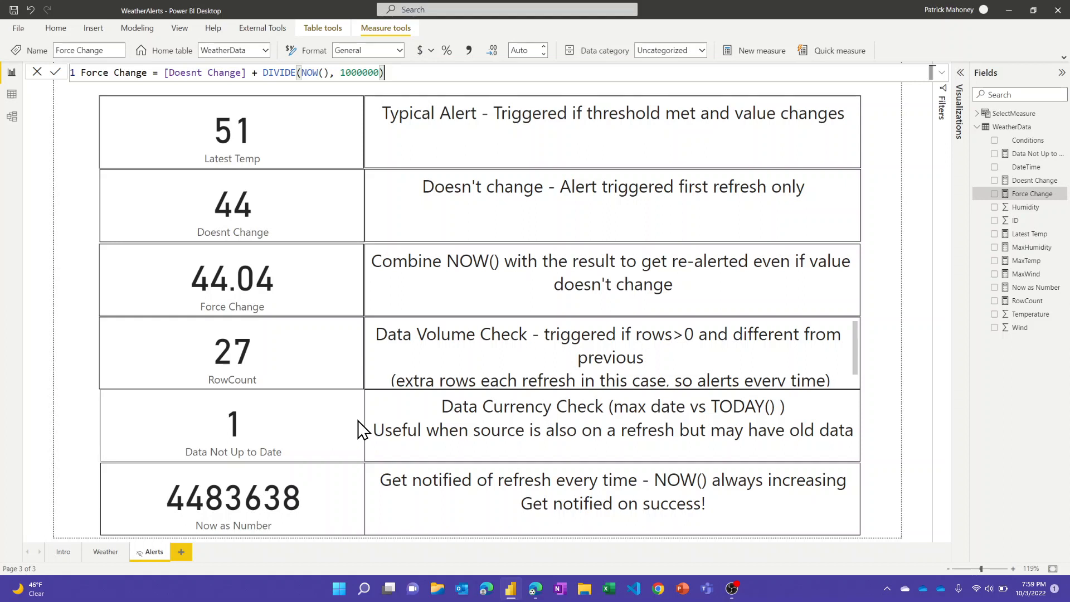
mouse_move(944, 348)
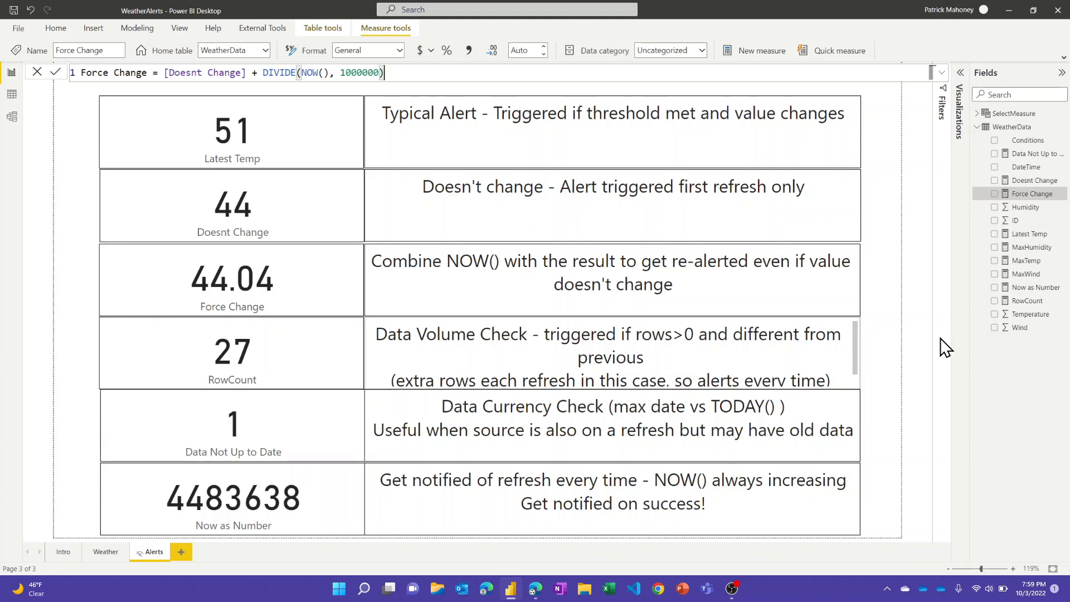
mouse_move(1018, 306)
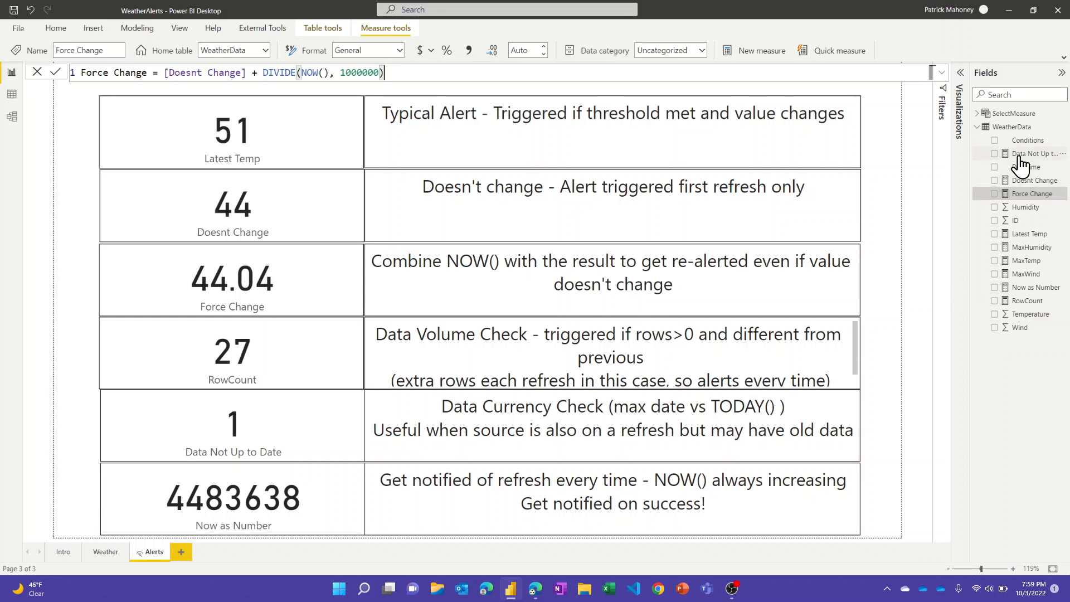
Show the Data Not Up to Date DATEDIFF formula, returning 1 past 6 hours.
click(1038, 154)
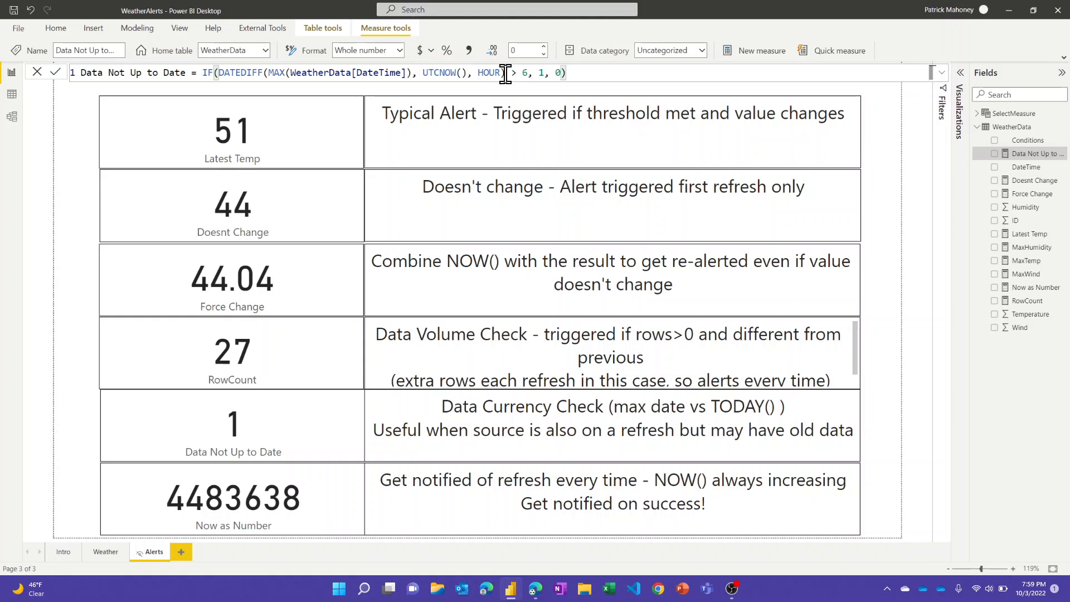
mouse_move(490, 73)
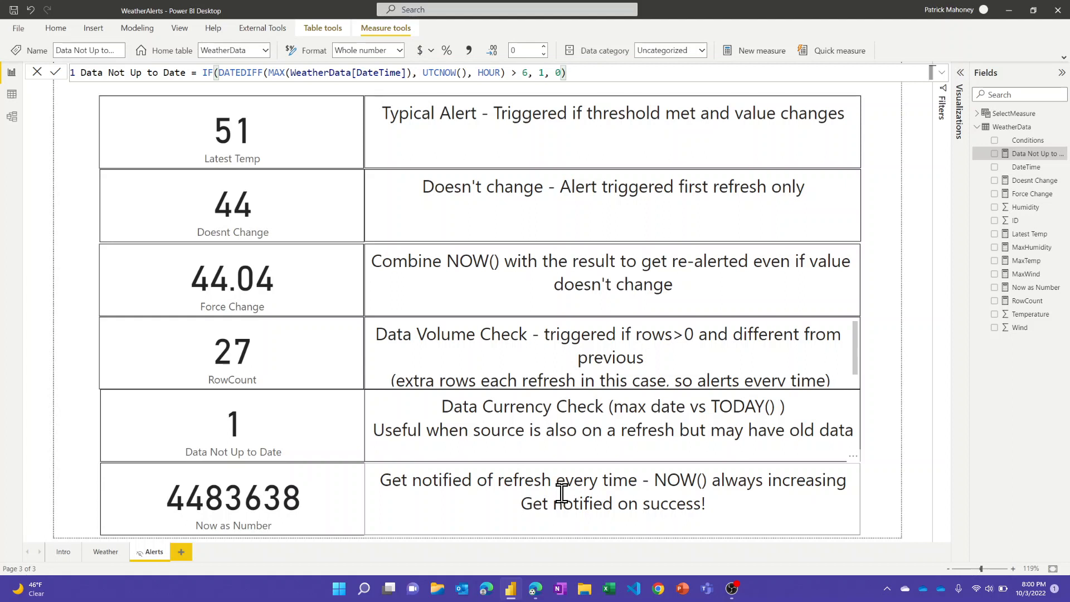
mouse_move(857, 441)
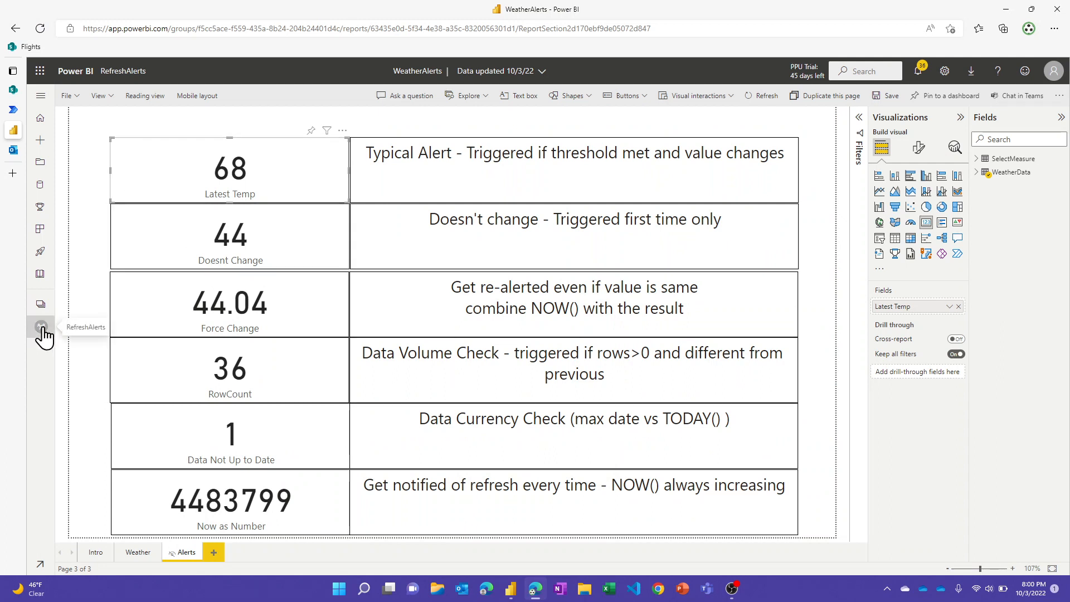
Open the ForAlerts dashboard showing tiles like Latest Temp 68 and RowCount 36.
click(41, 326)
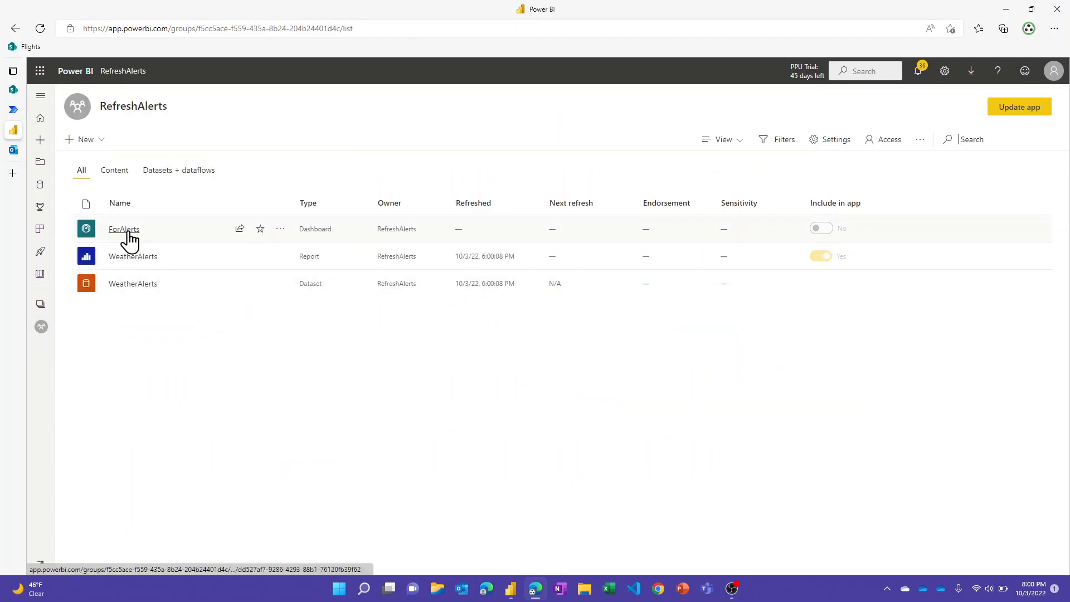
click(124, 229)
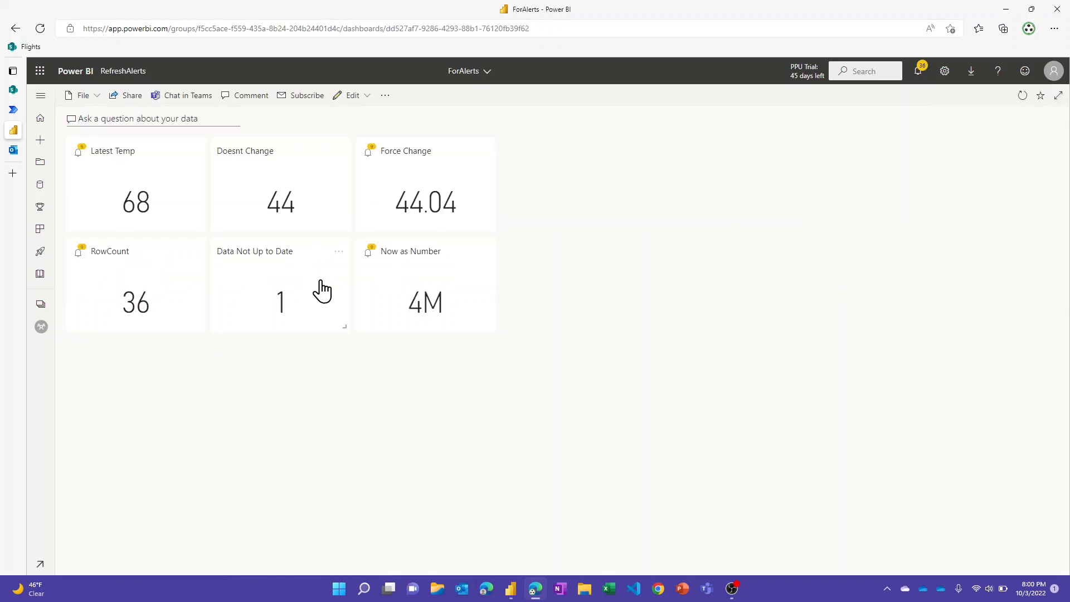
mouse_move(208, 188)
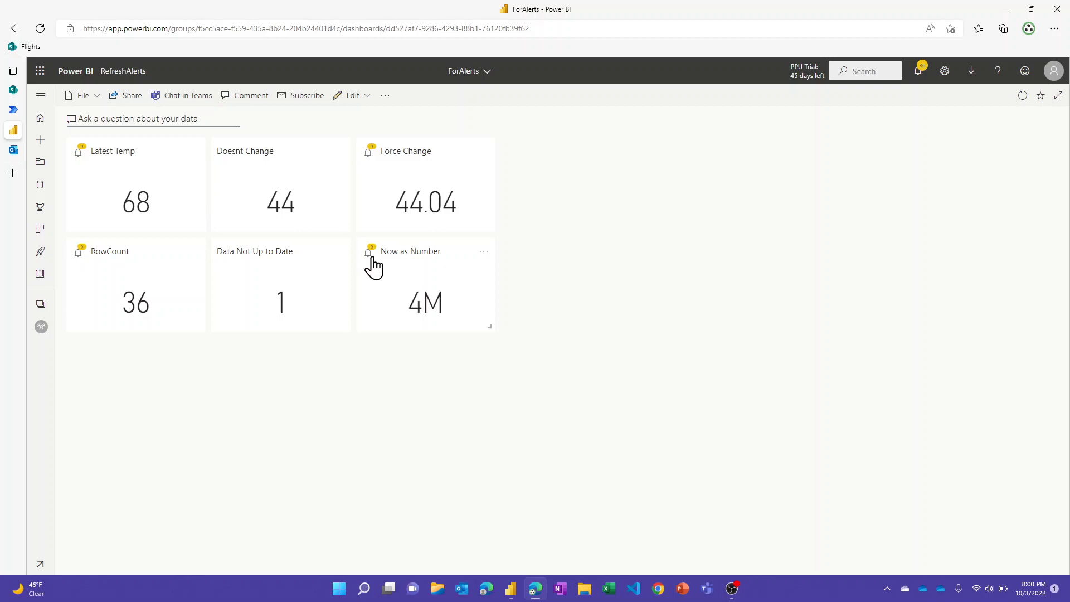
mouse_move(109, 164)
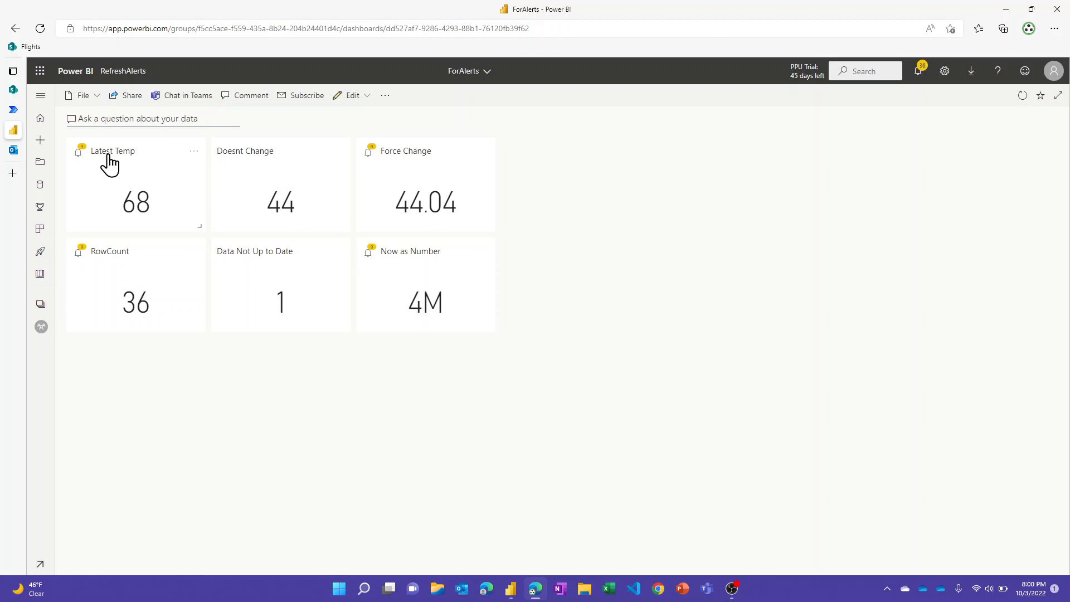
mouse_move(109, 164)
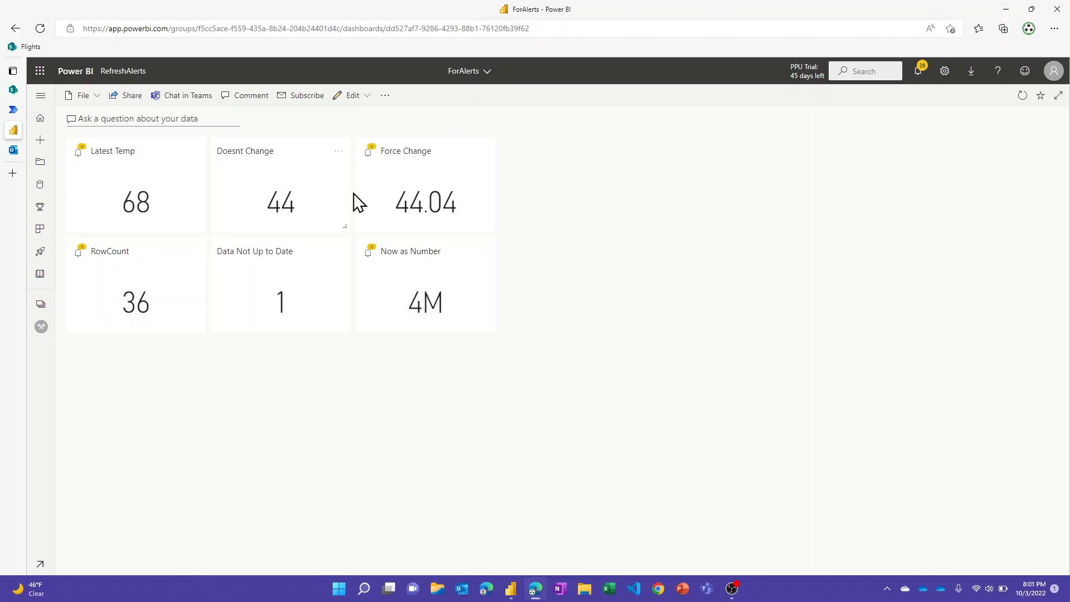
mouse_move(288, 185)
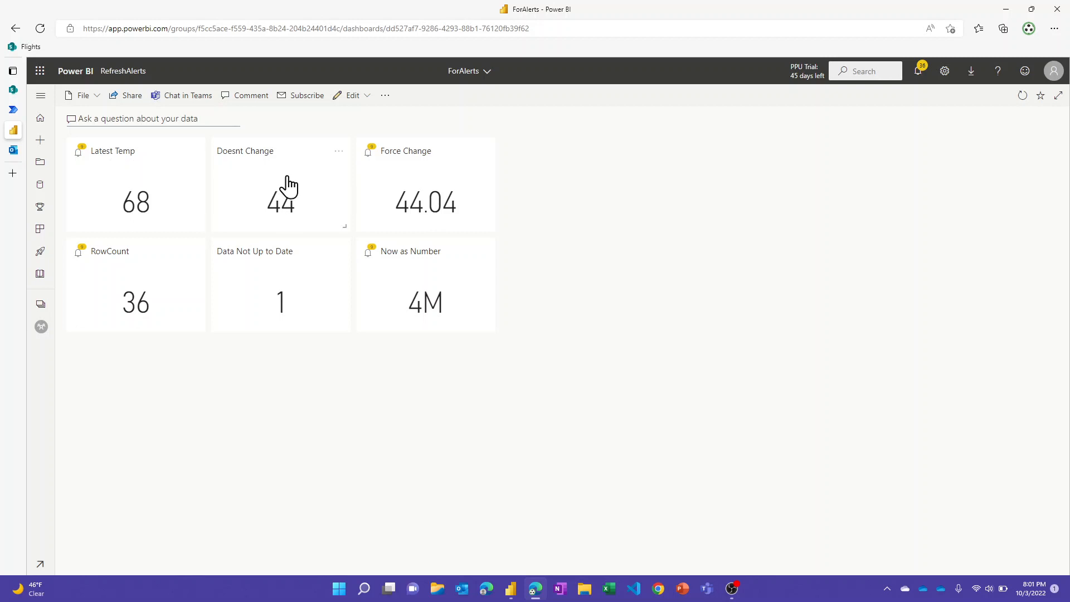
mouse_move(264, 267)
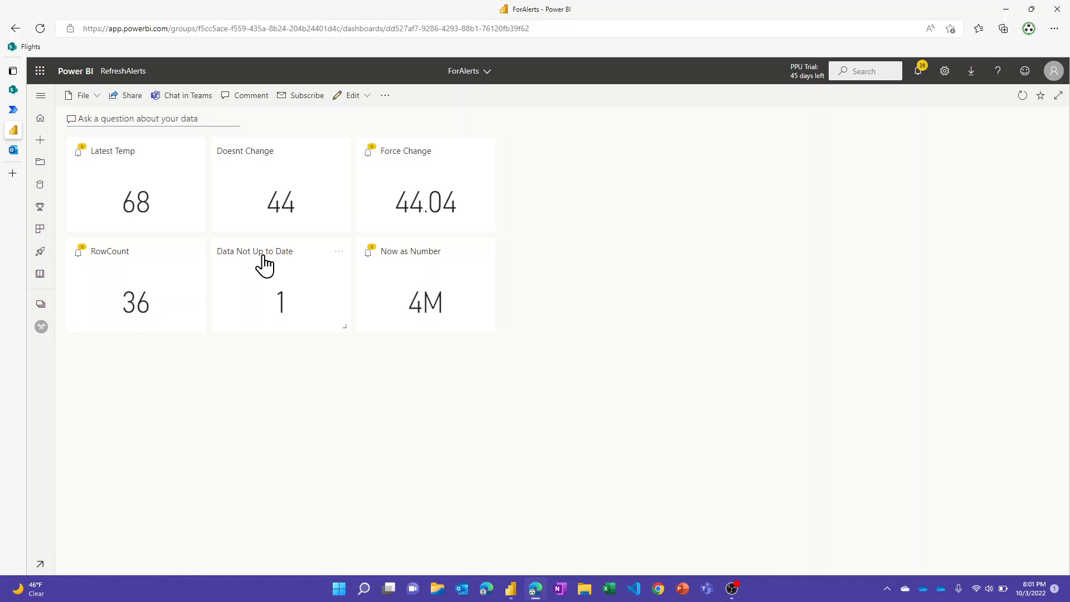
mouse_move(259, 262)
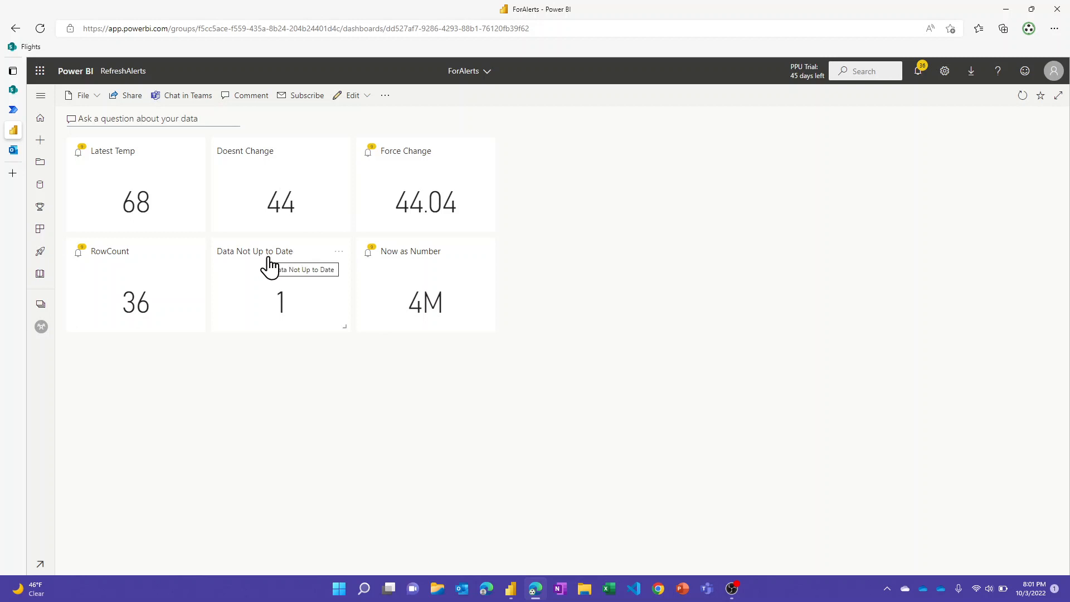
mouse_move(288, 283)
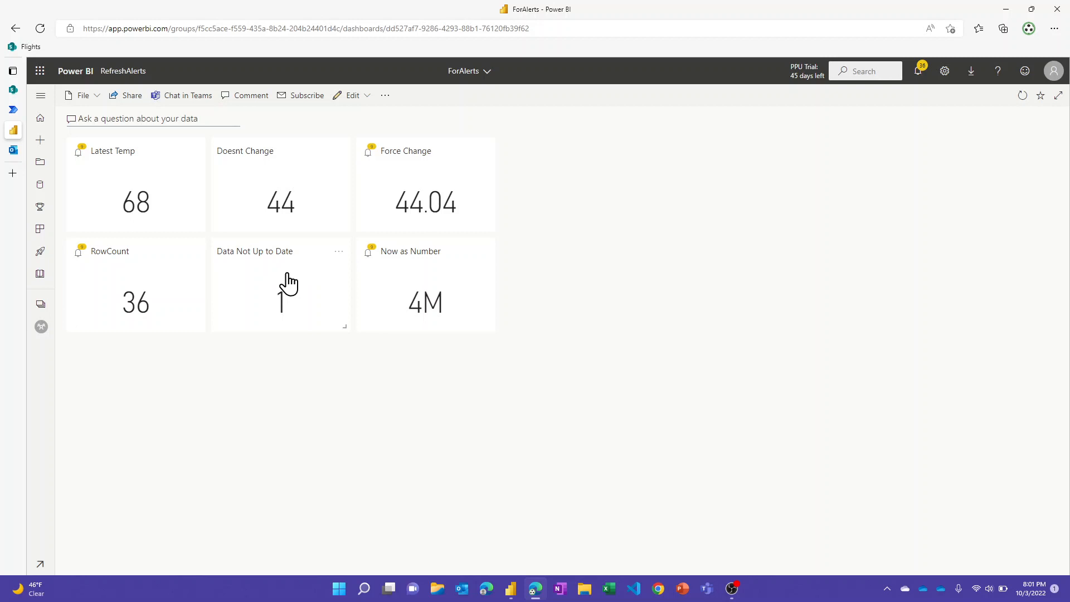
mouse_move(322, 296)
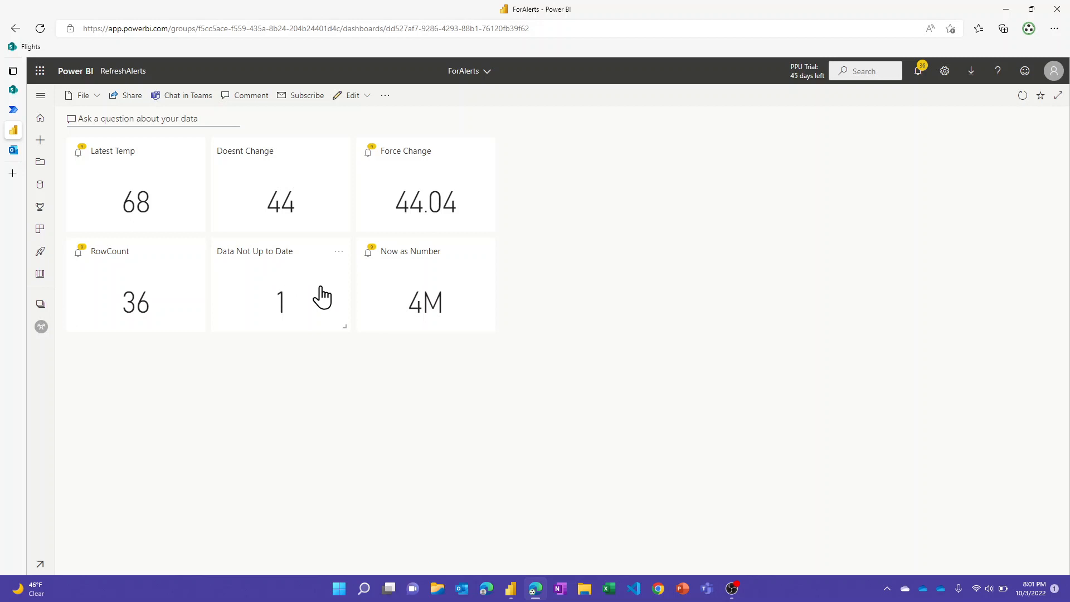
mouse_move(150, 208)
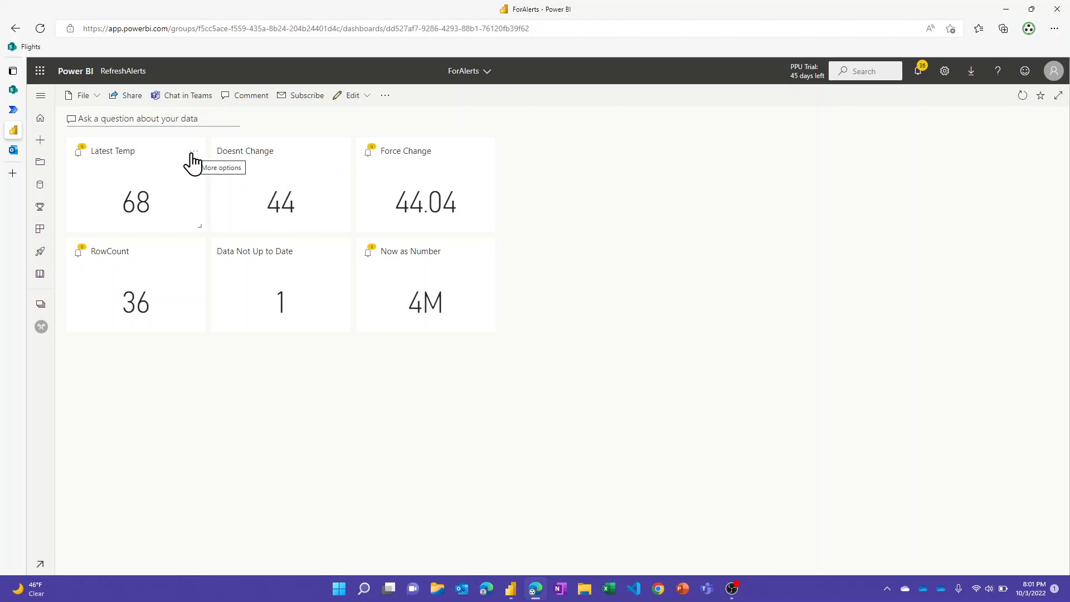
Expand the Latest Temp alert rule: active, above 20, hourly, with email.
click(195, 151)
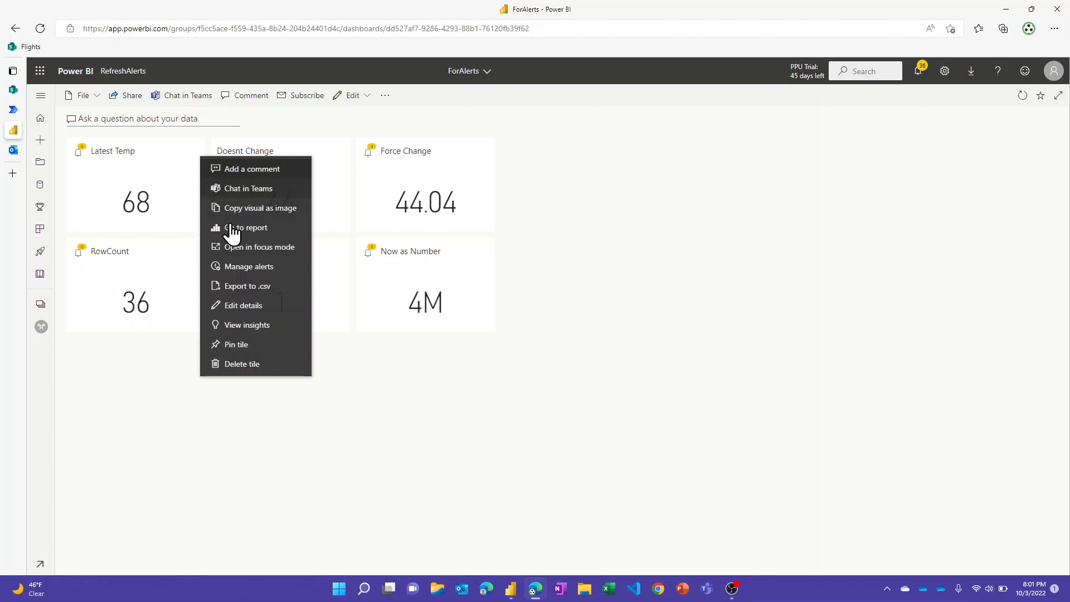
mouse_move(252, 267)
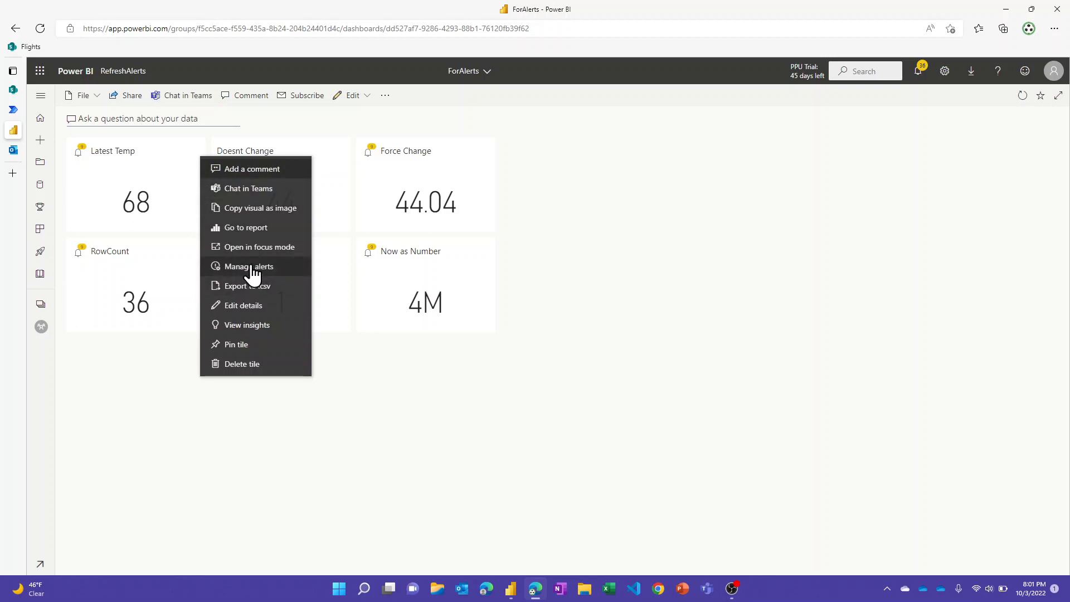
click(250, 266)
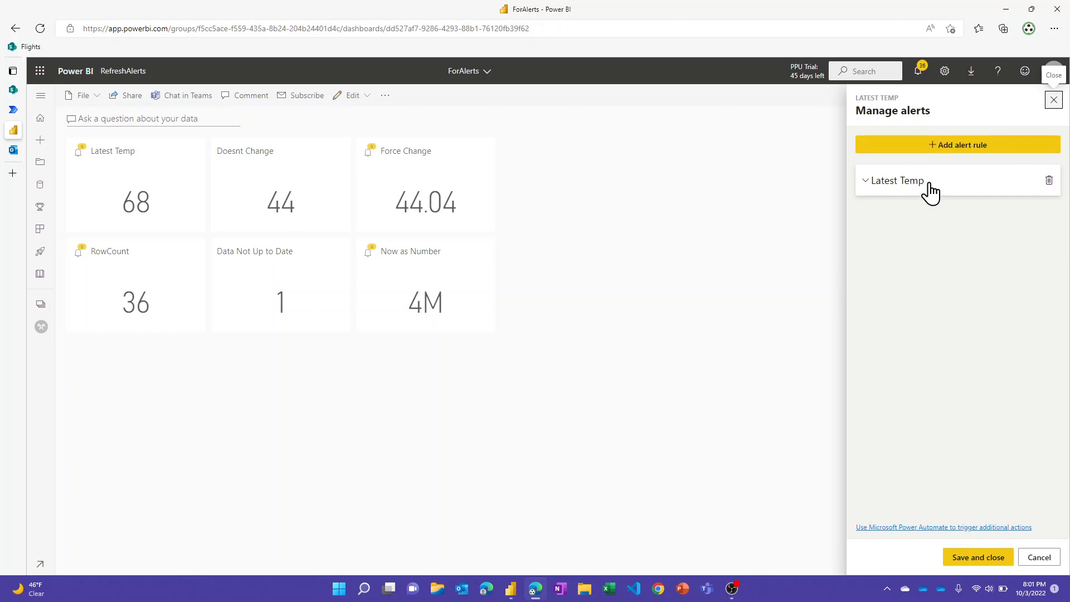
click(896, 180)
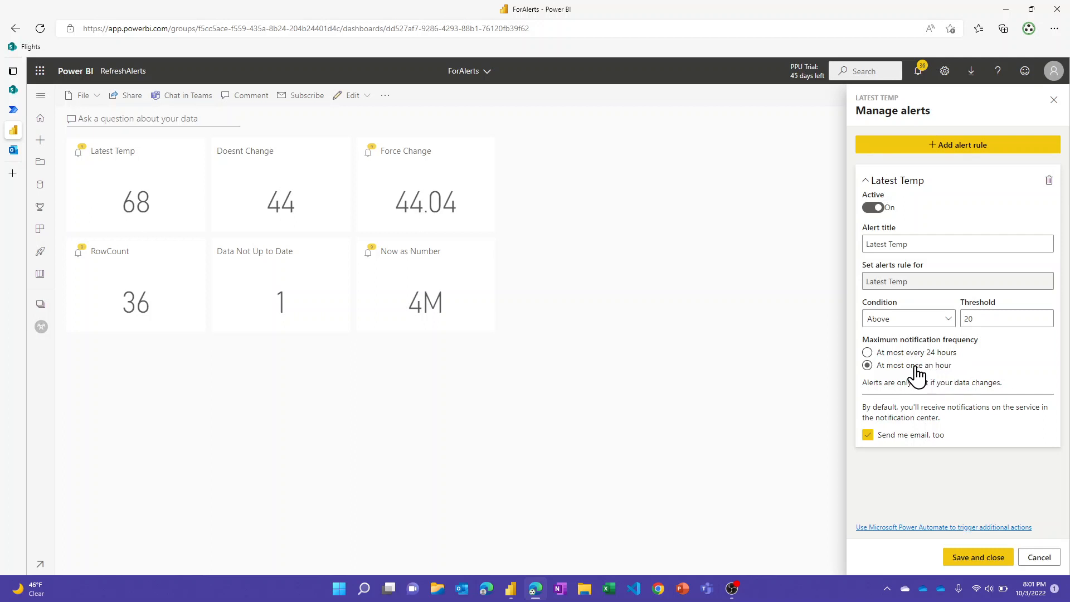
mouse_move(926, 375)
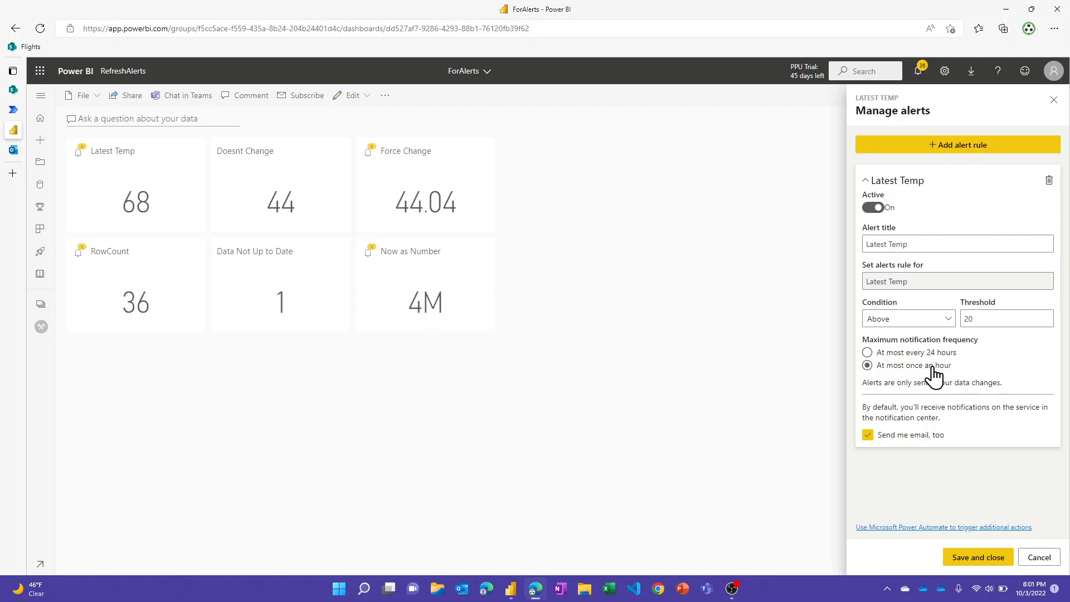
mouse_move(924, 372)
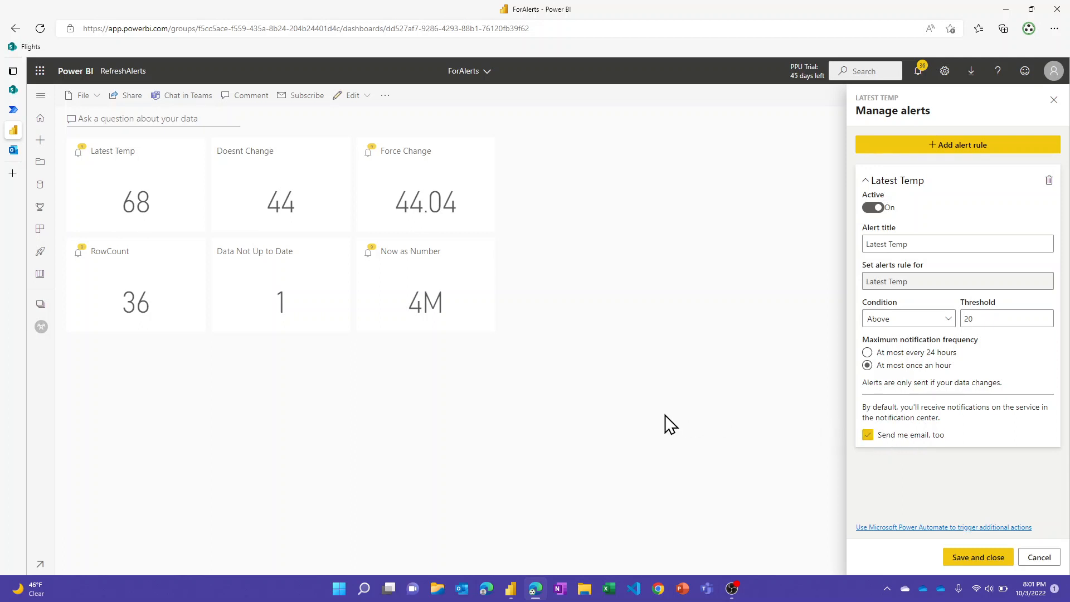
mouse_move(204, 287)
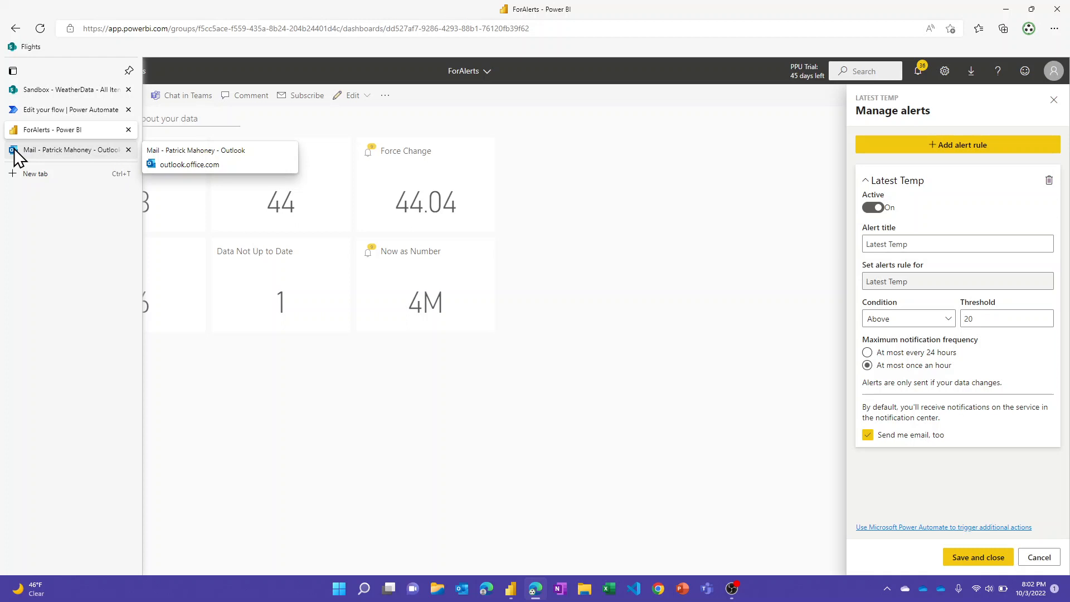
Show the Outlook inbox listing Power BI alert emails for Latest Temp, Force Change and RowCount.
click(65, 149)
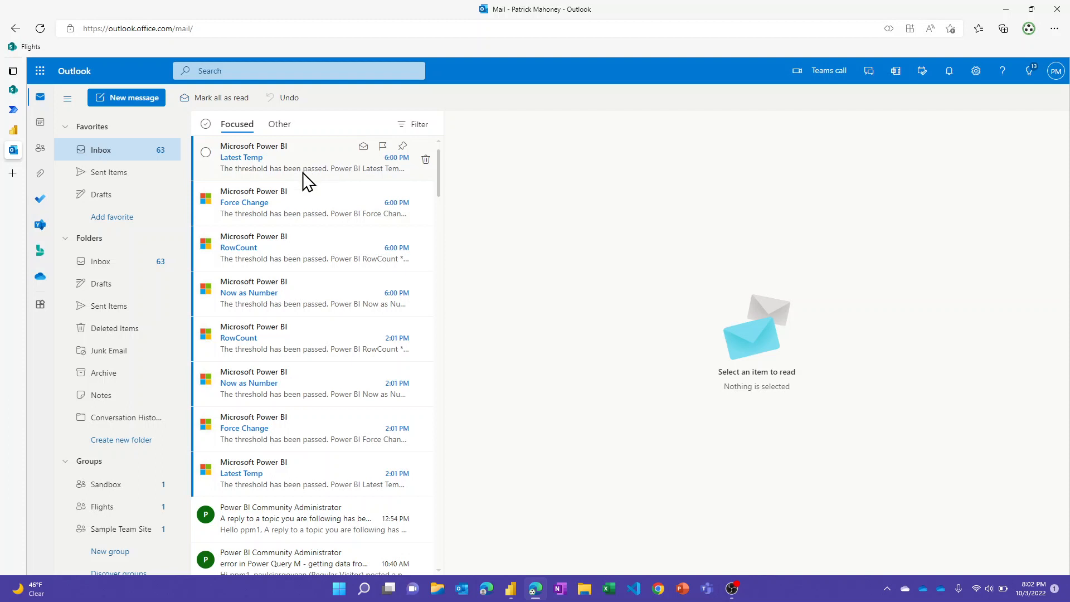
mouse_move(322, 326)
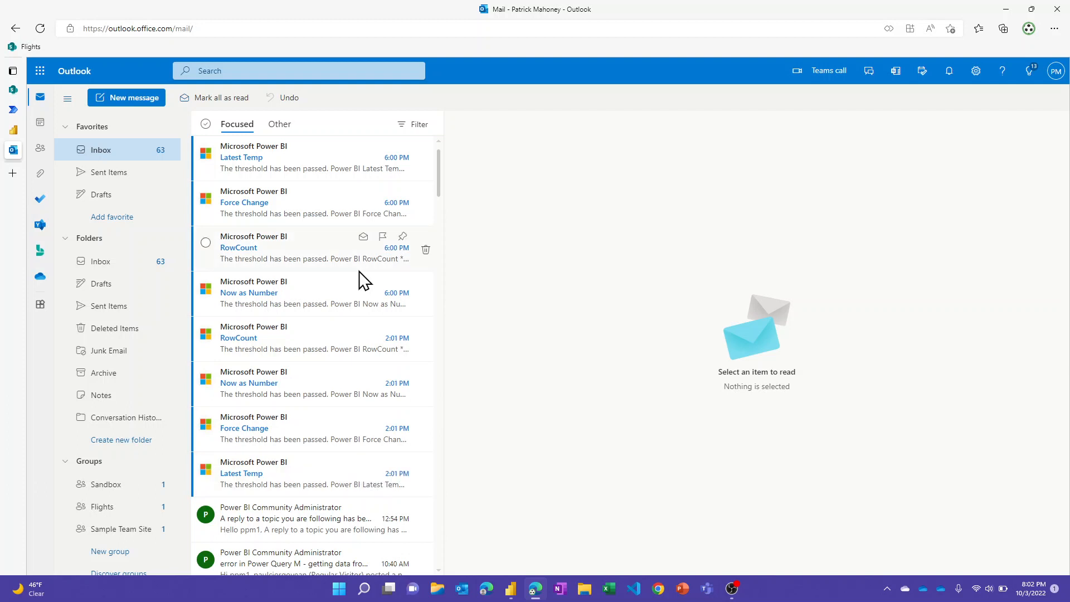
mouse_move(559, 231)
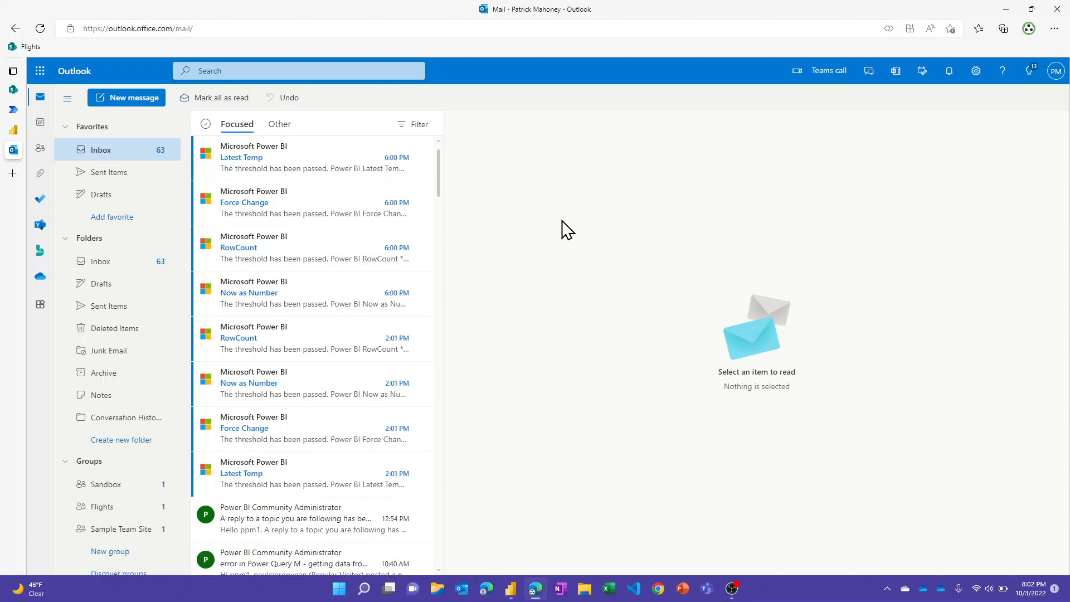
mouse_move(568, 227)
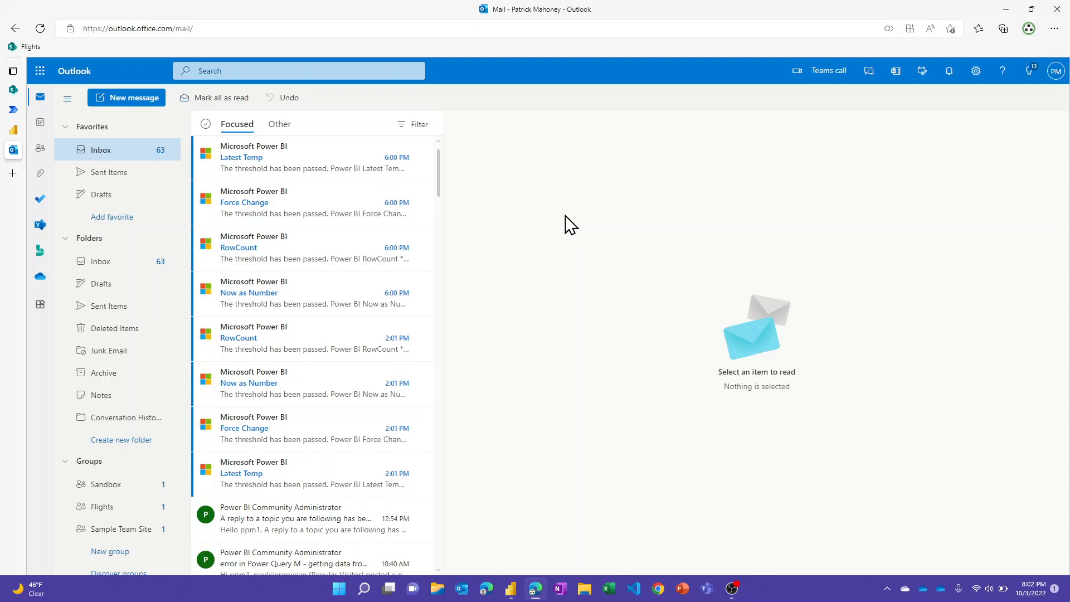